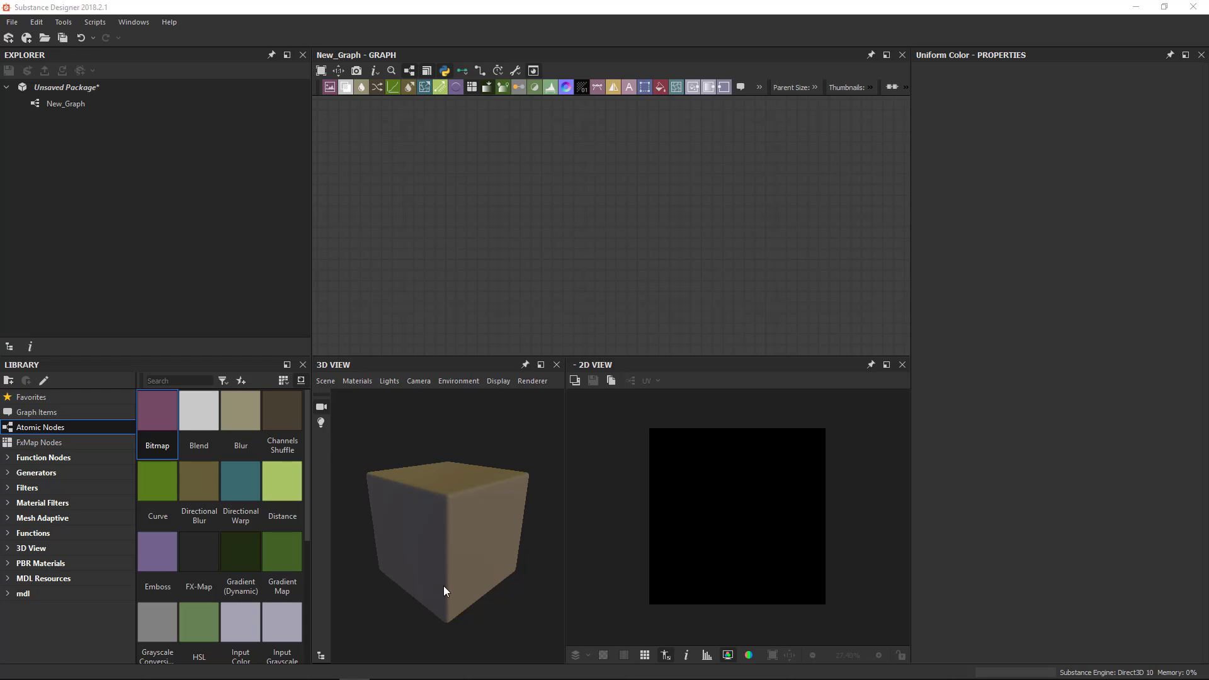
pyautogui.moveTo(85, 476)
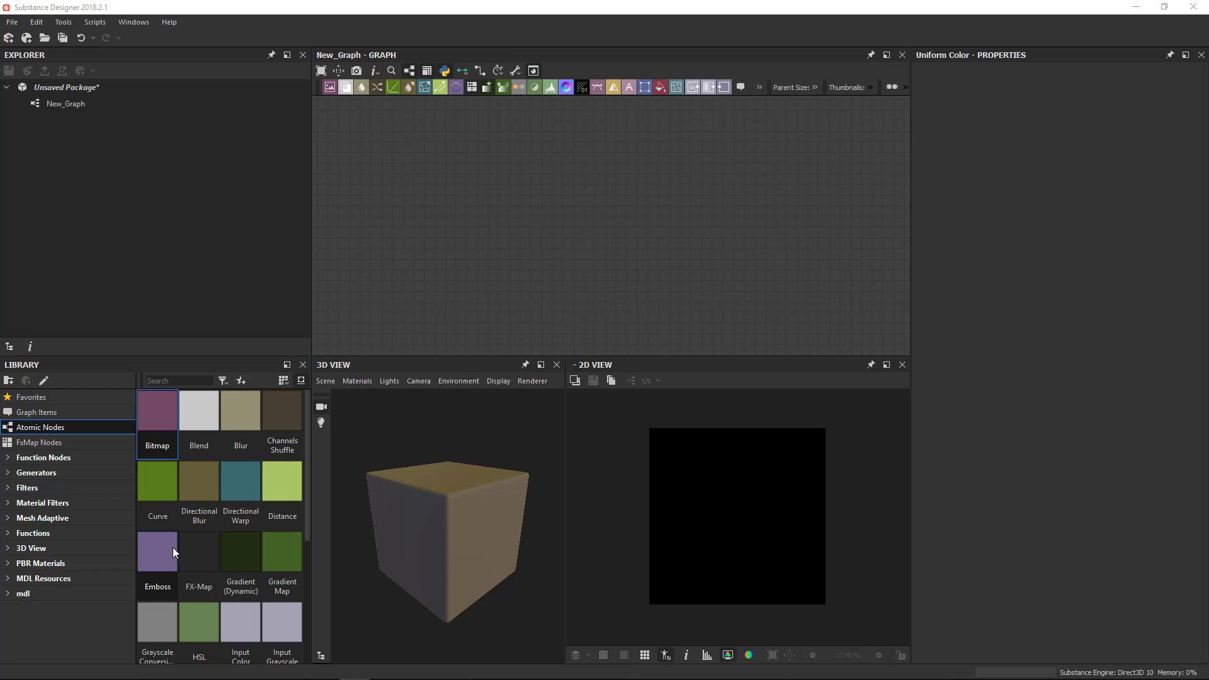
pyautogui.moveTo(198, 410)
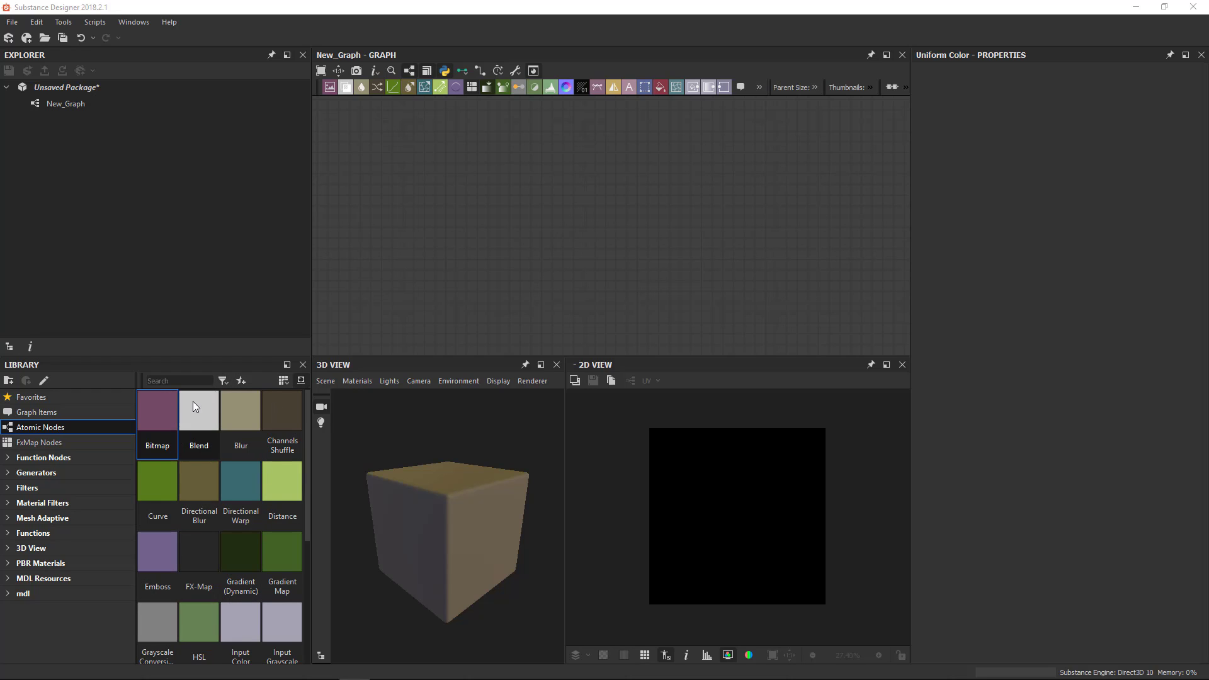
pyautogui.moveTo(44, 457)
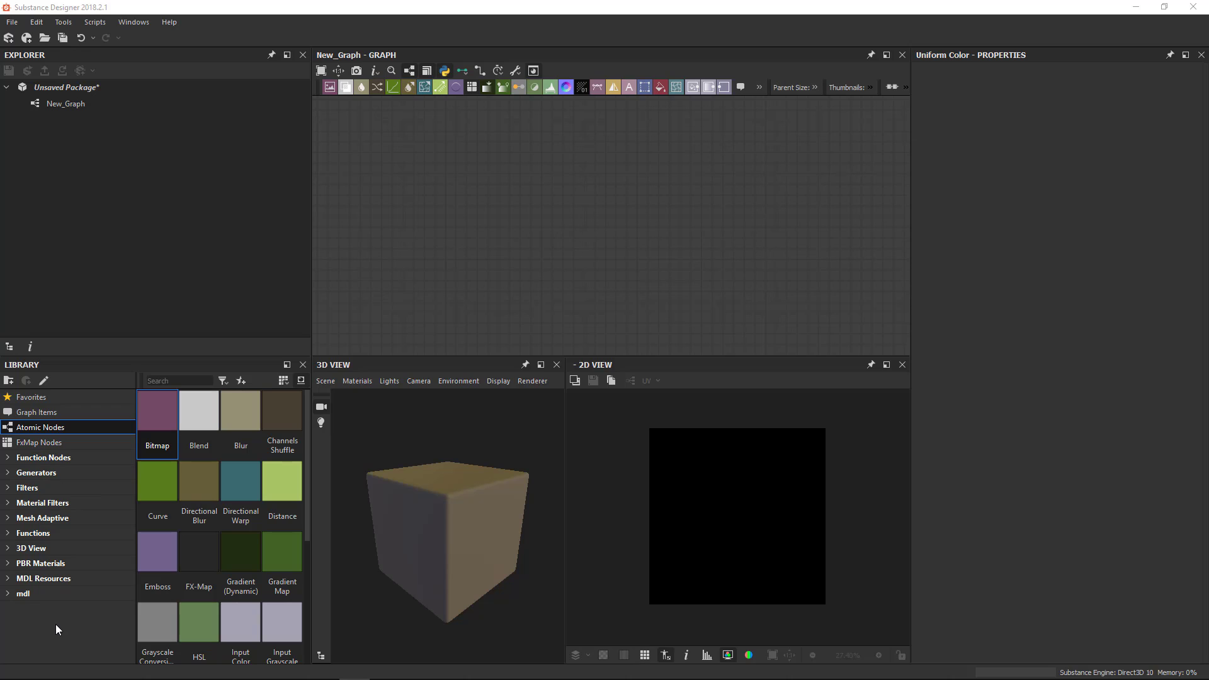
pyautogui.moveTo(36, 412)
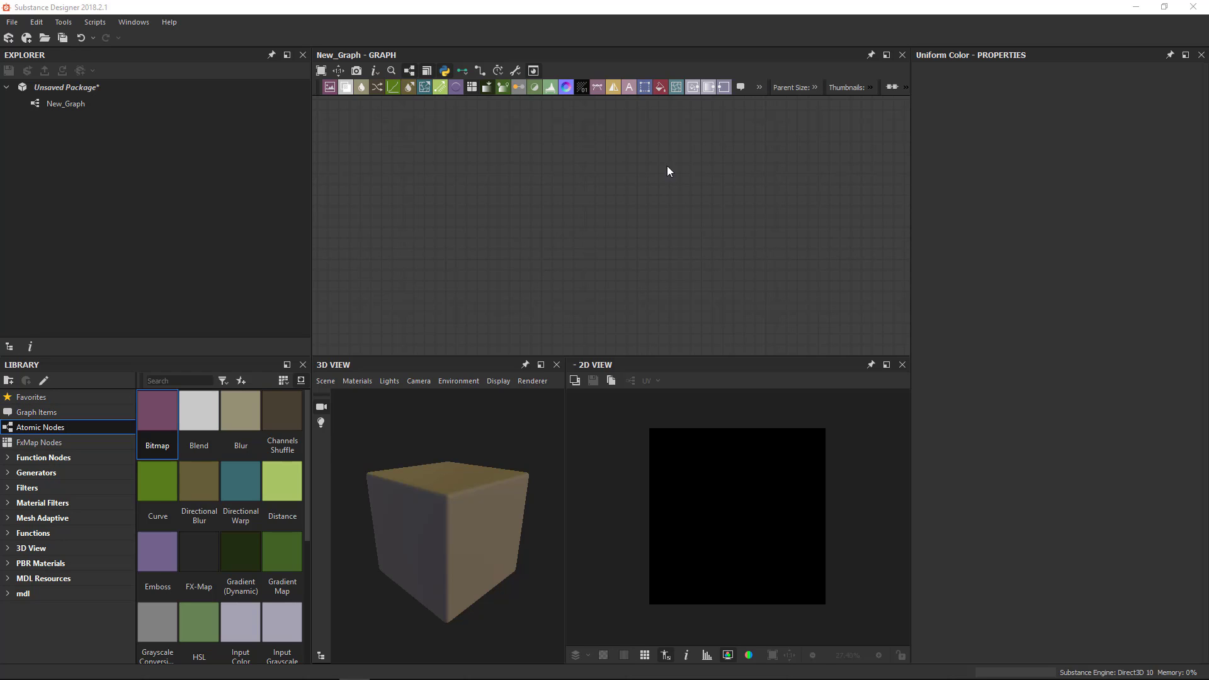
pyautogui.moveTo(69, 457)
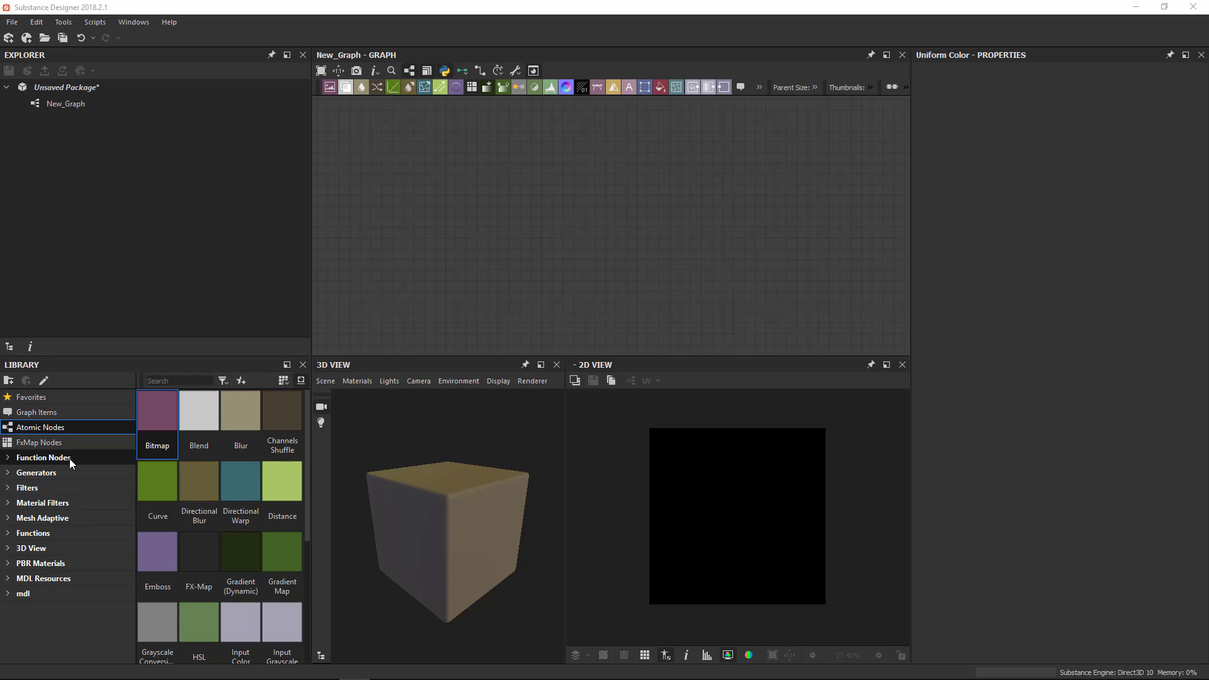
pyautogui.moveTo(69, 407)
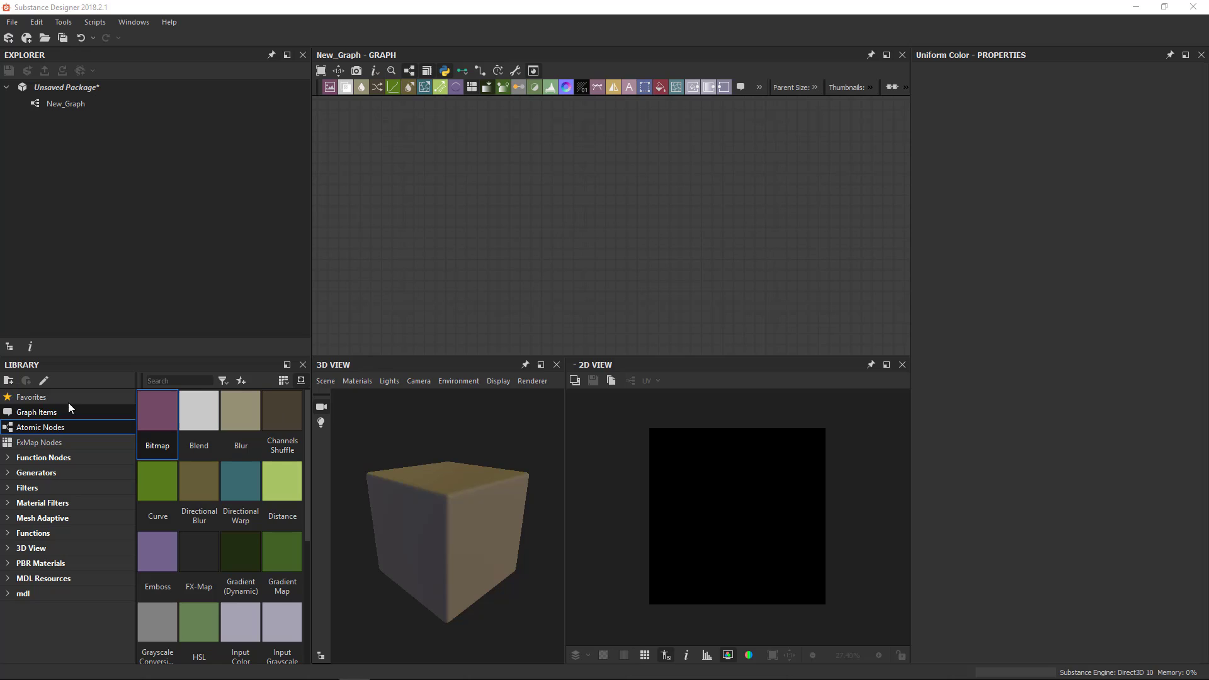
pyautogui.moveTo(54, 624)
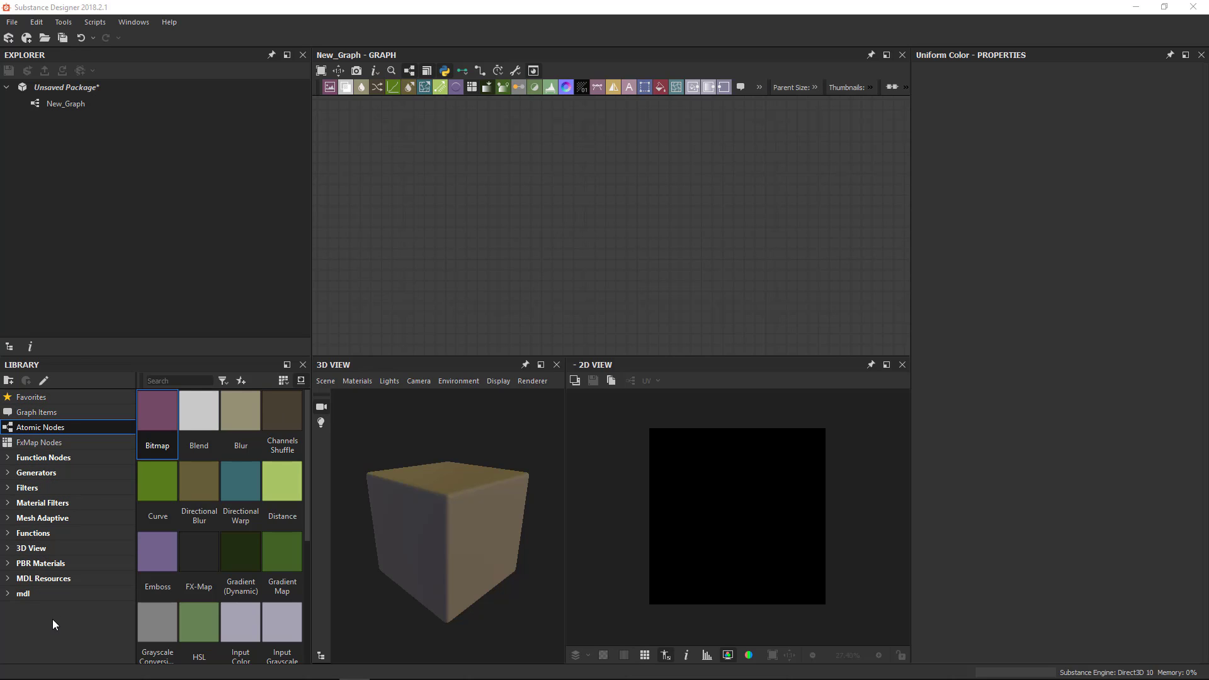
pyautogui.moveTo(37, 472)
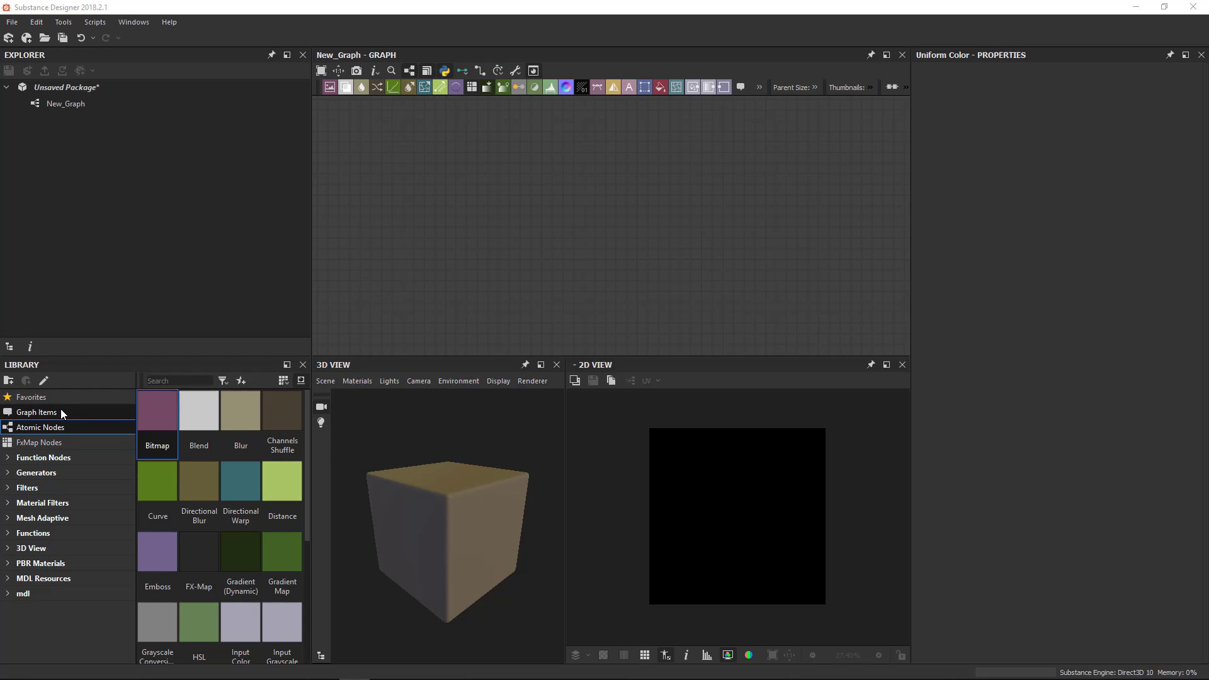
# Browse the Graph Items, FxMap Nodes and Function Nodes categories (Absolute, Add, Cosine, Float).
pyautogui.click(35, 411)
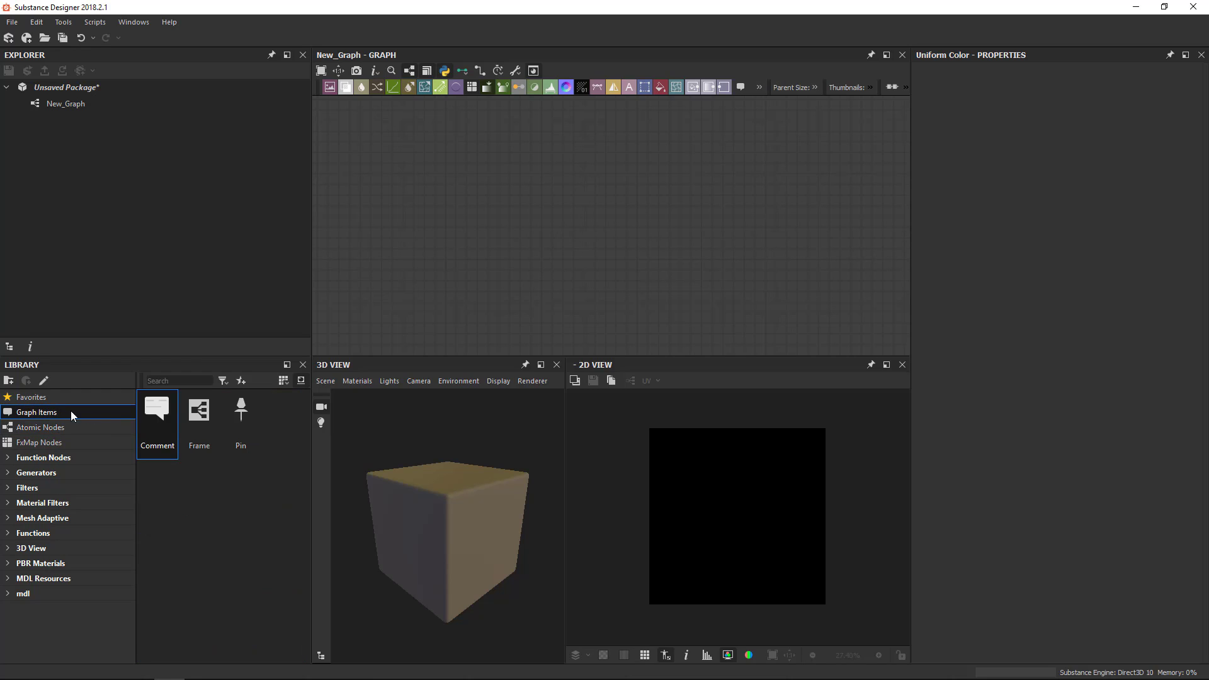
pyautogui.moveTo(54, 451)
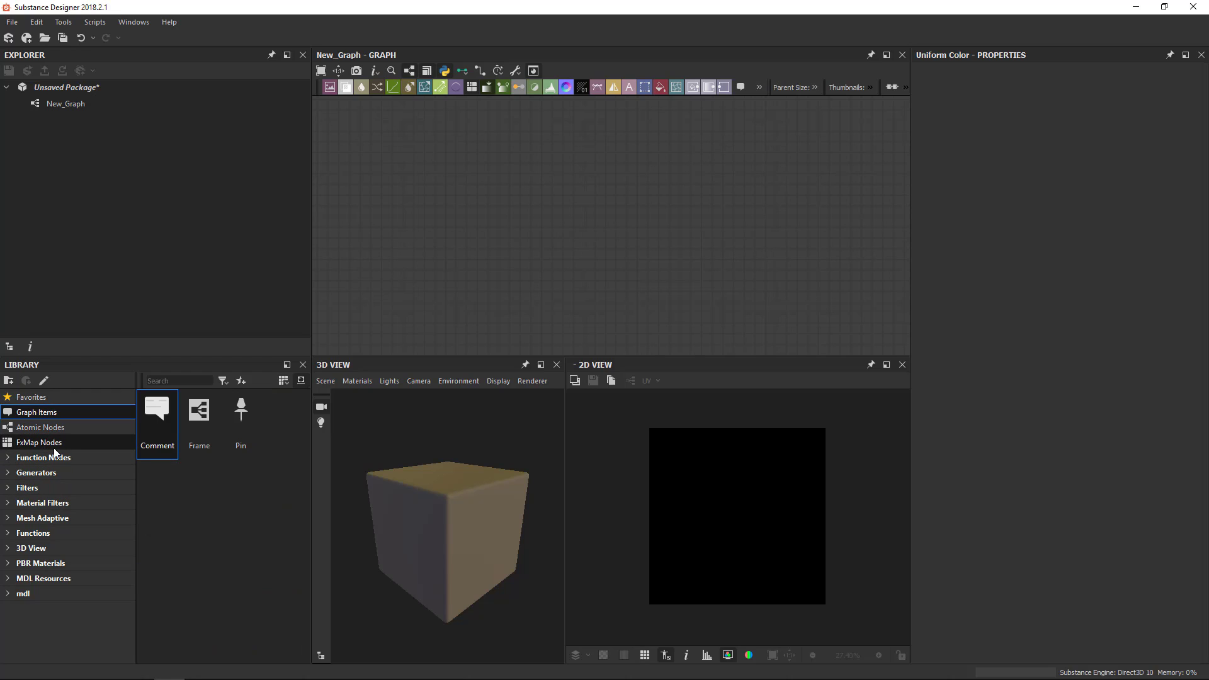
pyautogui.moveTo(56, 452)
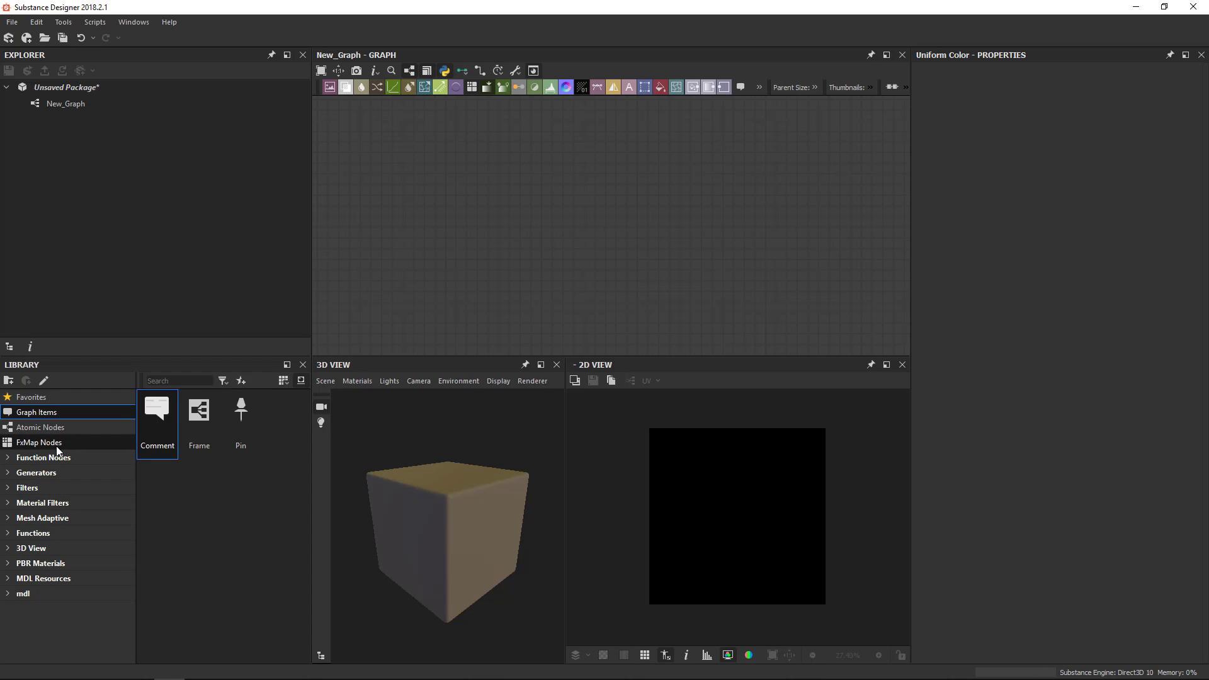
pyautogui.click(39, 442)
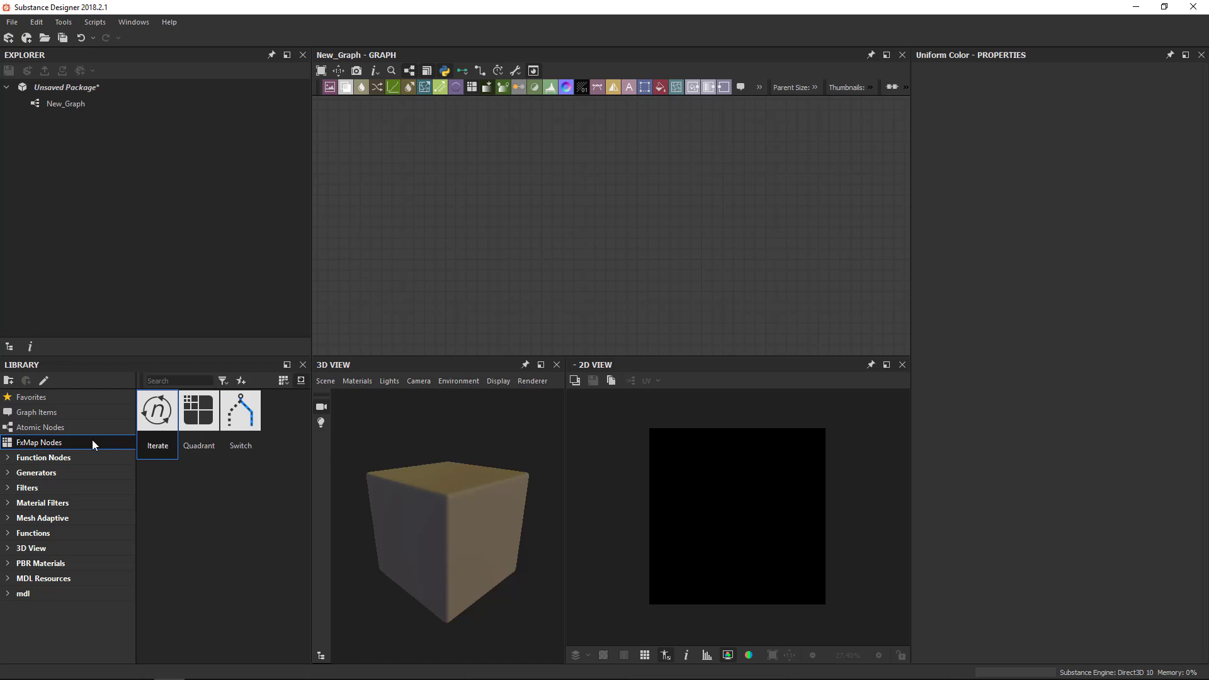
pyautogui.click(44, 457)
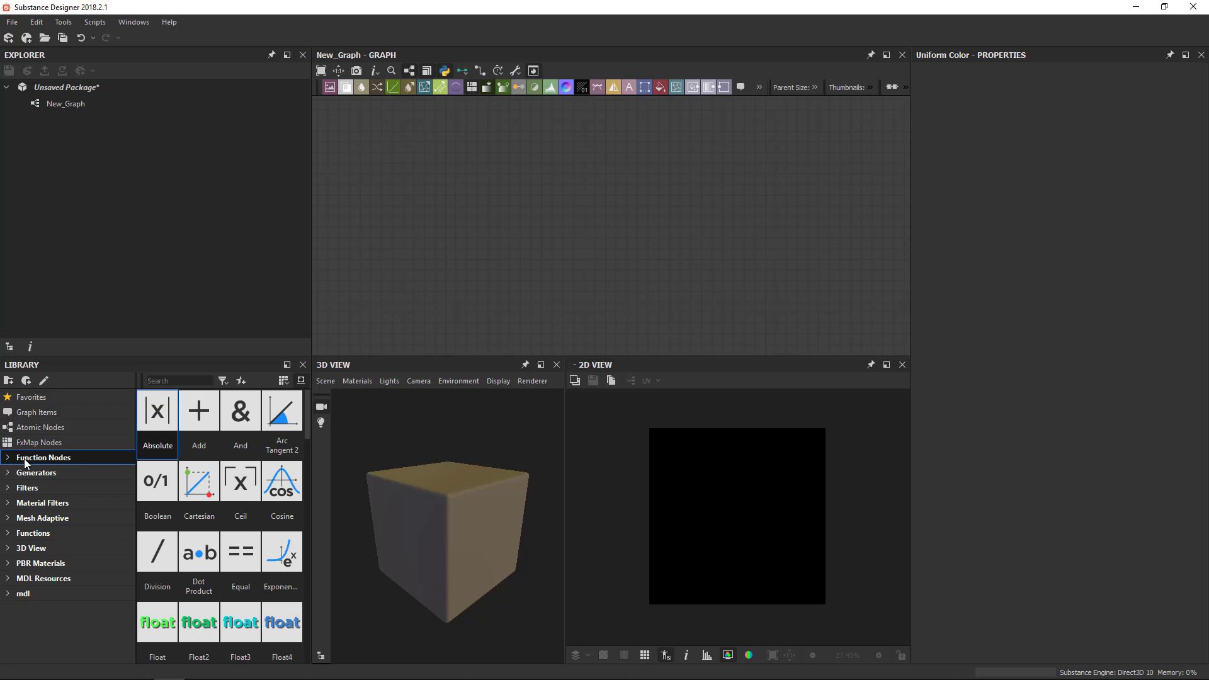
pyautogui.moveTo(44, 462)
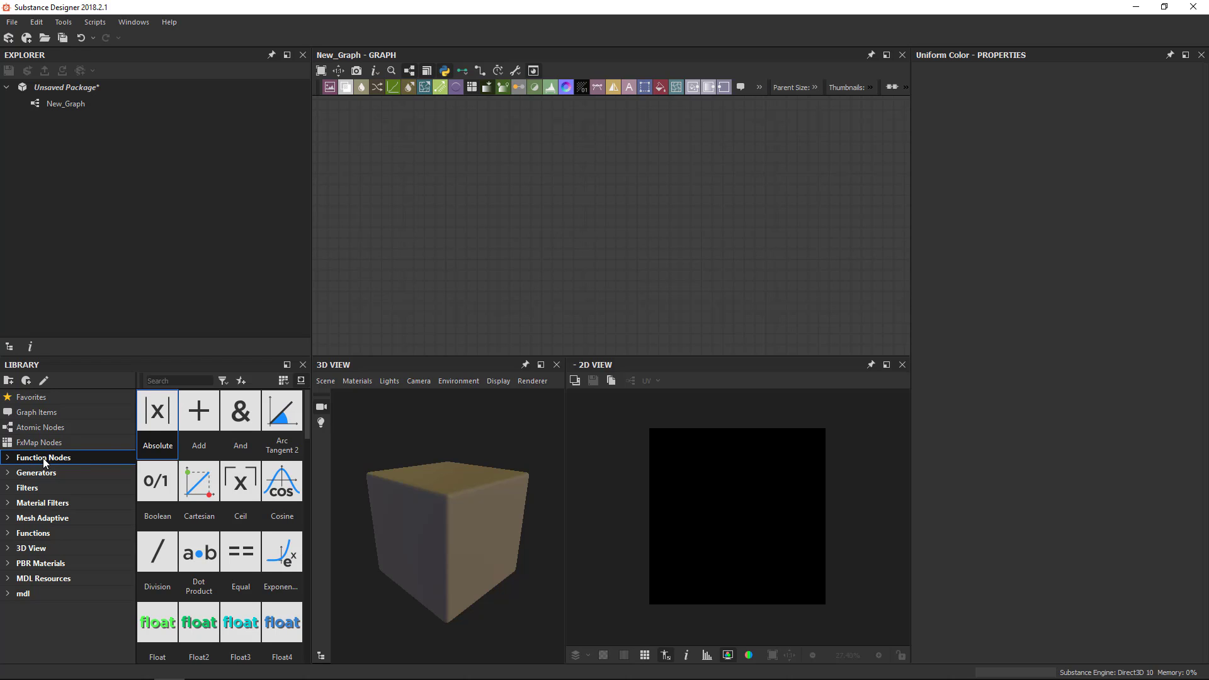
pyautogui.moveTo(282, 480)
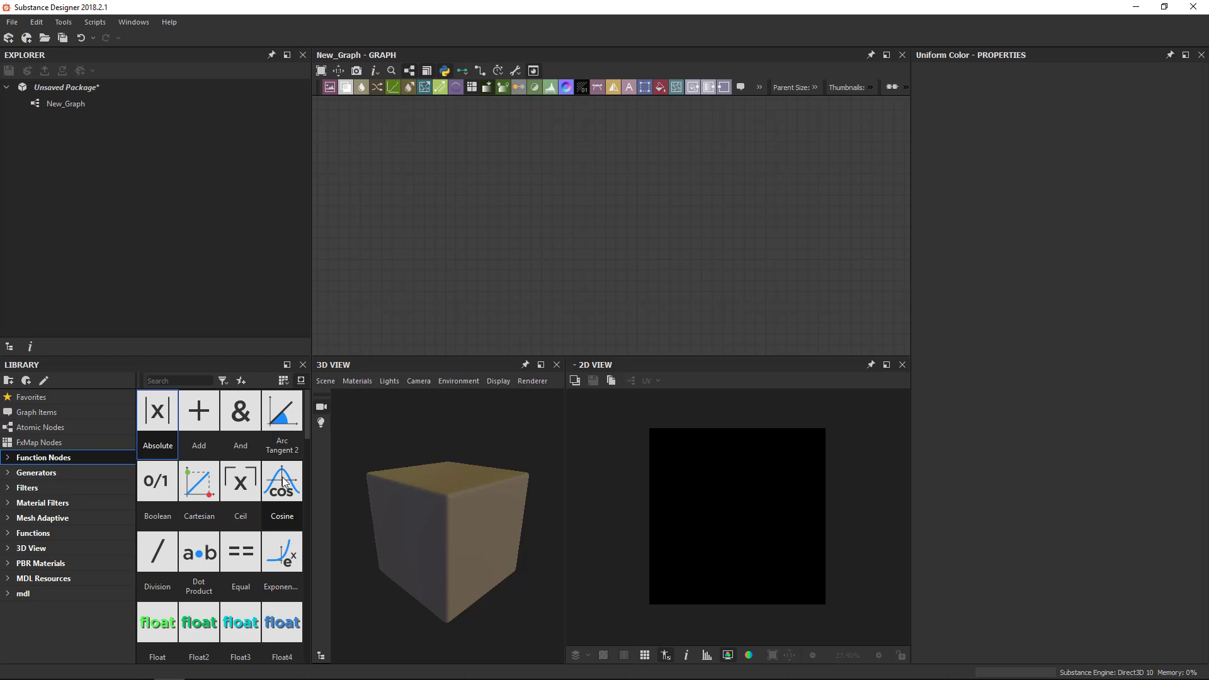
pyautogui.moveTo(272, 490)
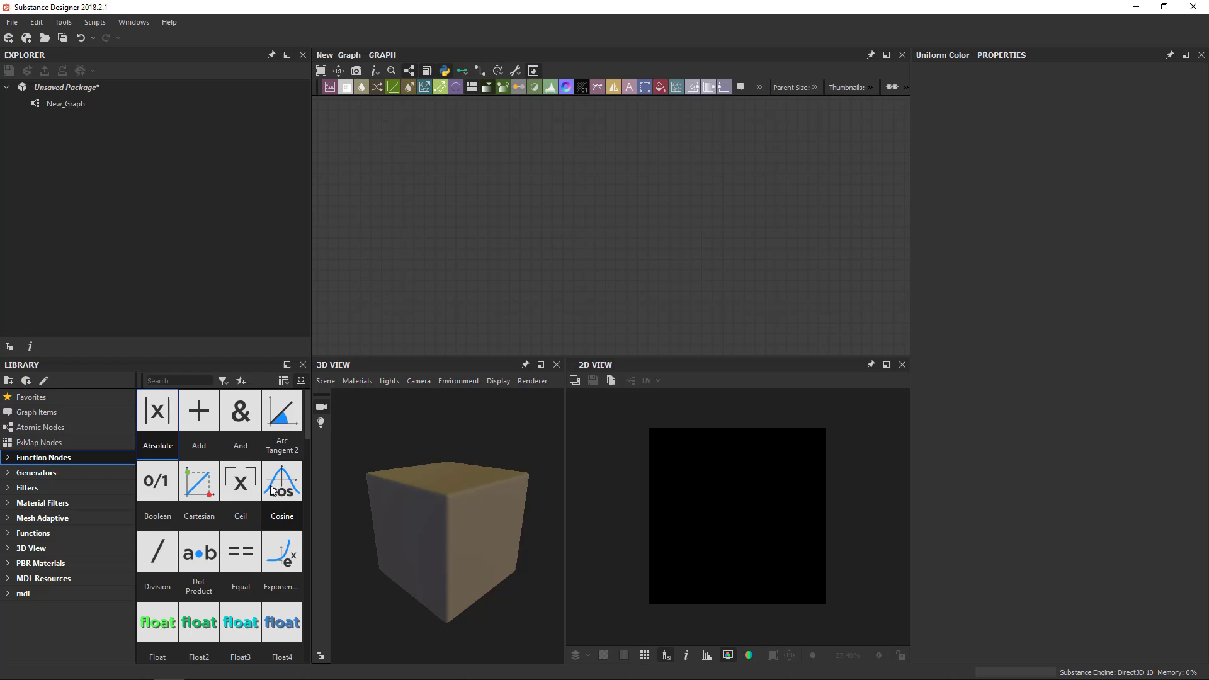
pyautogui.moveTo(65, 447)
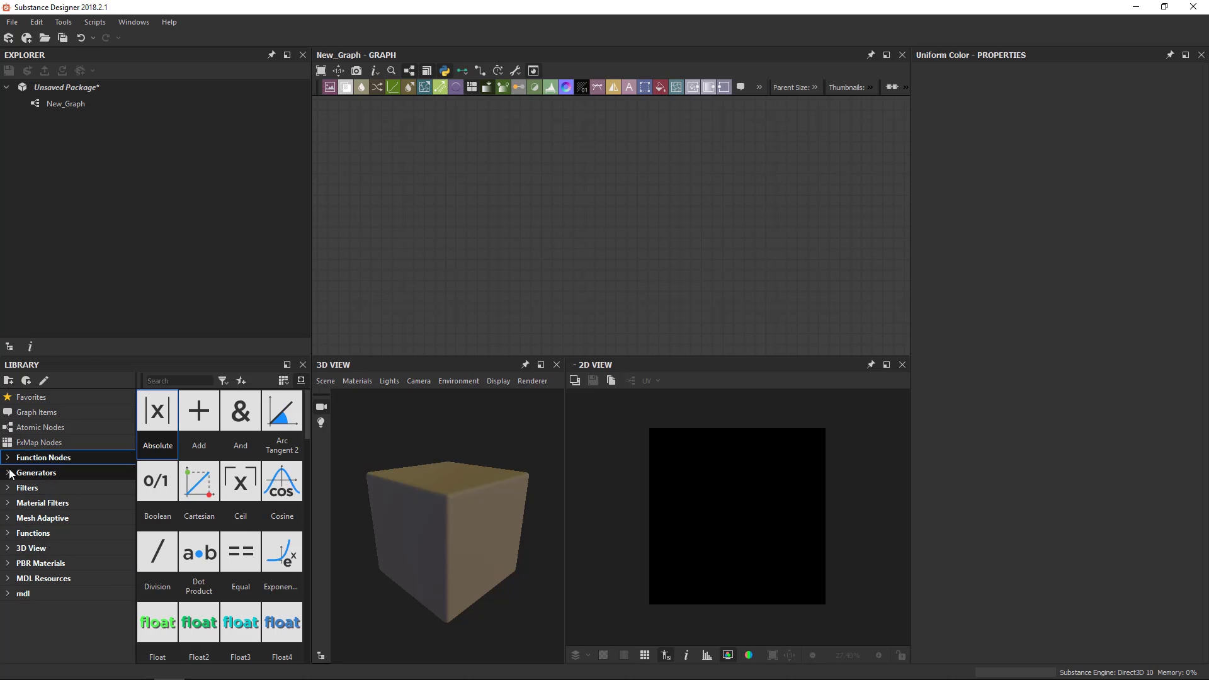
pyautogui.click(8, 472)
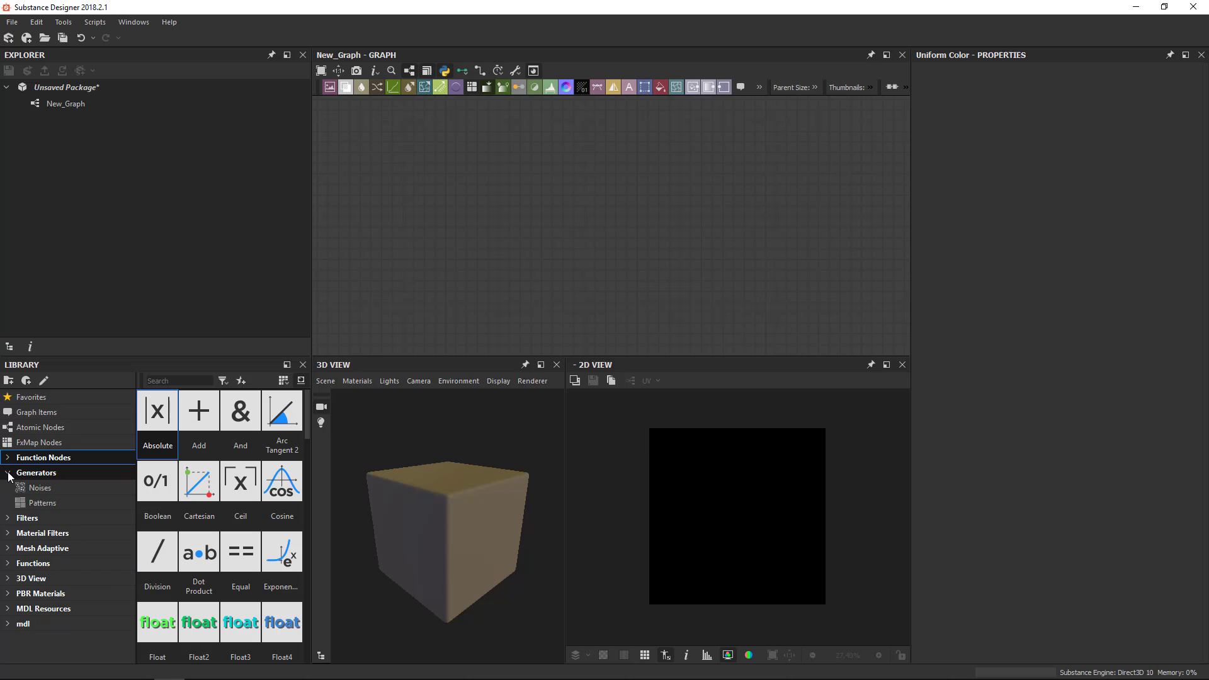
pyautogui.click(41, 487)
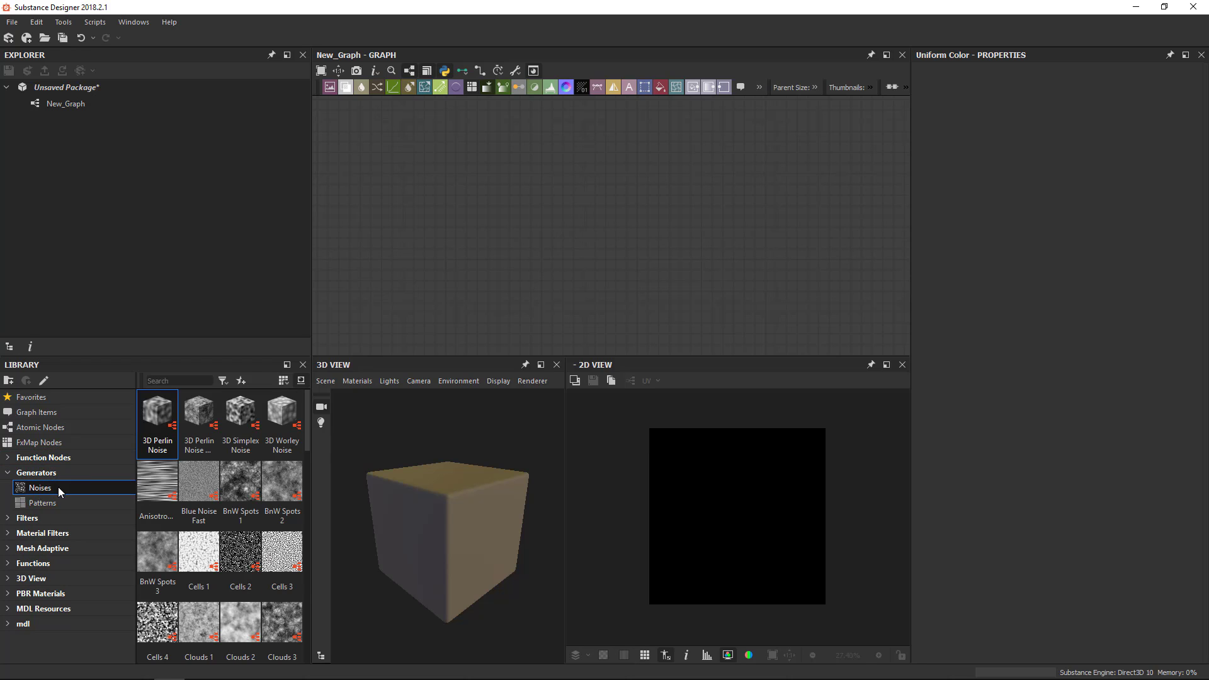
pyautogui.moveTo(488, 216)
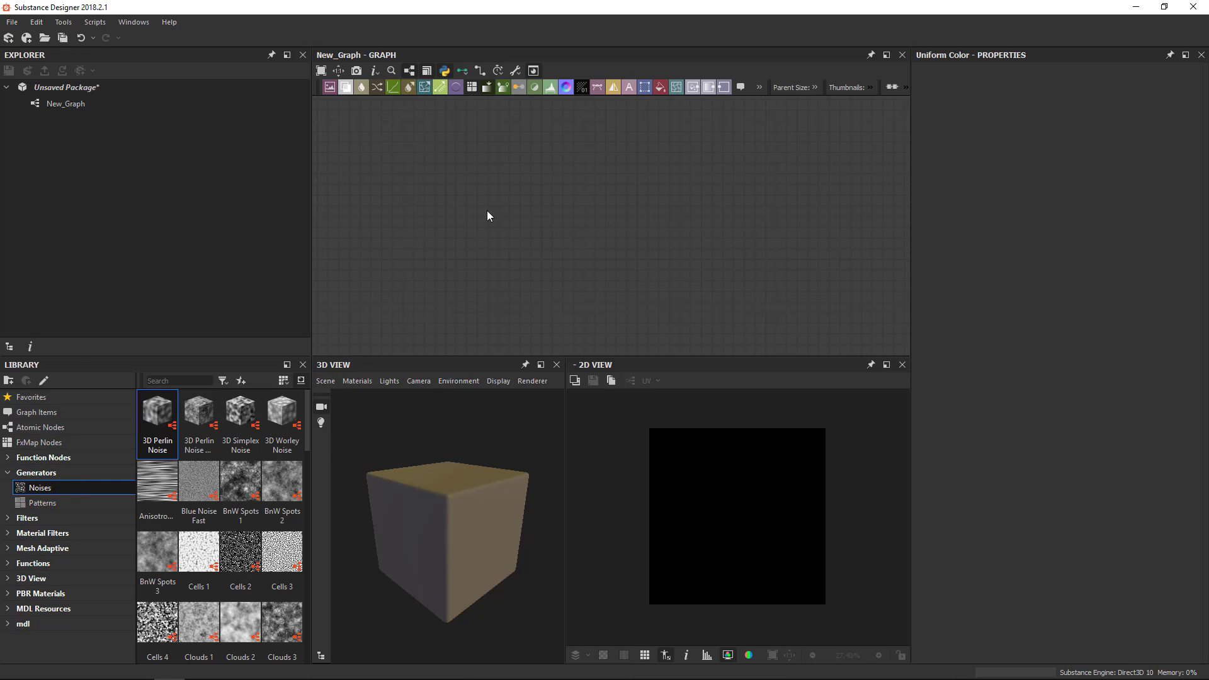
pyautogui.moveTo(427, 291)
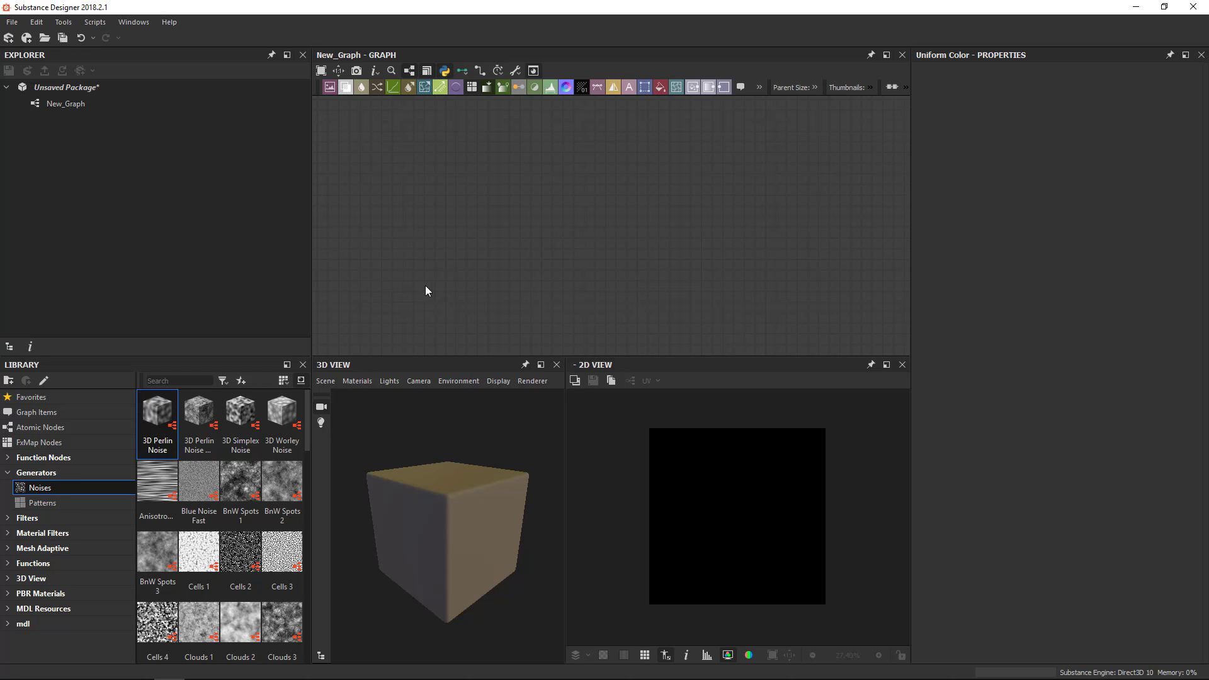
pyautogui.moveTo(199, 480)
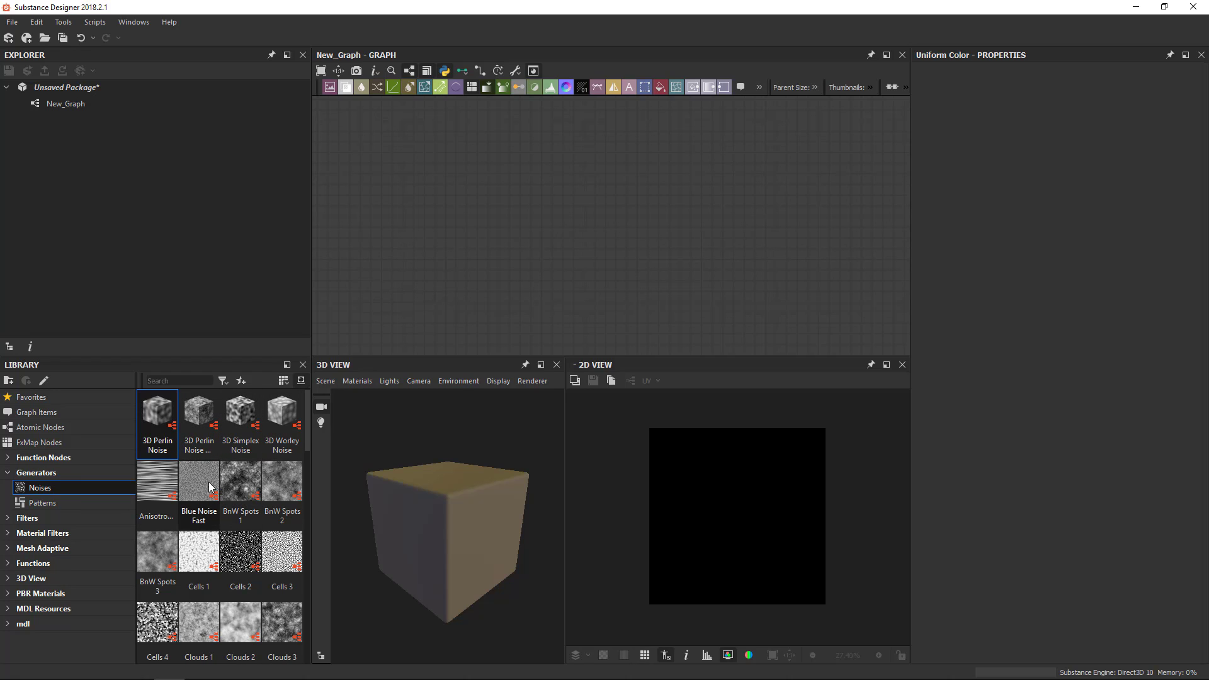
pyautogui.moveTo(239, 479)
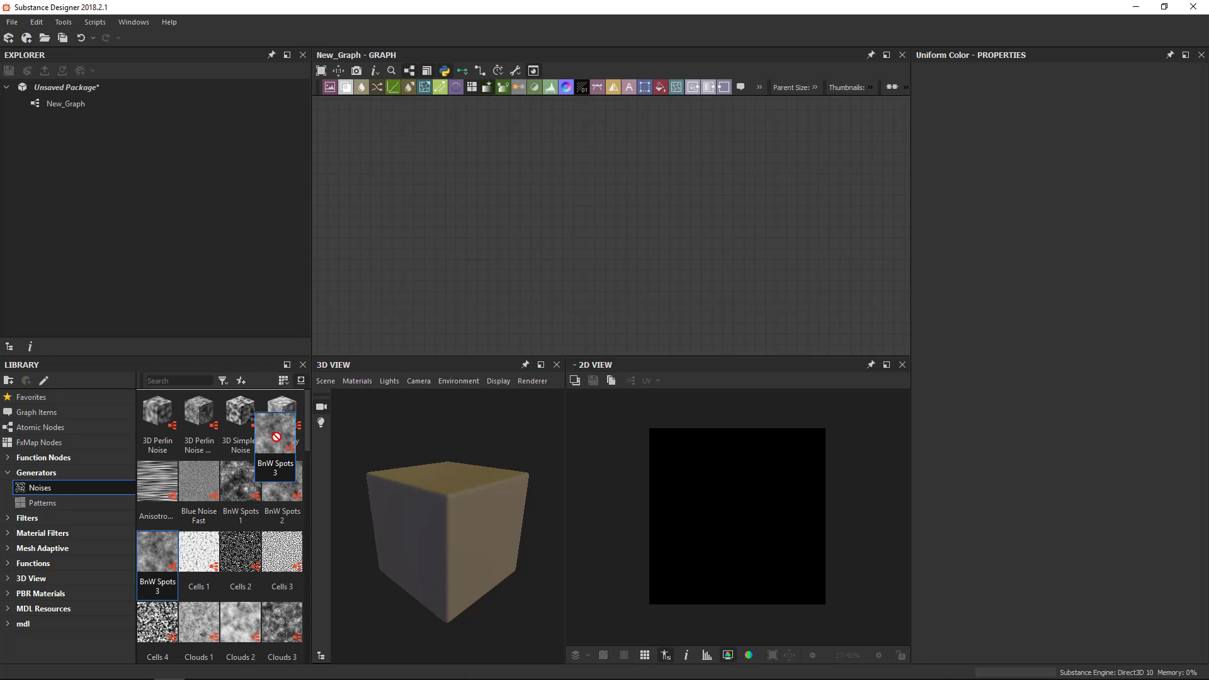
pyautogui.moveTo(276, 440); pyautogui.dragTo(514, 201)
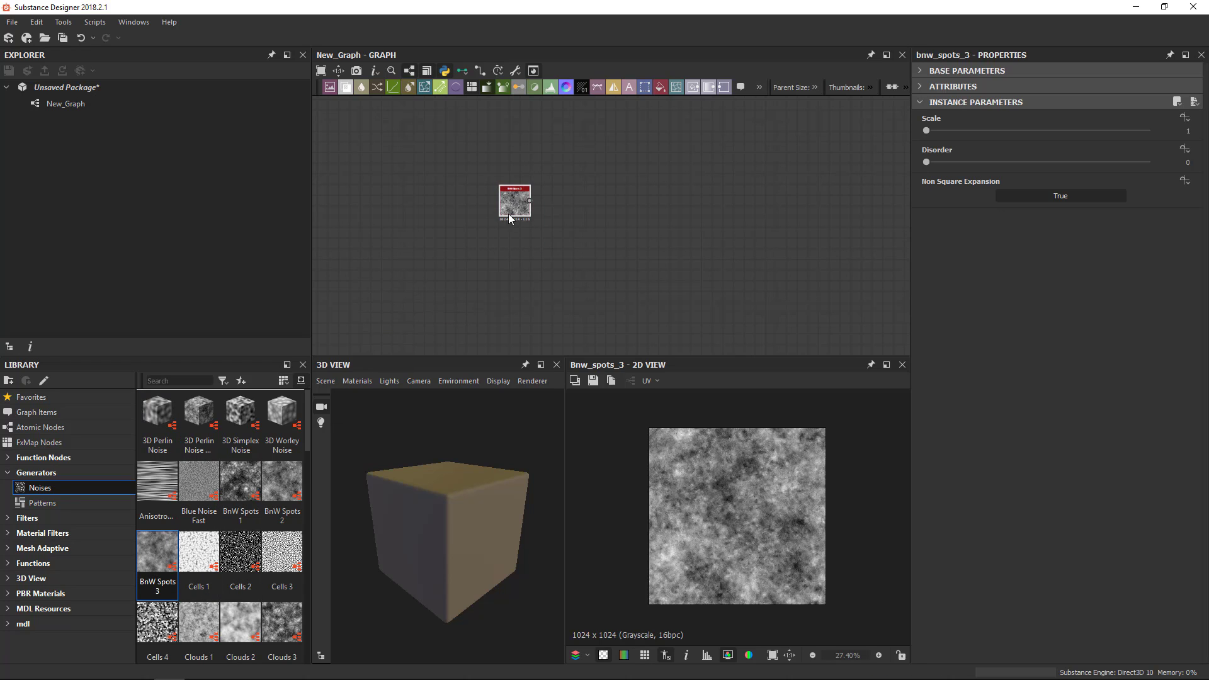
pyautogui.scroll(3)
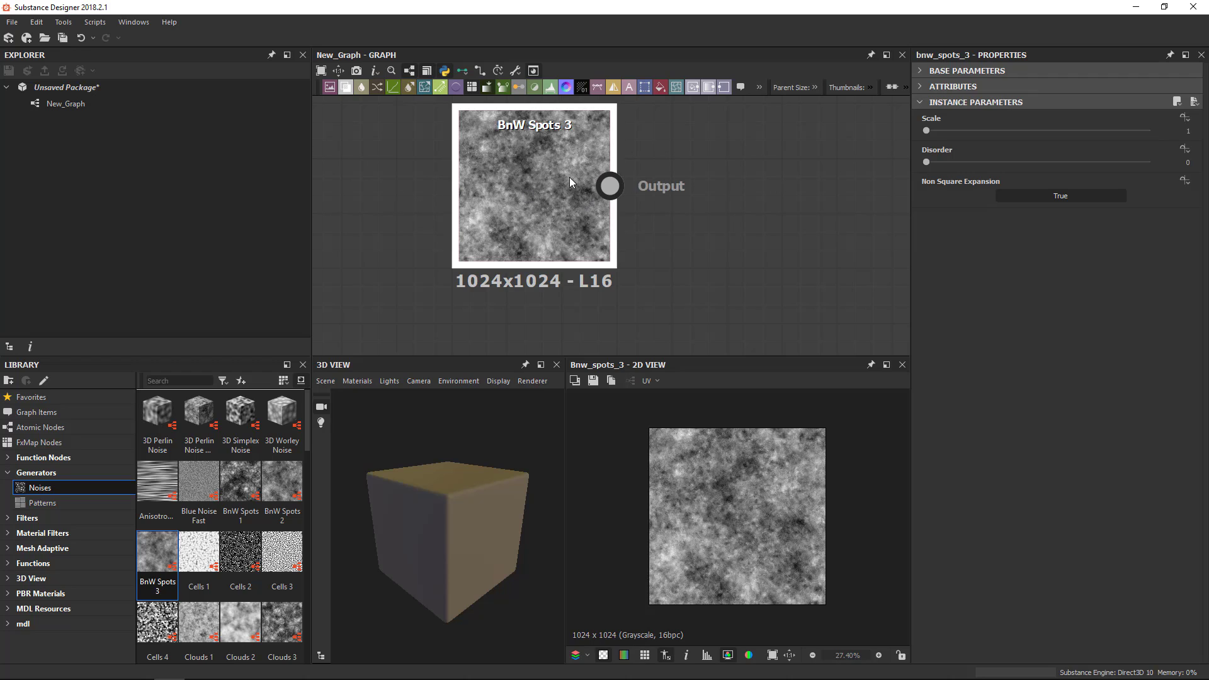
pyautogui.click(534, 125)
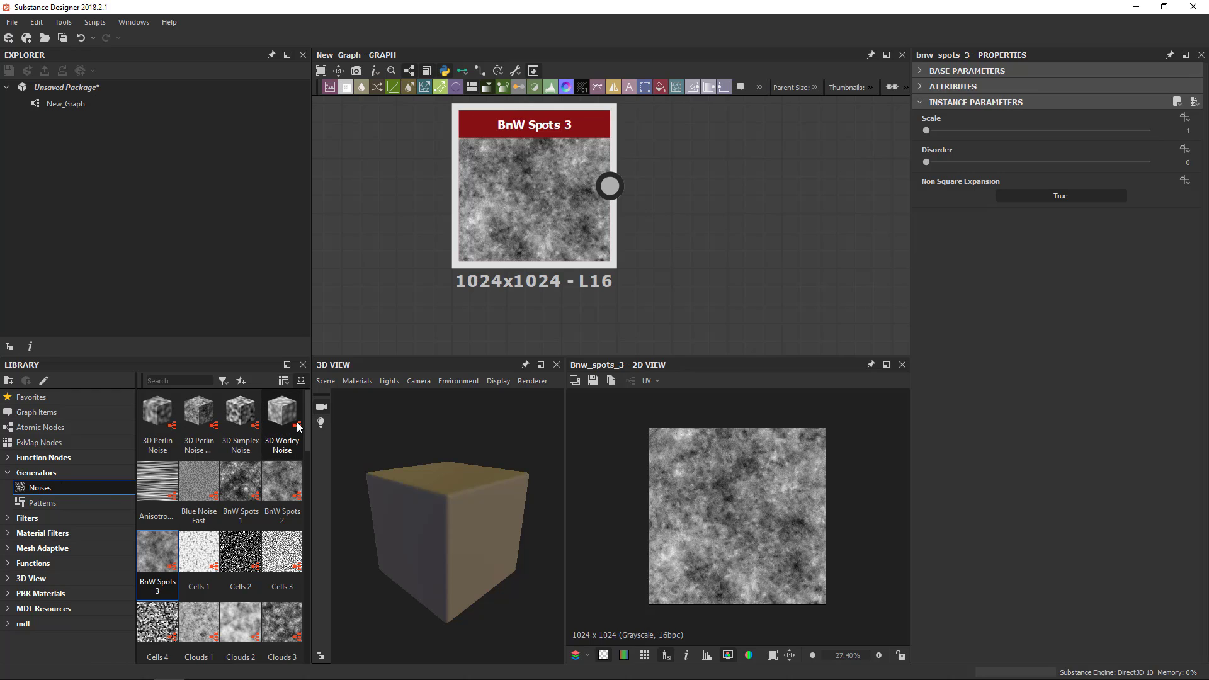
pyautogui.scroll(-3)
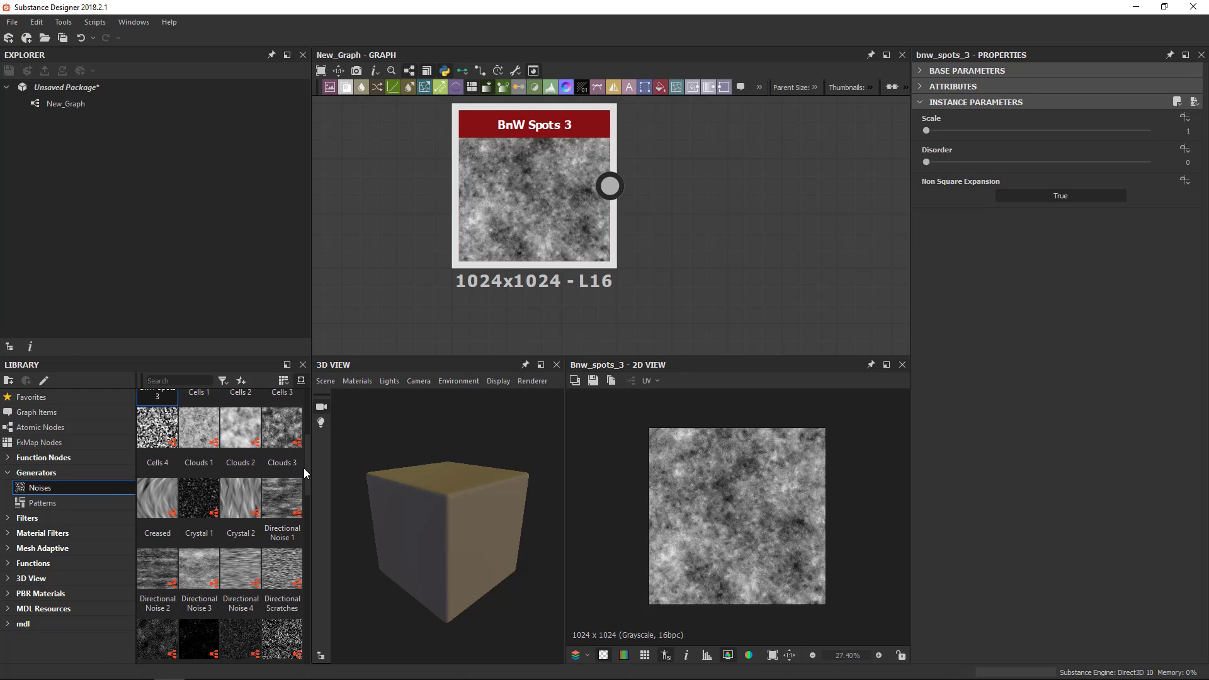
pyautogui.scroll(-3)
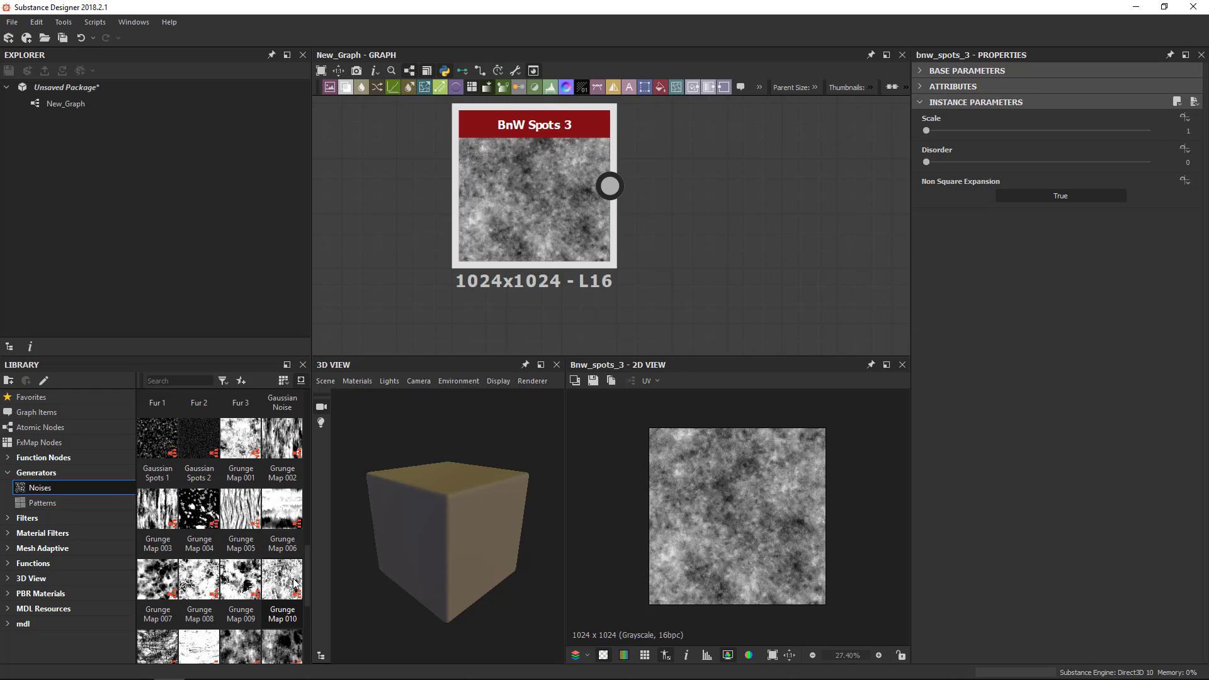
pyautogui.scroll(-3)
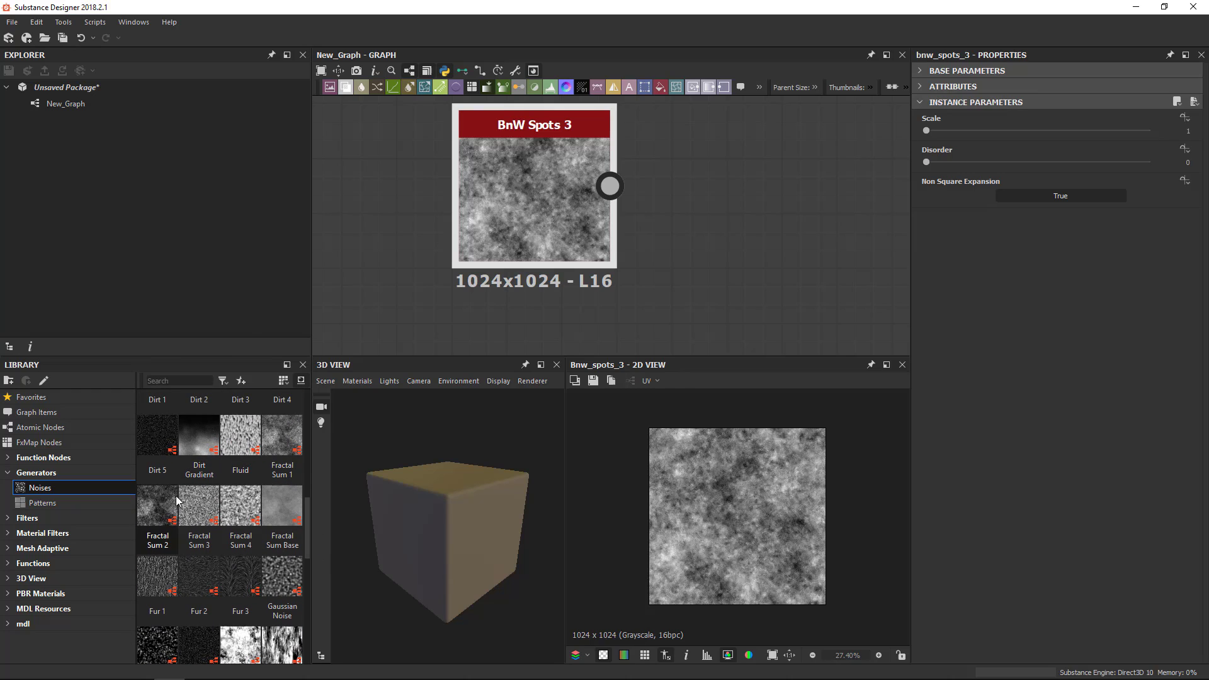
pyautogui.scroll(-3)
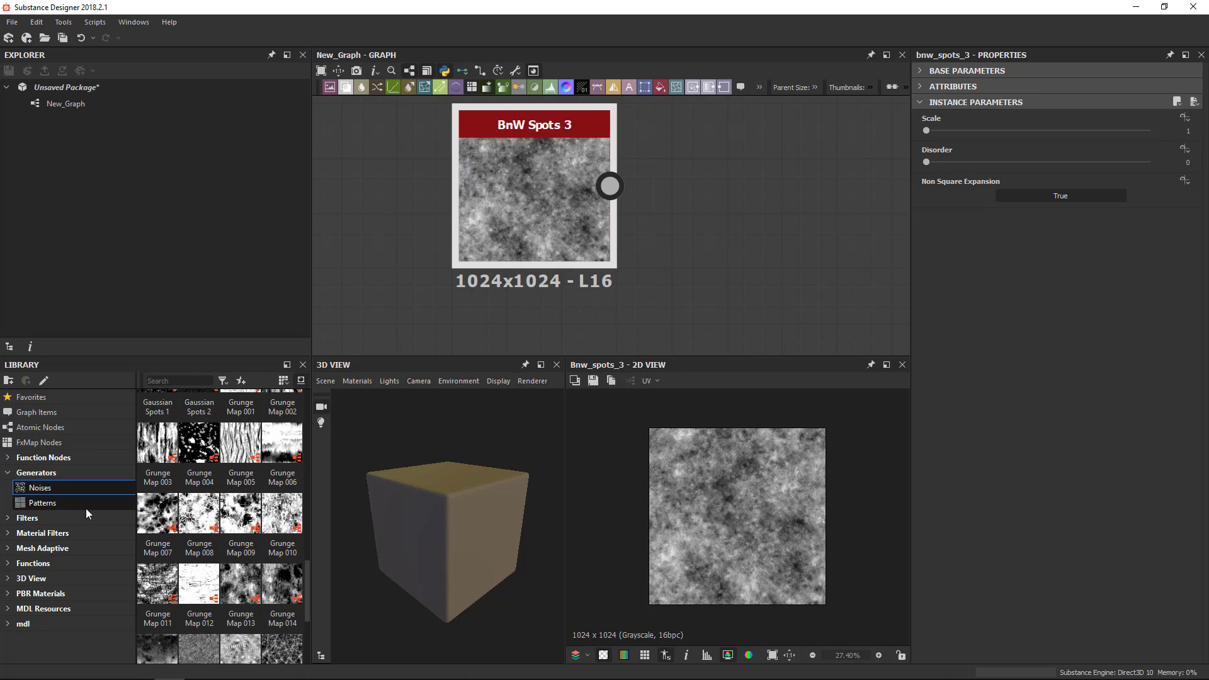
# View the Patterns generators, try a Shape node, then expand the Filters group.
pyautogui.click(41, 502)
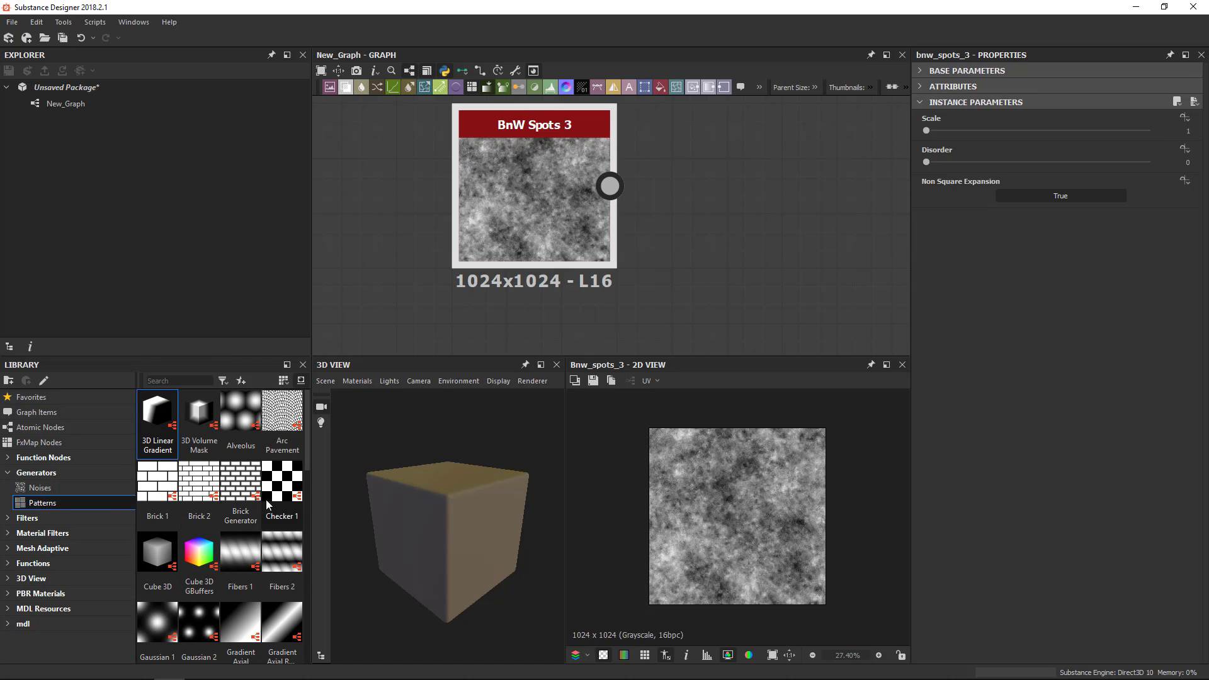
pyautogui.scroll(-3)
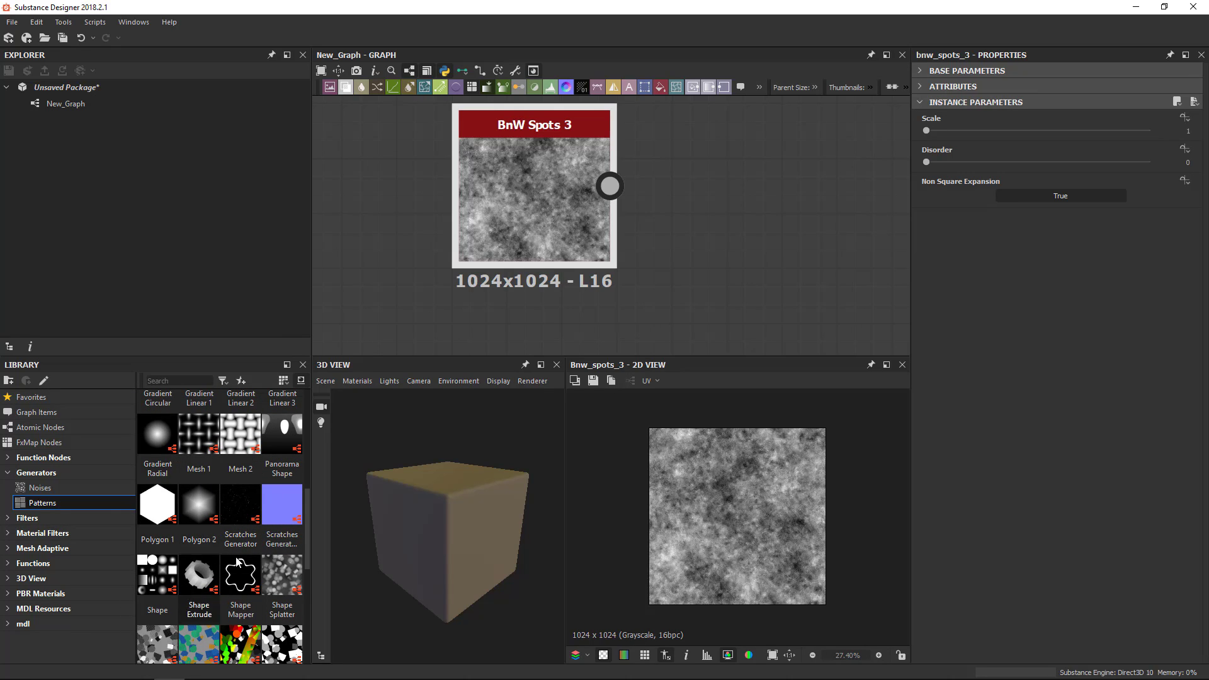
pyautogui.moveTo(189, 551)
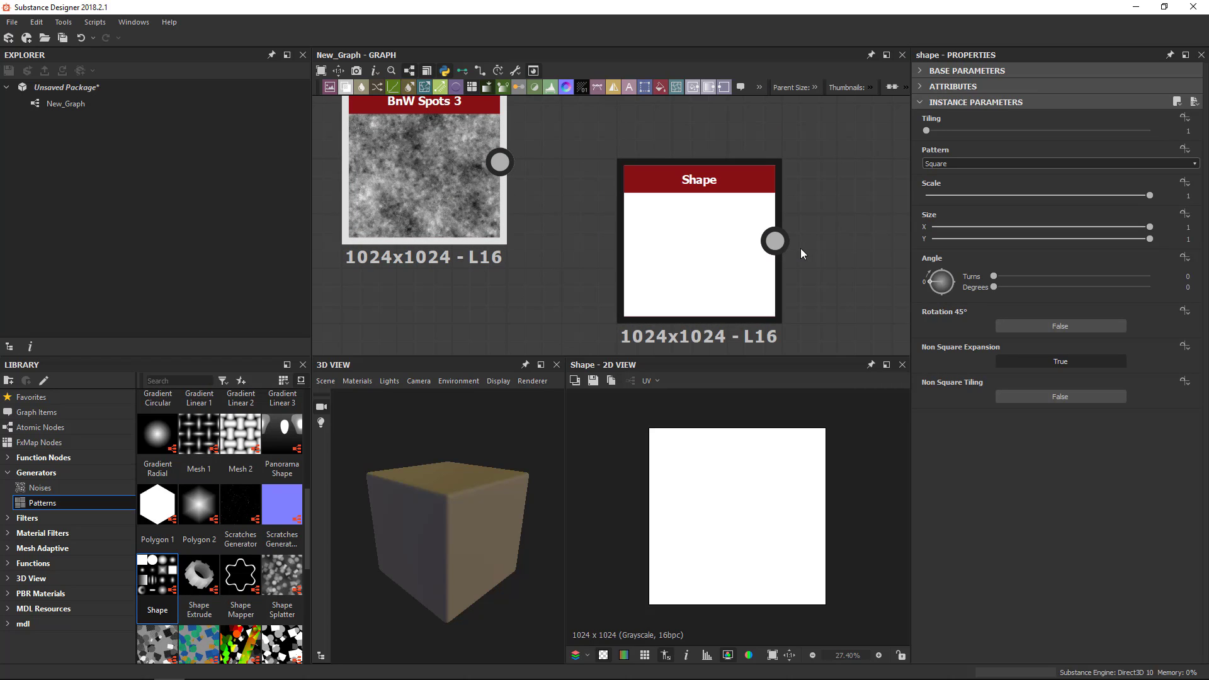
pyautogui.click(698, 179)
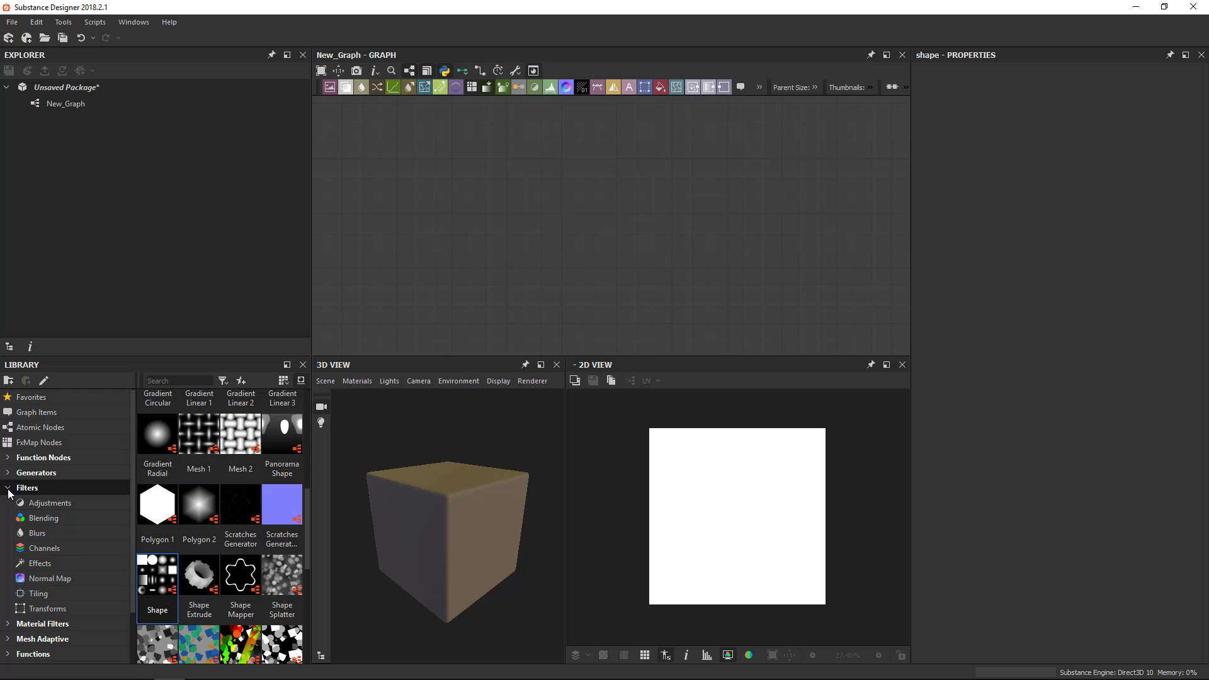
pyautogui.moveTo(50, 503)
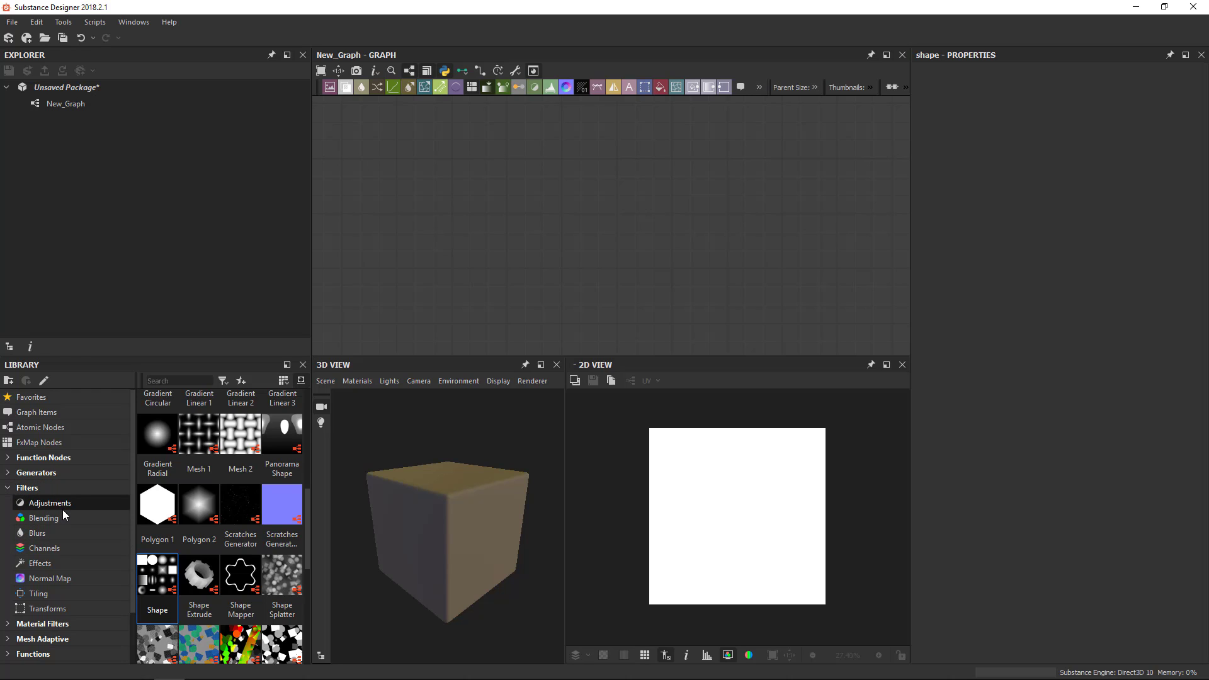
# Browse the Adjustments, Blending, Blurs and Channel filter subcategories.
pyautogui.click(49, 503)
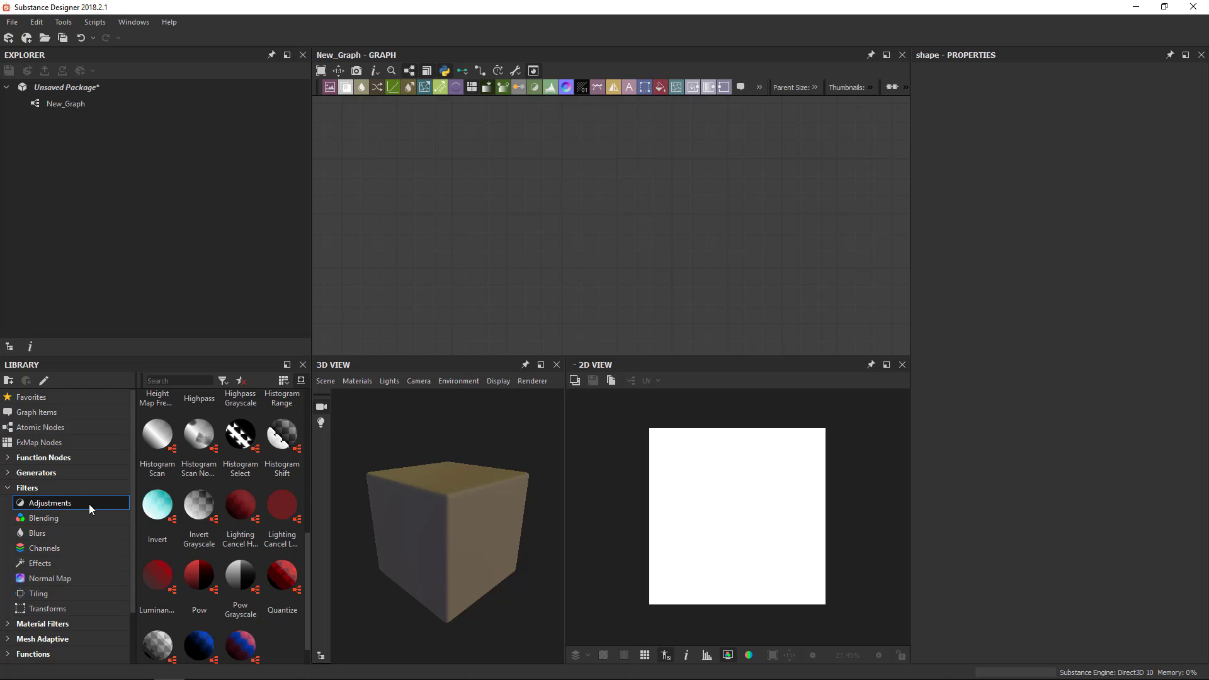
pyautogui.scroll(-3)
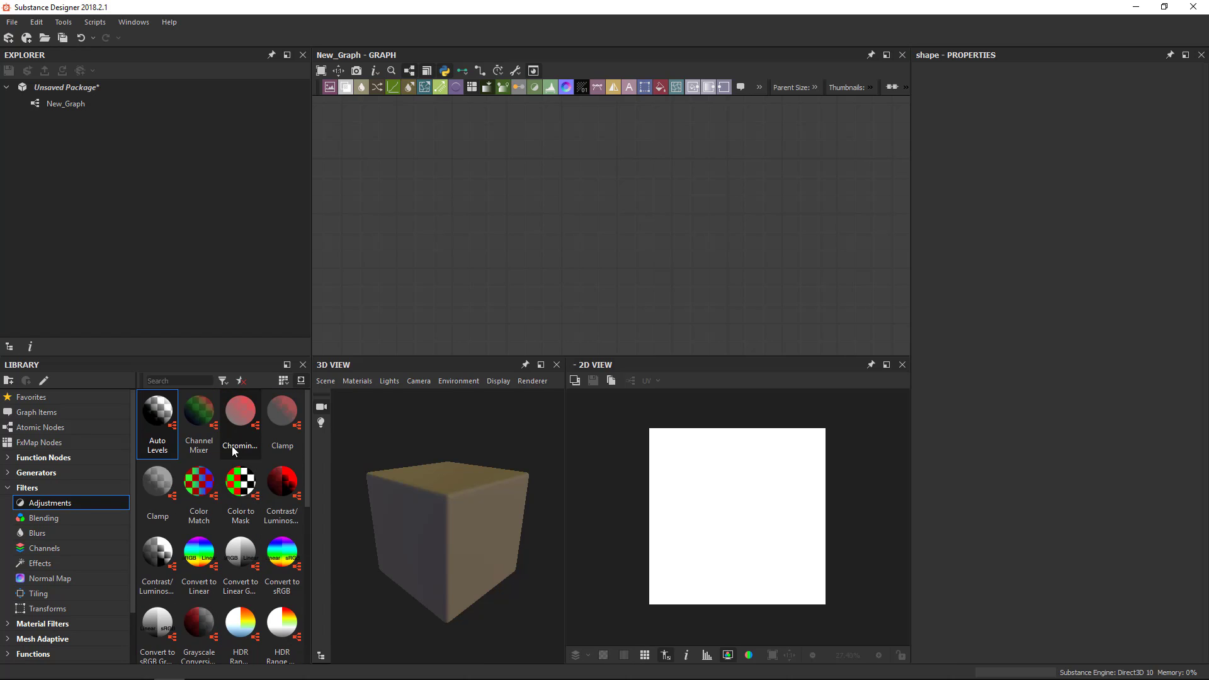
pyautogui.scroll(-3)
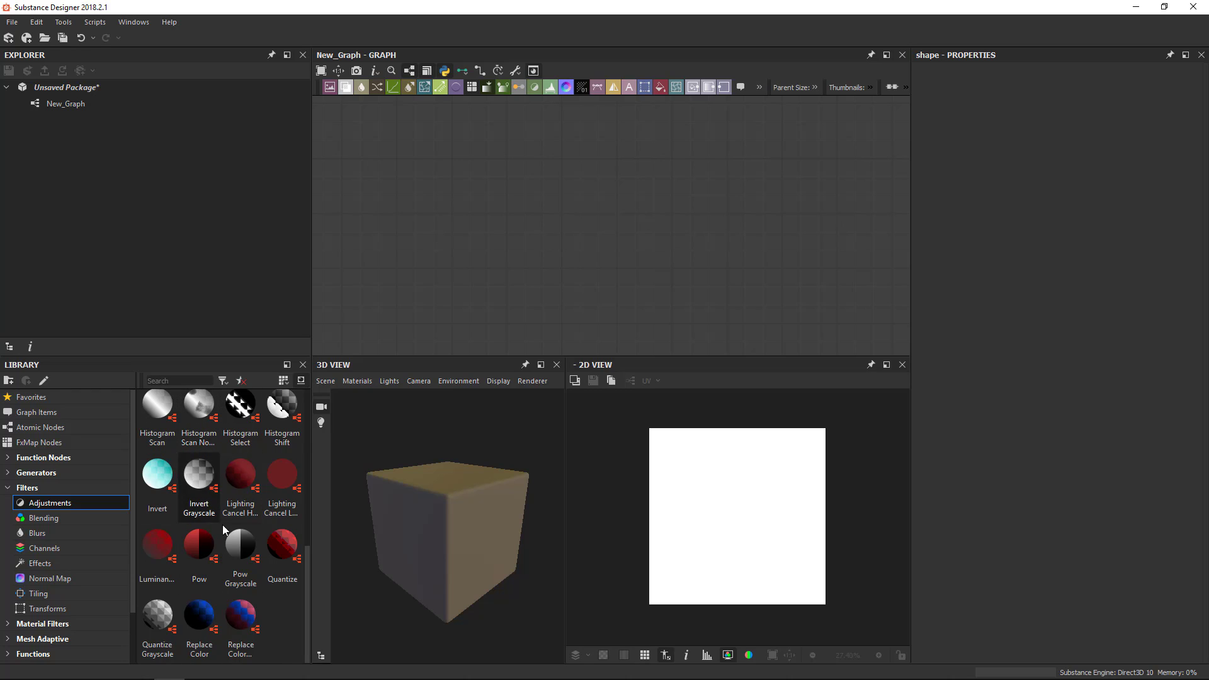
pyautogui.click(42, 518)
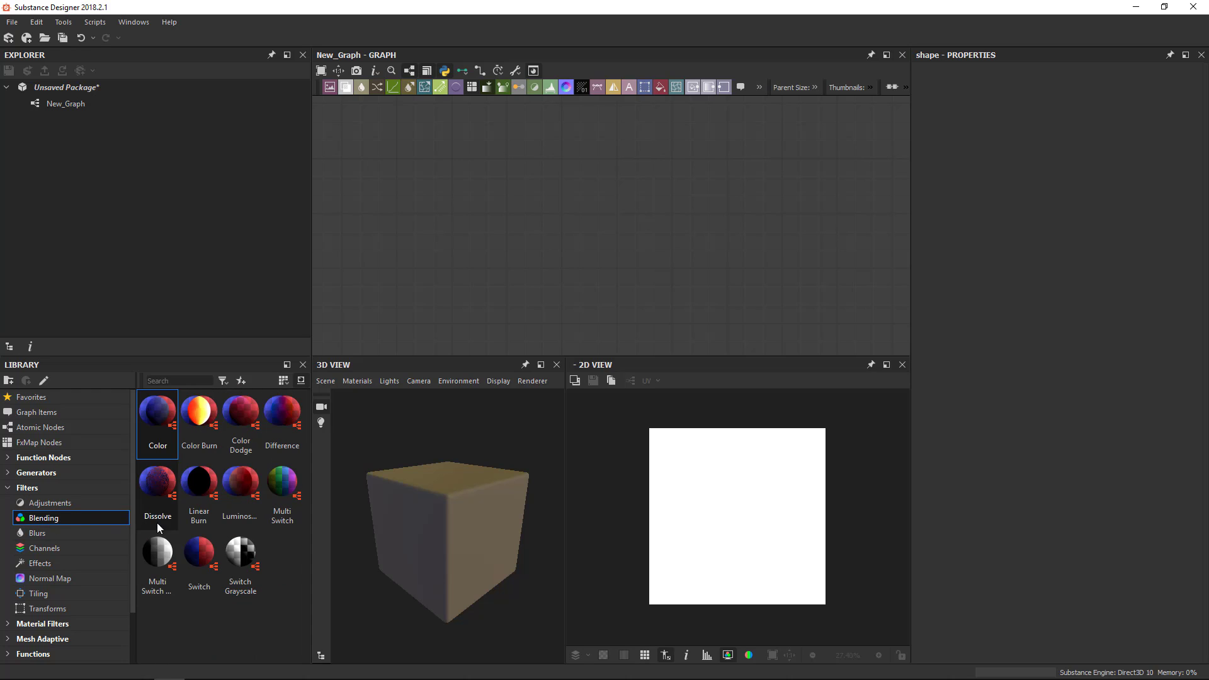
pyautogui.moveTo(240, 417)
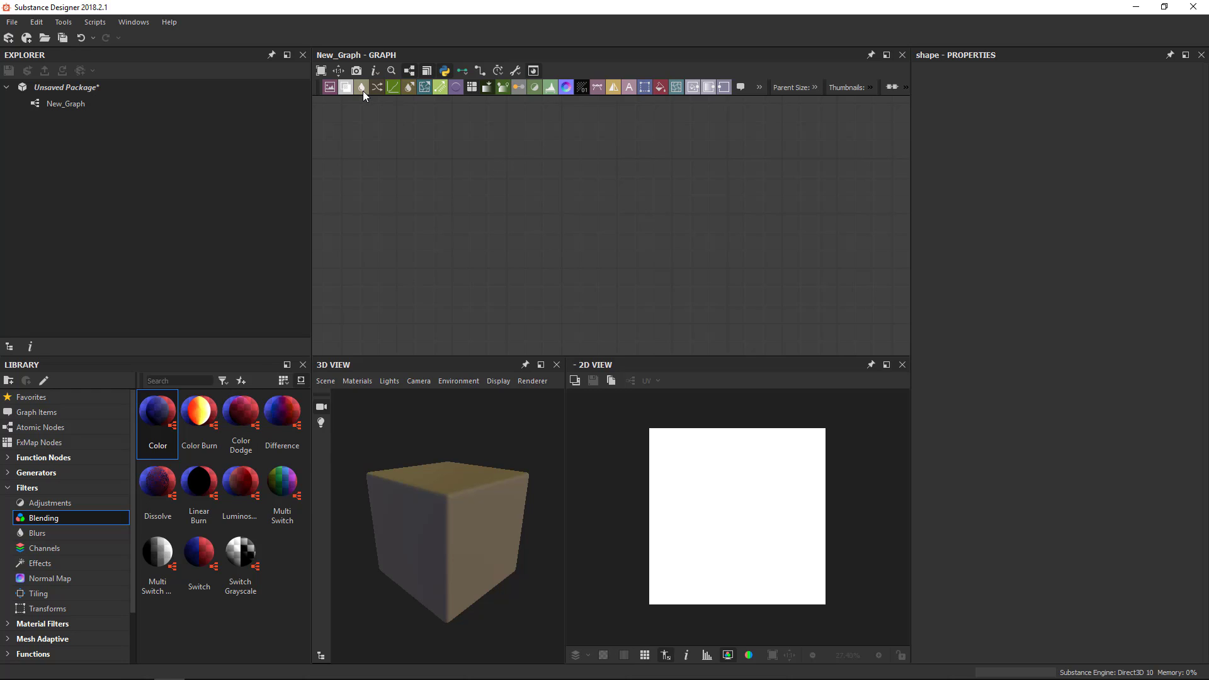
pyautogui.moveTo(281, 554)
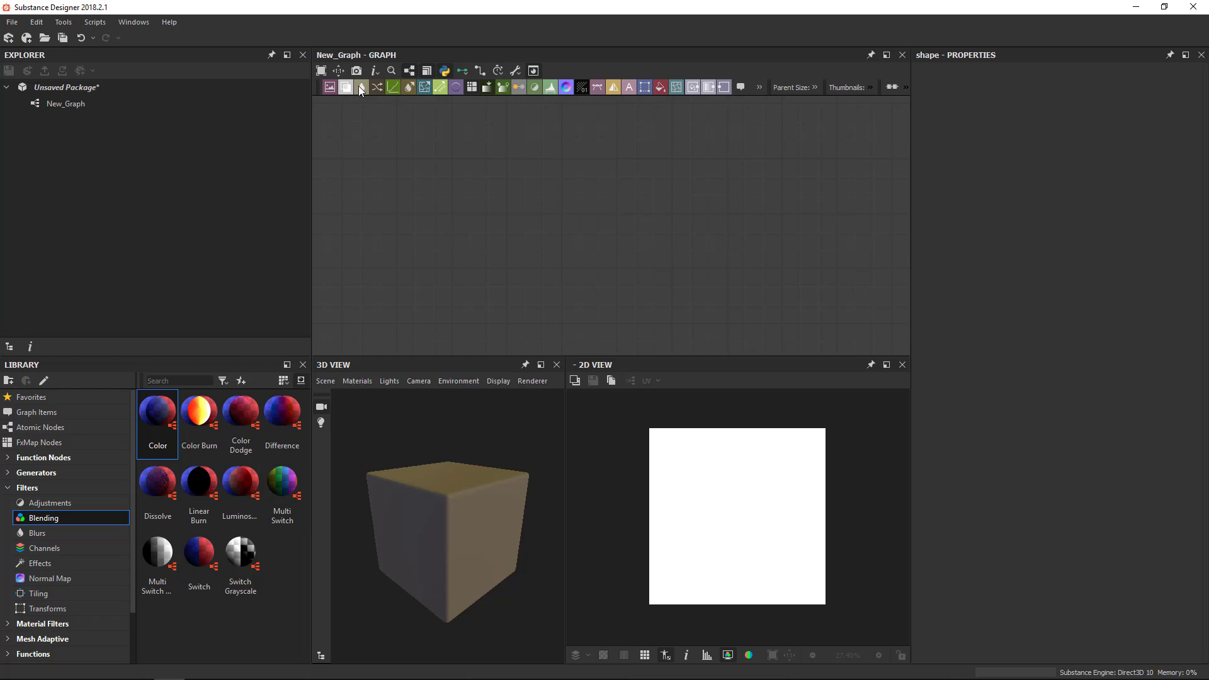
pyautogui.click(37, 533)
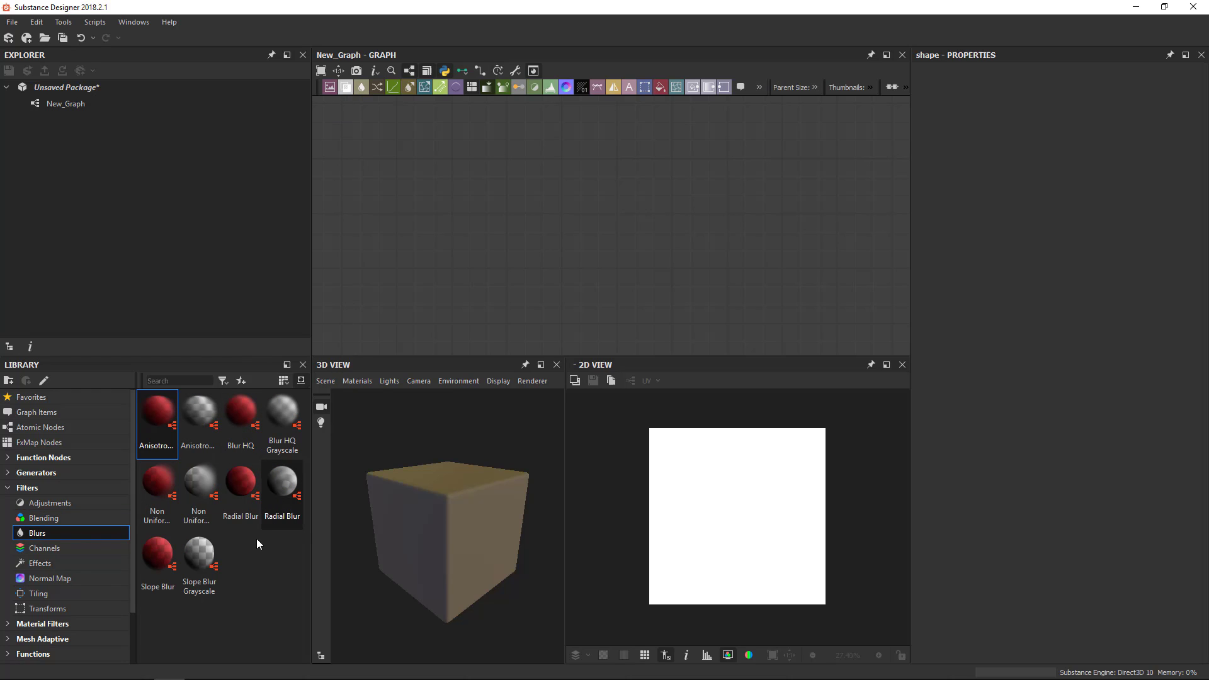
pyautogui.moveTo(239, 480)
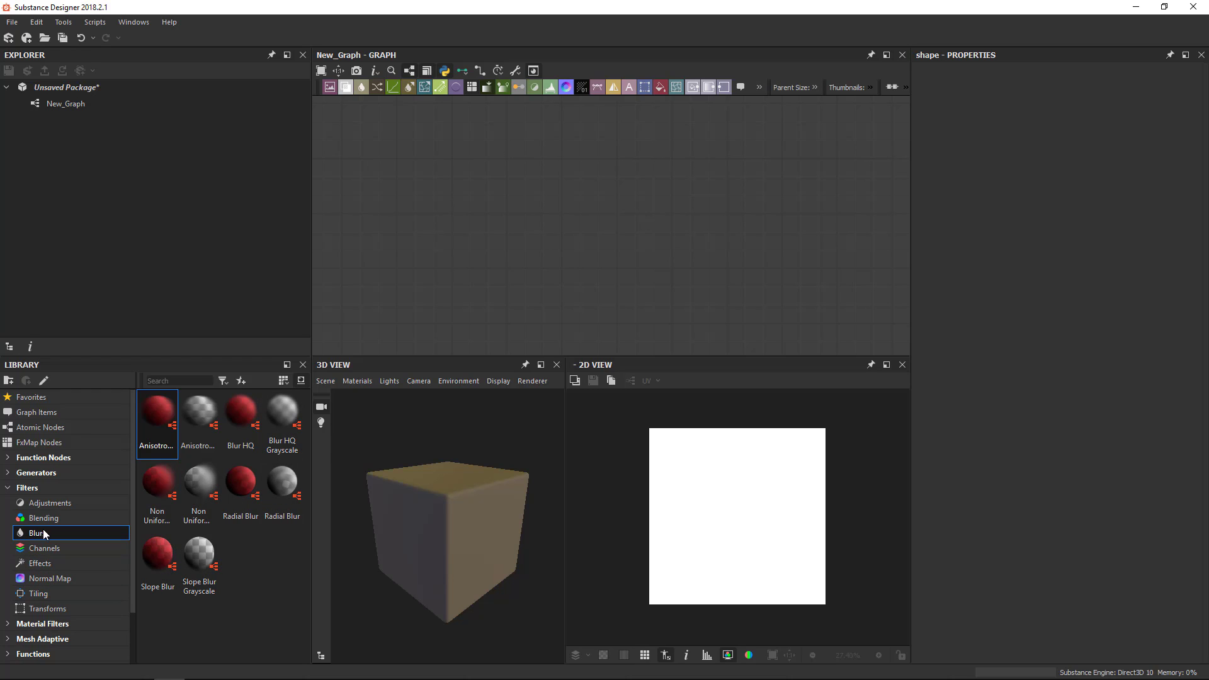
pyautogui.click(45, 548)
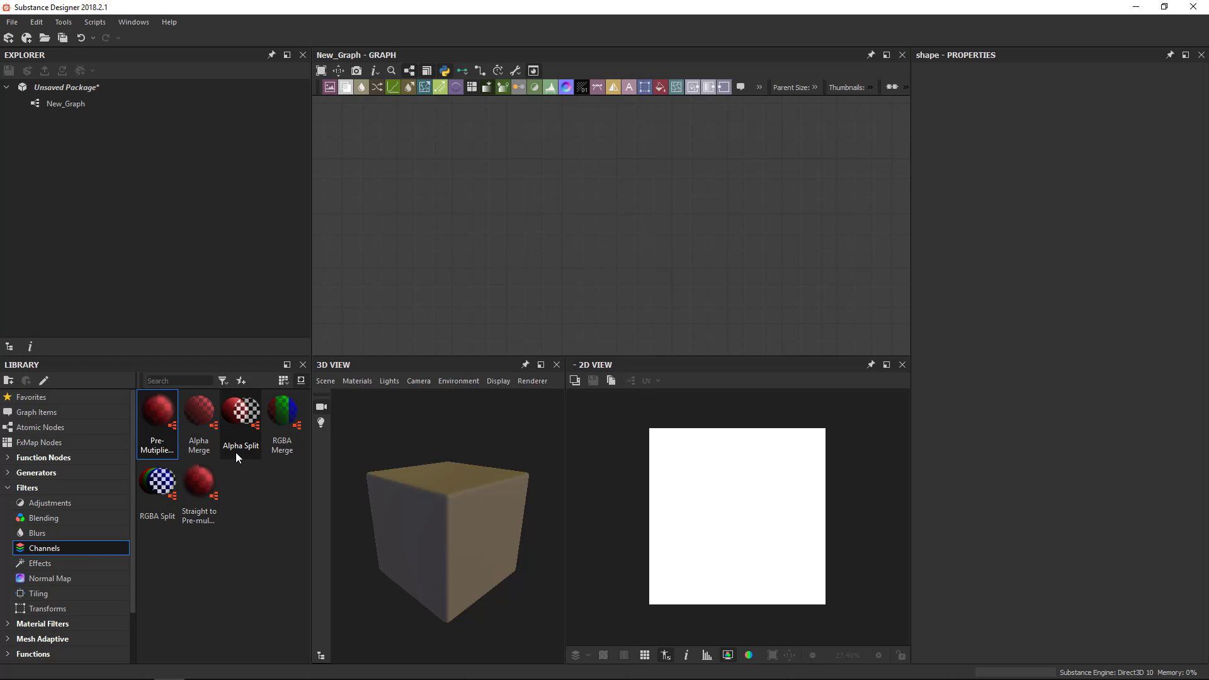
pyautogui.moveTo(58, 567)
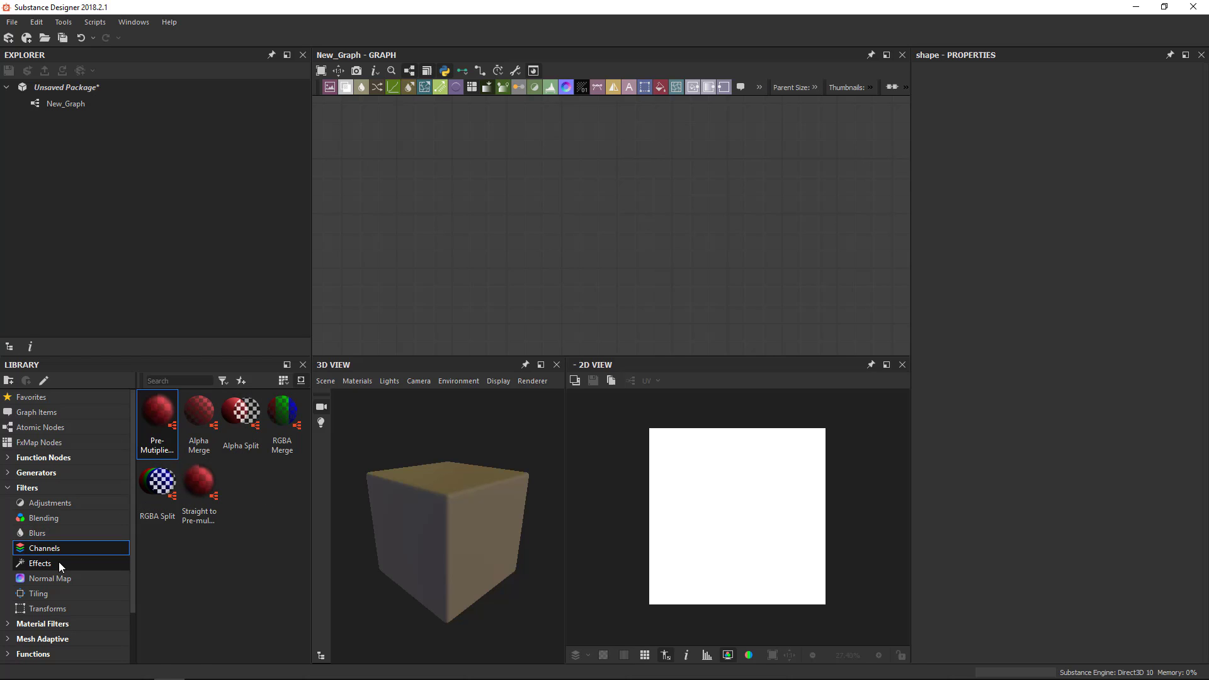
# Browse the Effects, Tiling and Transforms filters such as Mirror Grayscale and Polar to Cartesian.
pyautogui.click(39, 563)
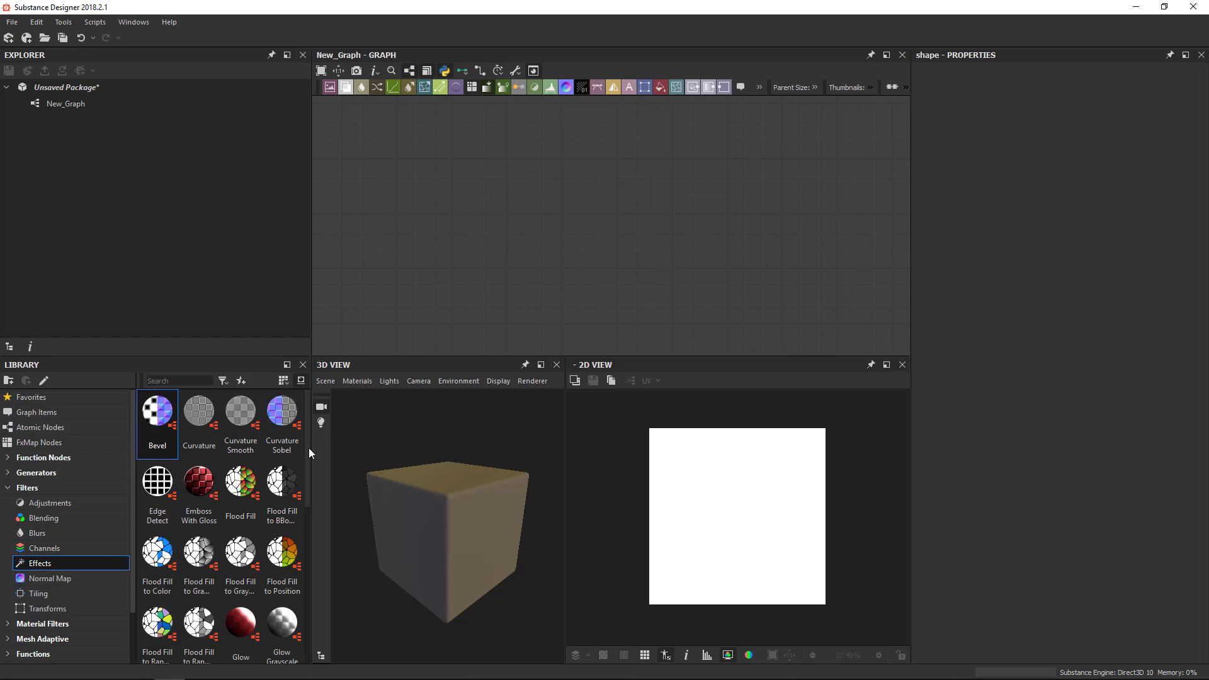
pyautogui.scroll(-3)
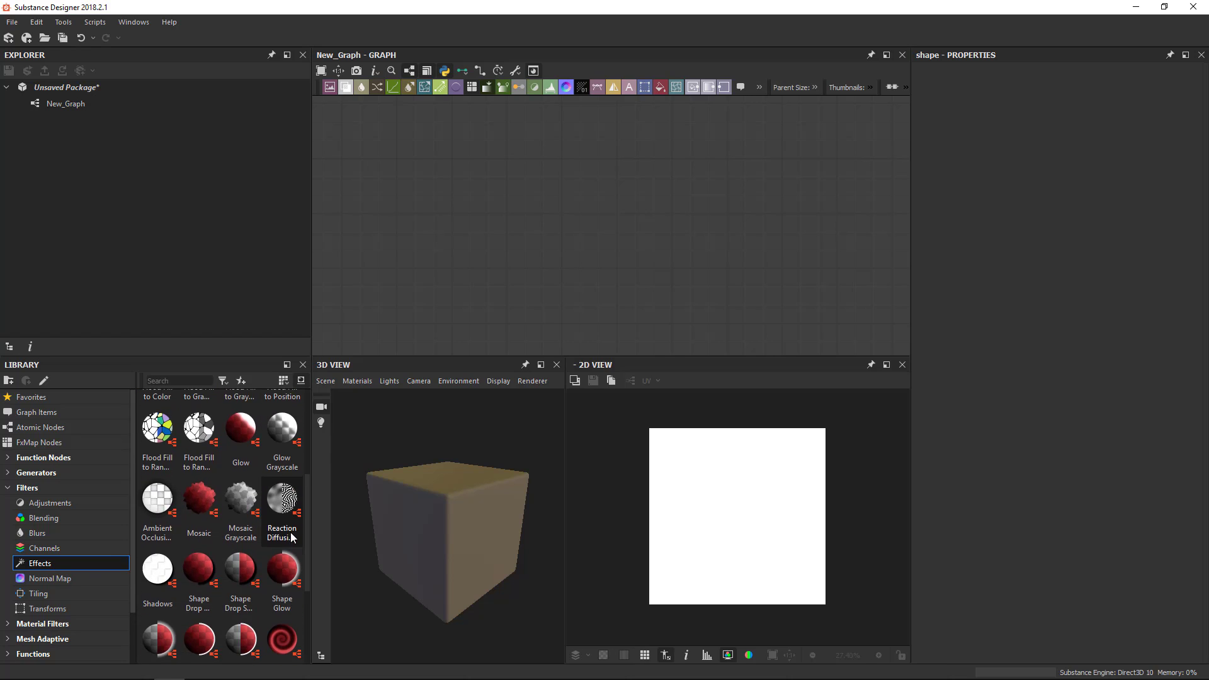
pyautogui.scroll(-3)
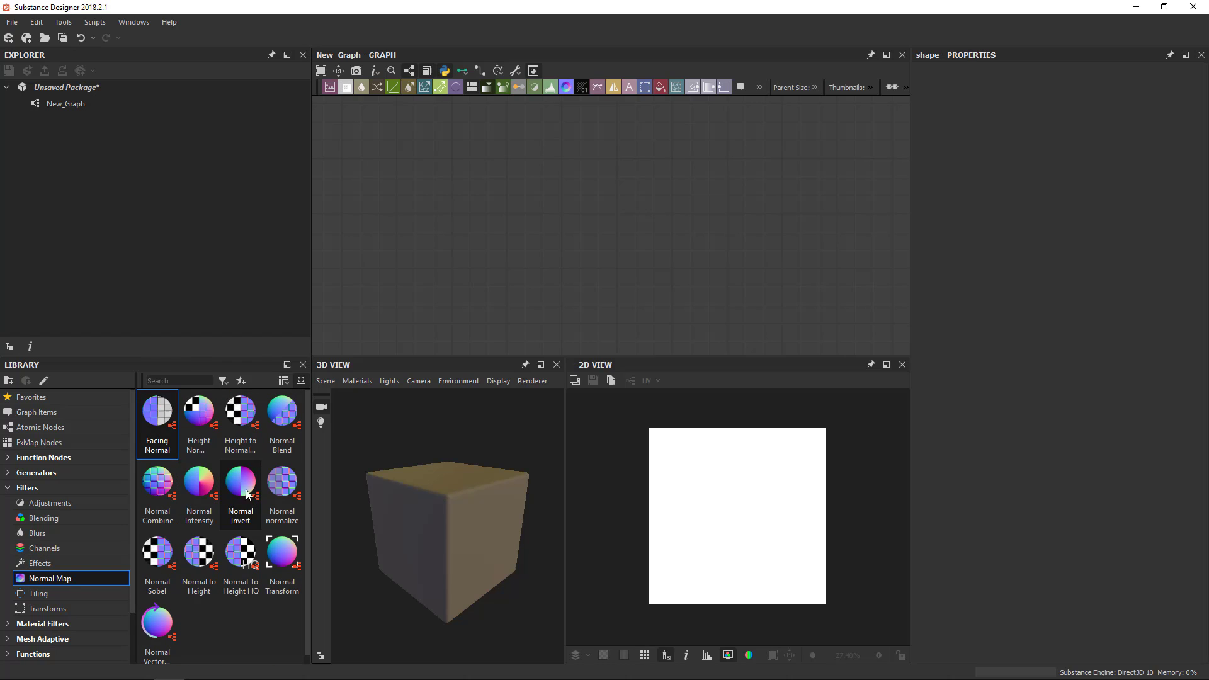
pyautogui.moveTo(218, 634)
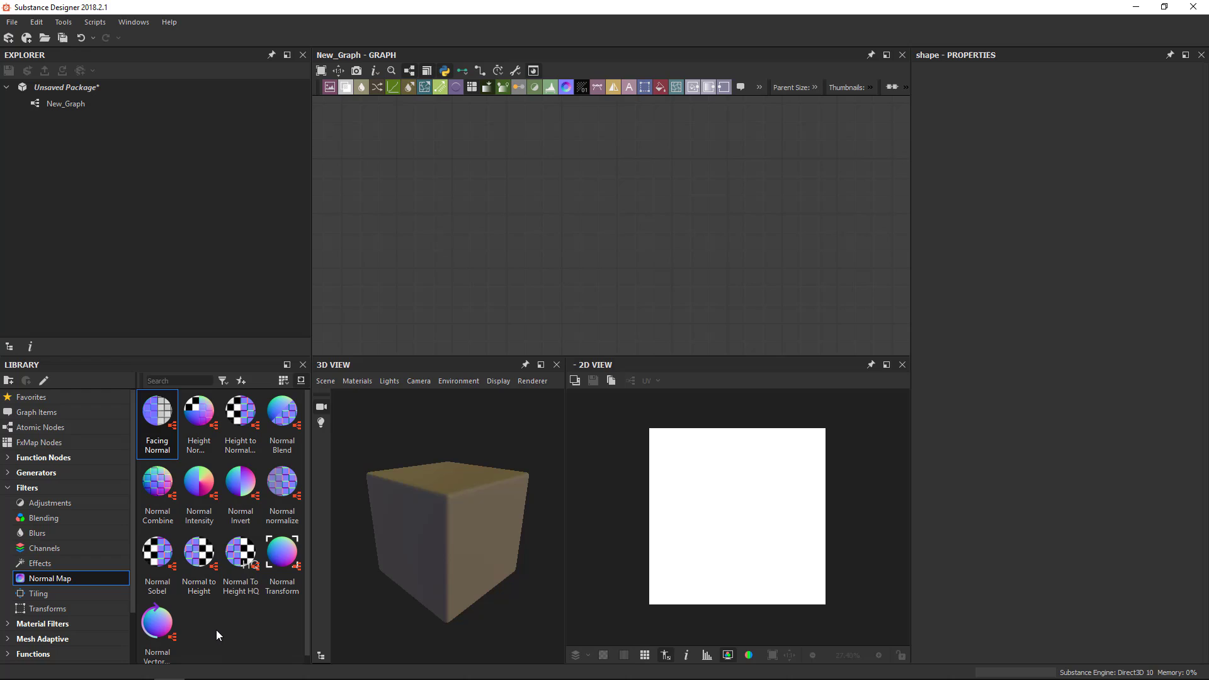
pyautogui.moveTo(218, 607)
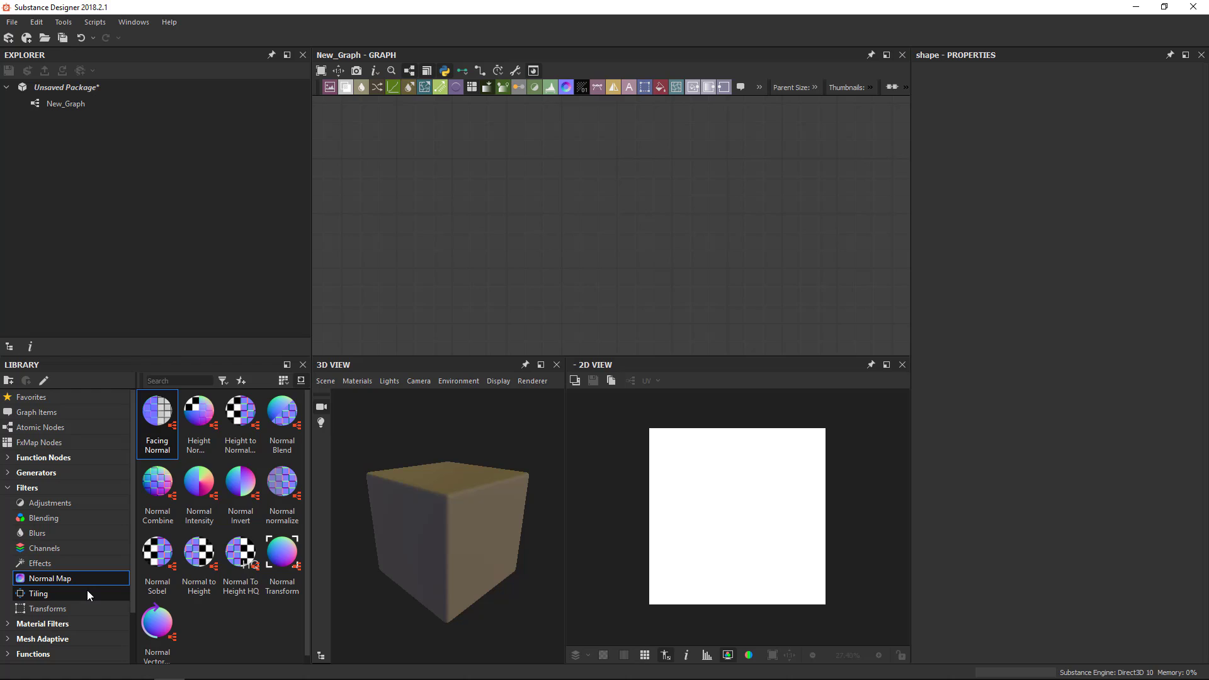
pyautogui.click(39, 593)
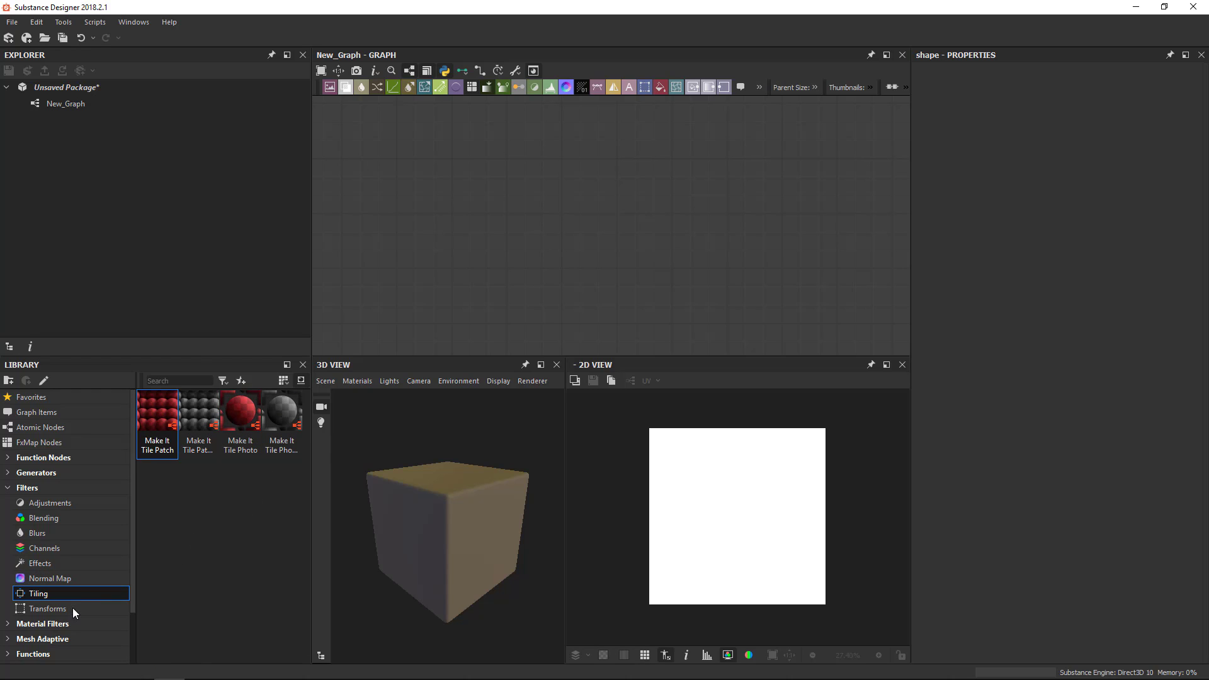
pyautogui.click(47, 608)
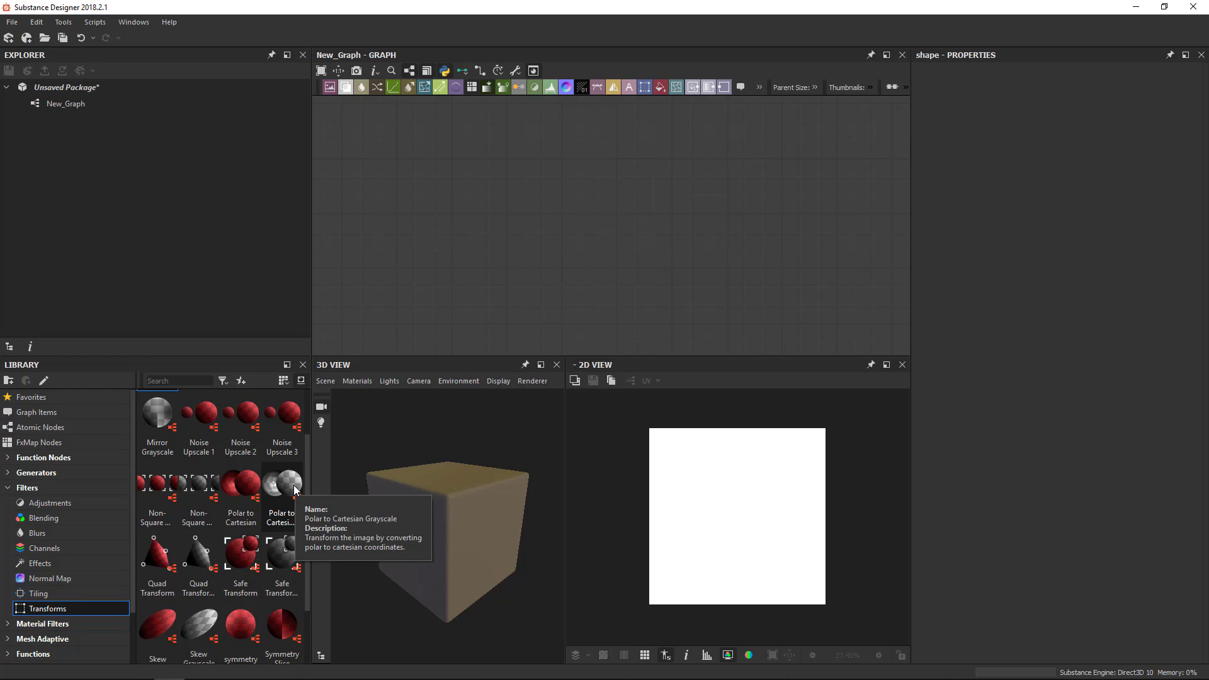
pyautogui.moveTo(308, 509)
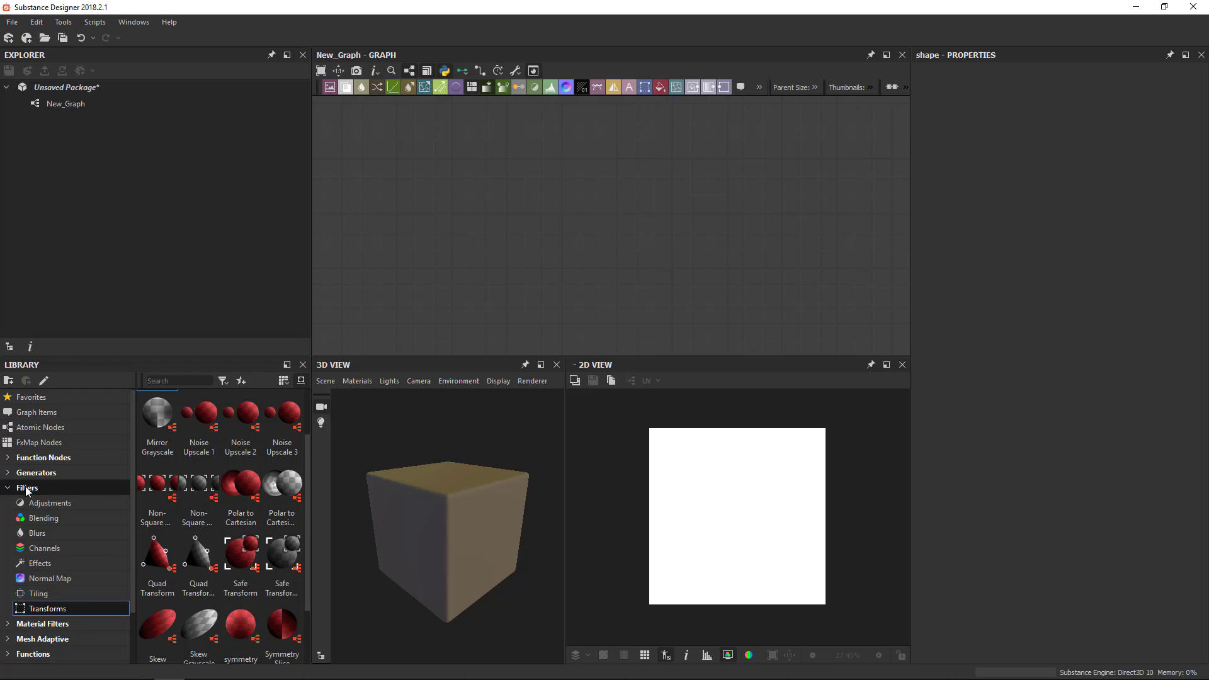
pyautogui.moveTo(49, 503)
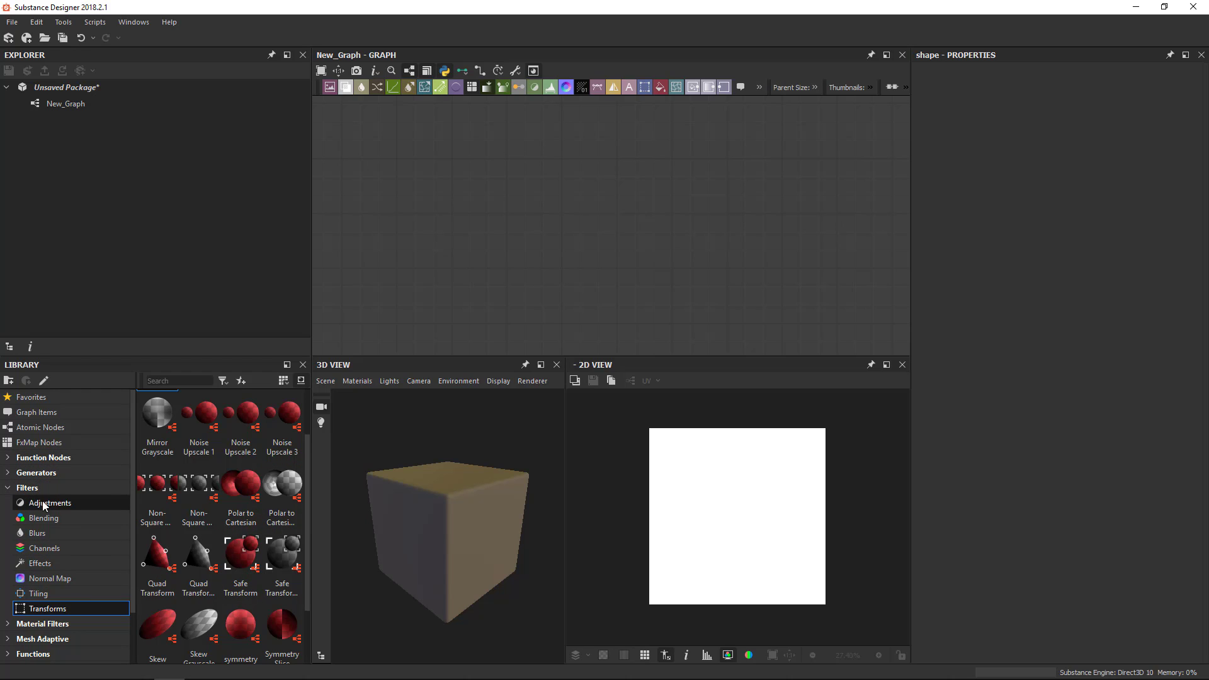
pyautogui.moveTo(38, 593)
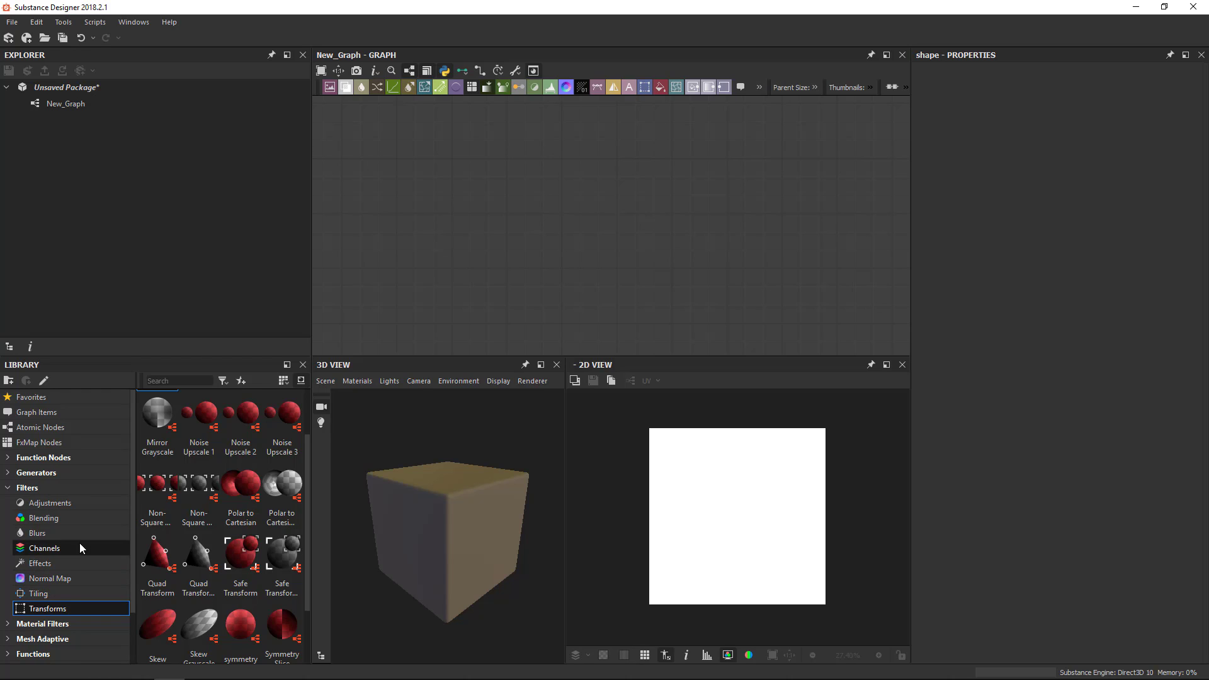
pyautogui.moveTo(58, 532)
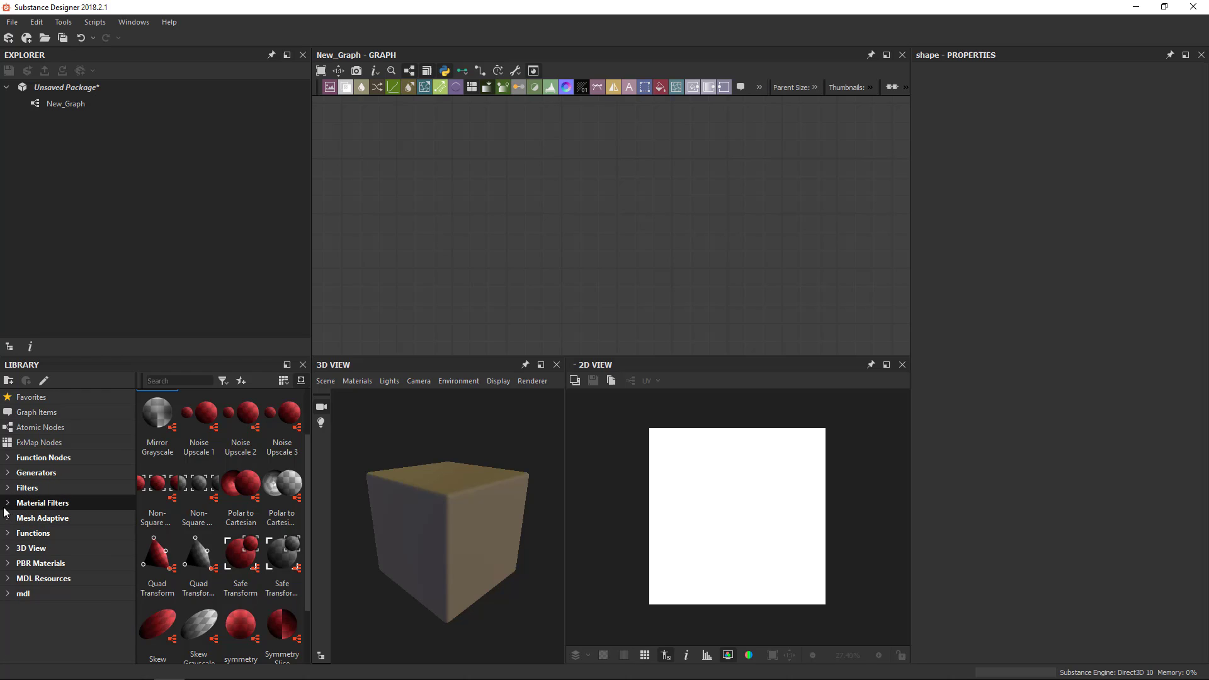
# Browse Material Filters: Effects, PBR Utilities with a Base Material tryout, then the Blending nodes.
pyautogui.click(43, 503)
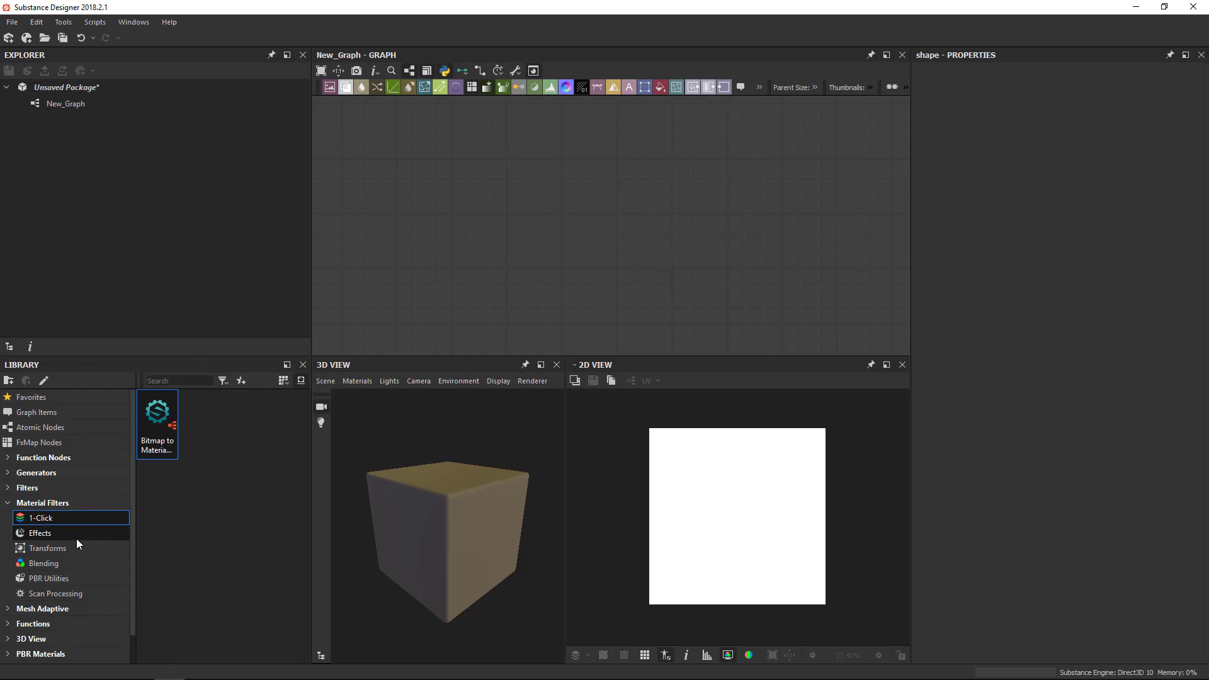
pyautogui.moveTo(52, 528)
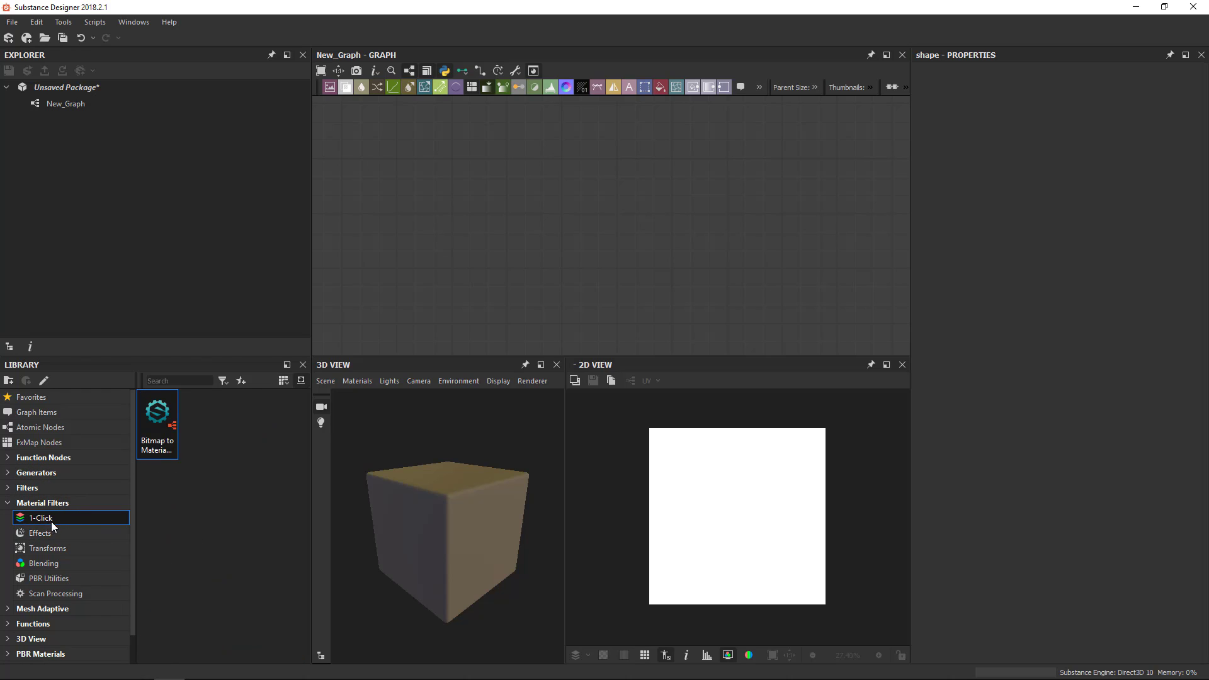
pyautogui.click(39, 533)
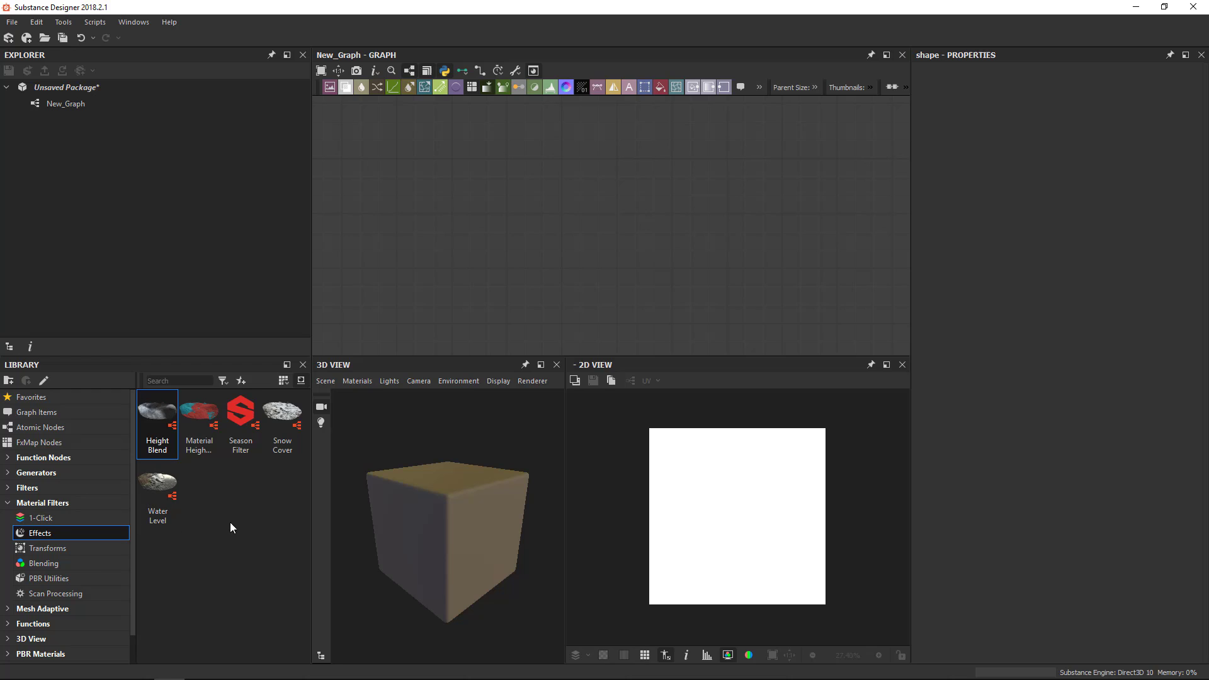
pyautogui.moveTo(26, 487)
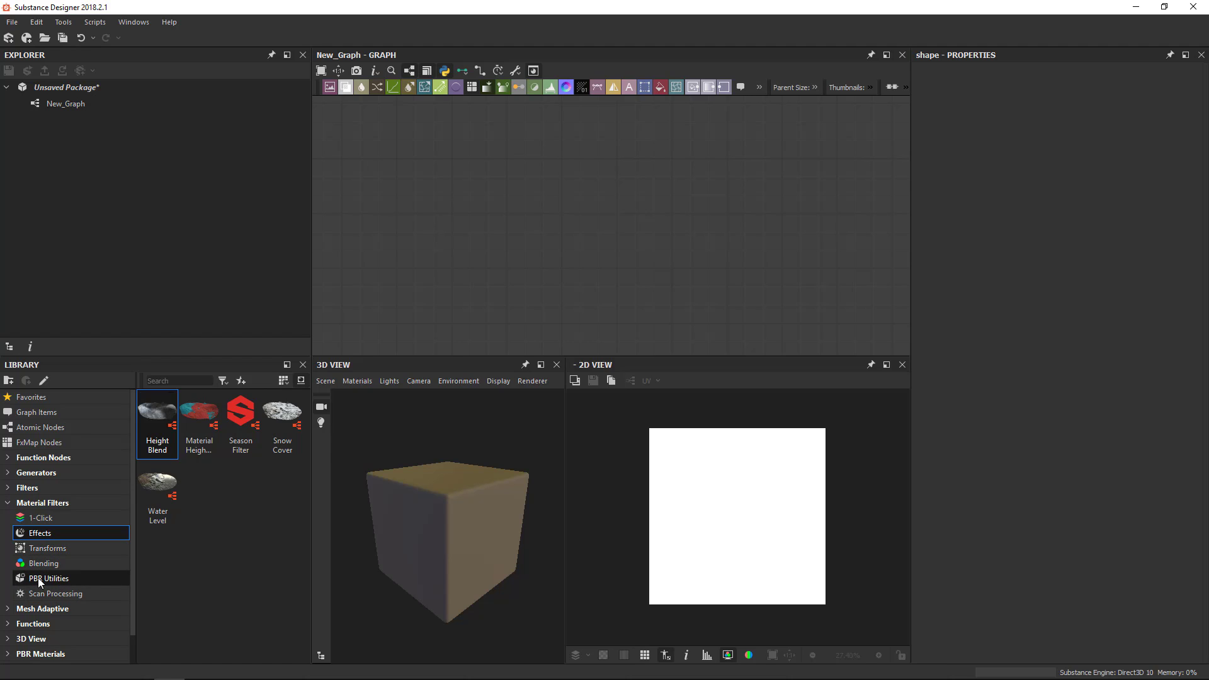
pyautogui.click(49, 578)
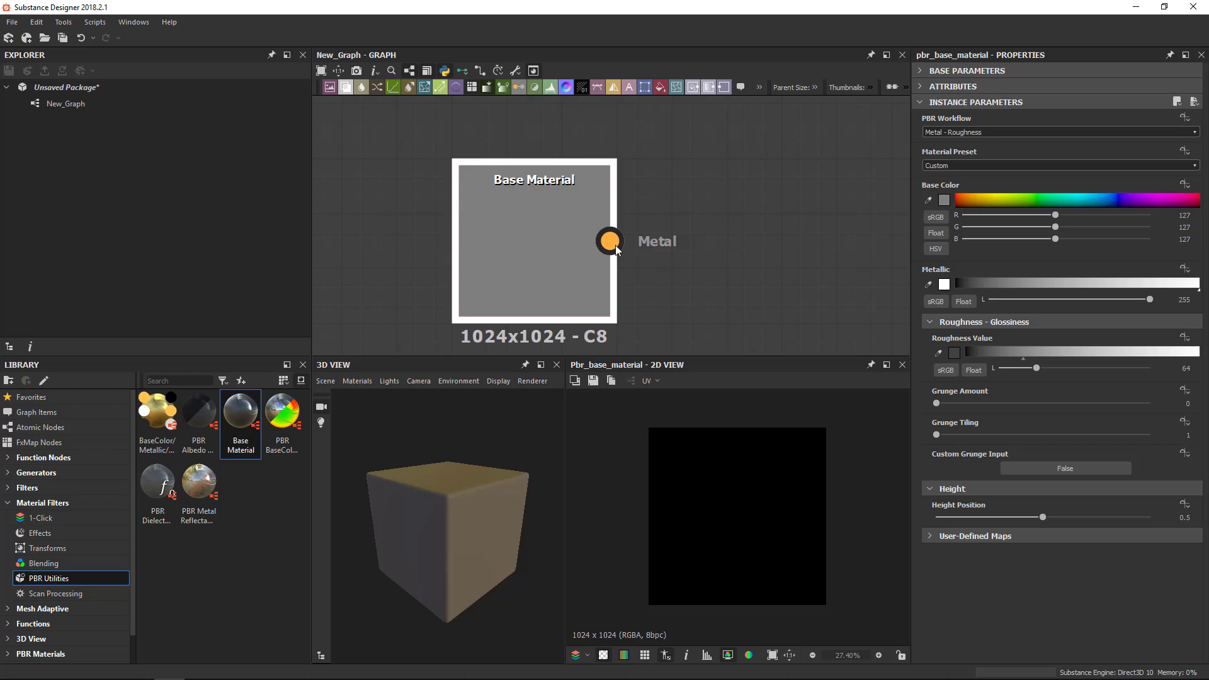
pyautogui.moveTo(595, 236)
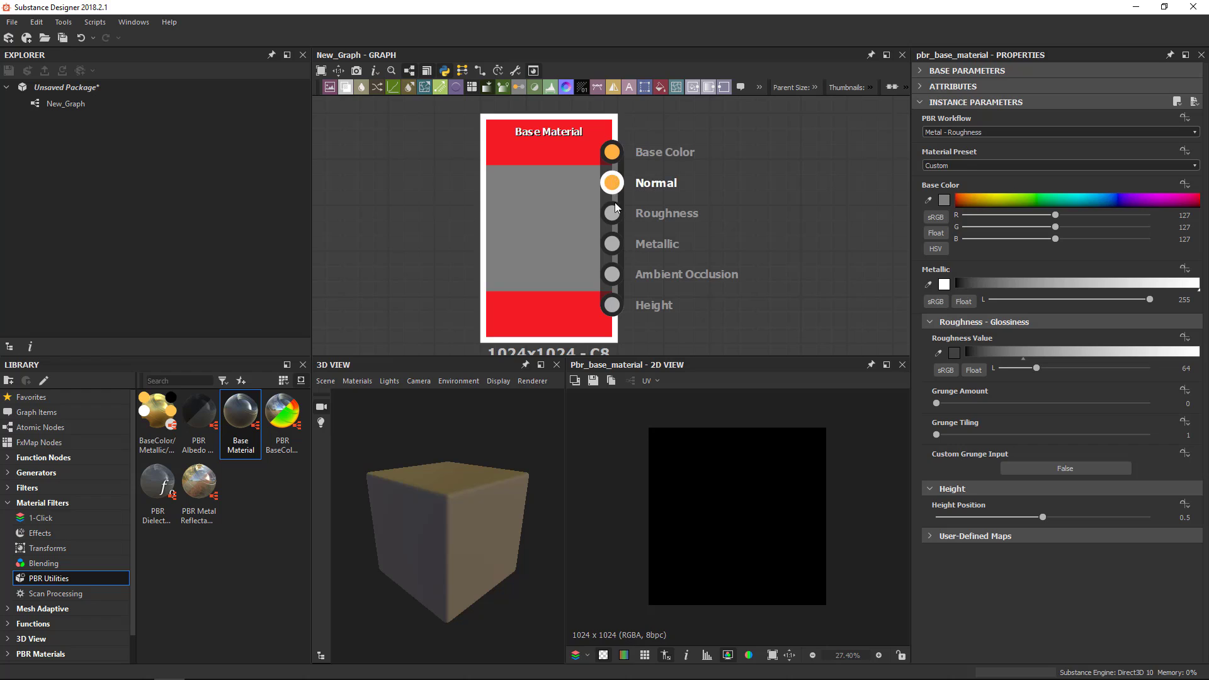
pyautogui.moveTo(617, 241)
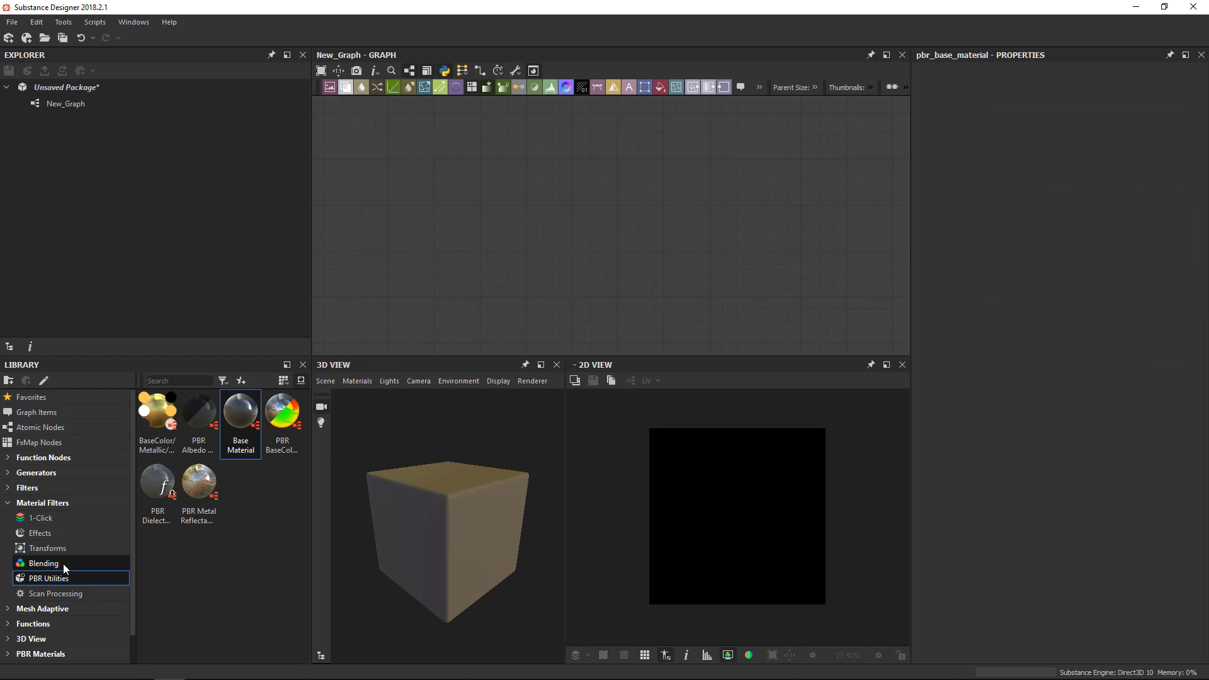
pyautogui.click(43, 563)
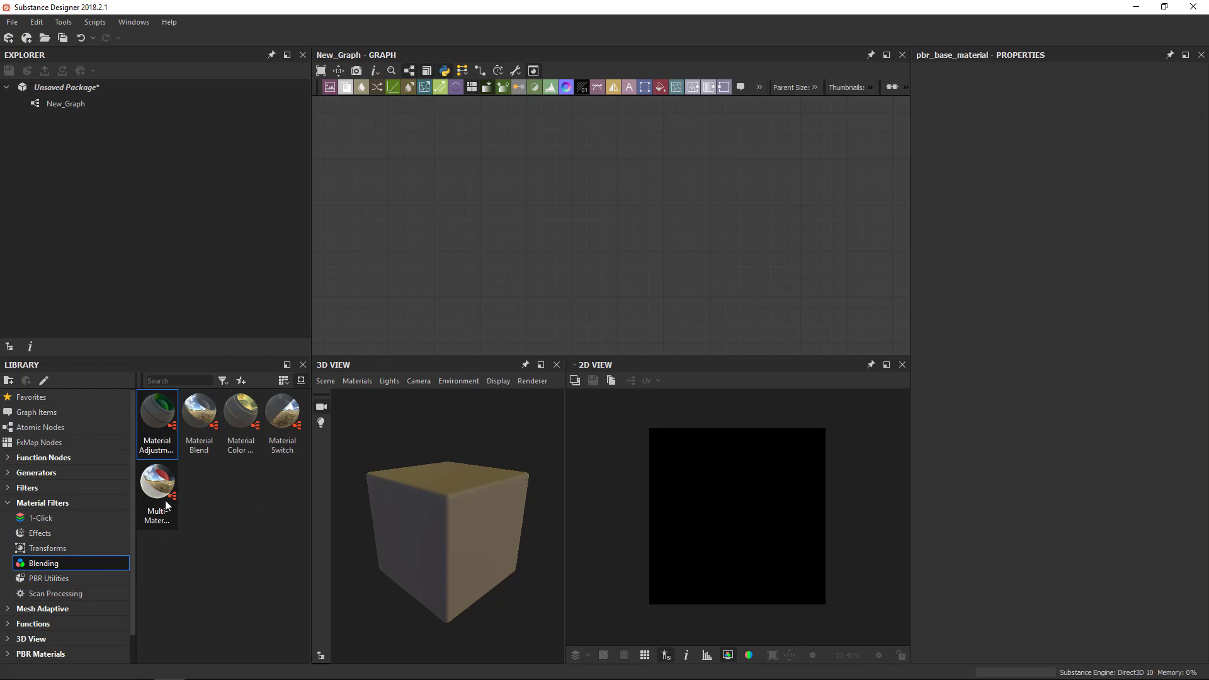
pyautogui.moveTo(156, 408); pyautogui.dragTo(531, 225)
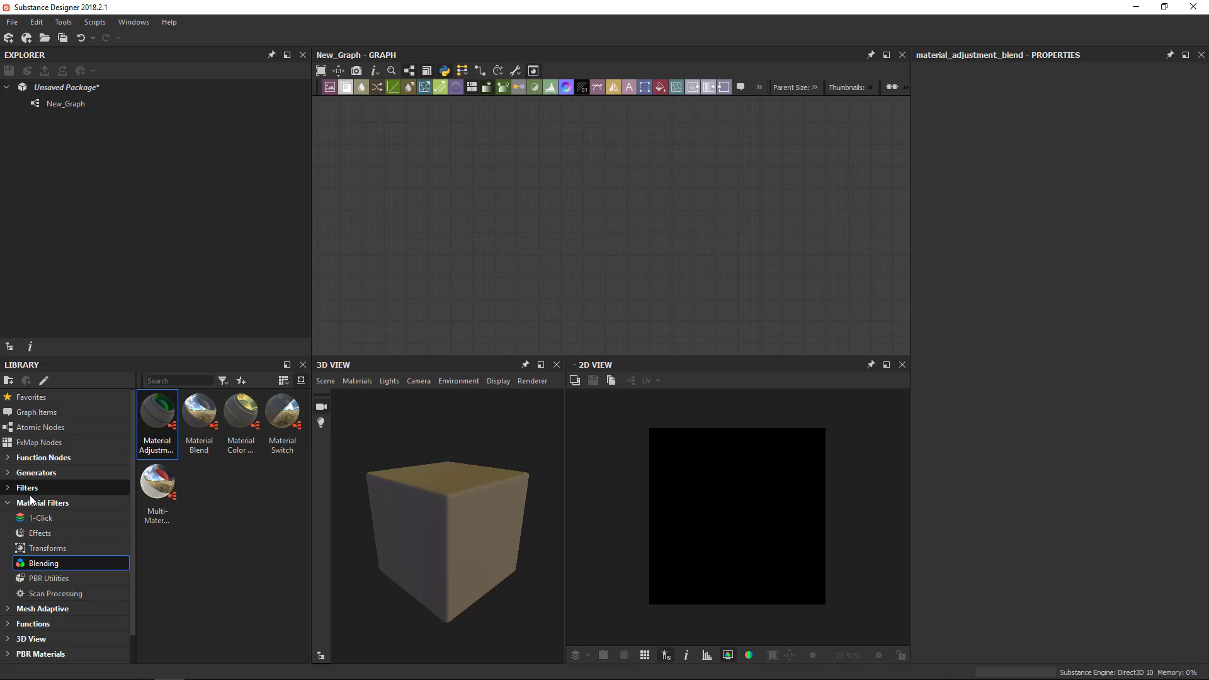
# Browse the Mesh Adaptive mask generators, weathering and utility nodes like Tri Planar.
pyautogui.click(43, 518)
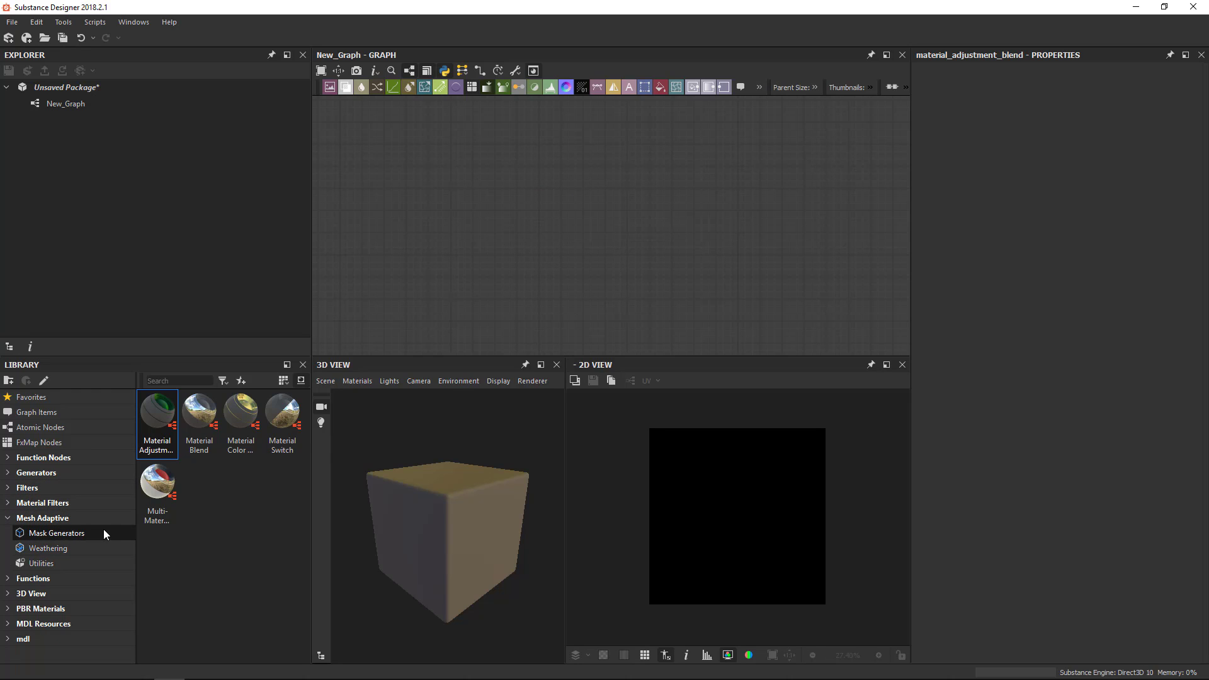
pyautogui.moveTo(69, 540)
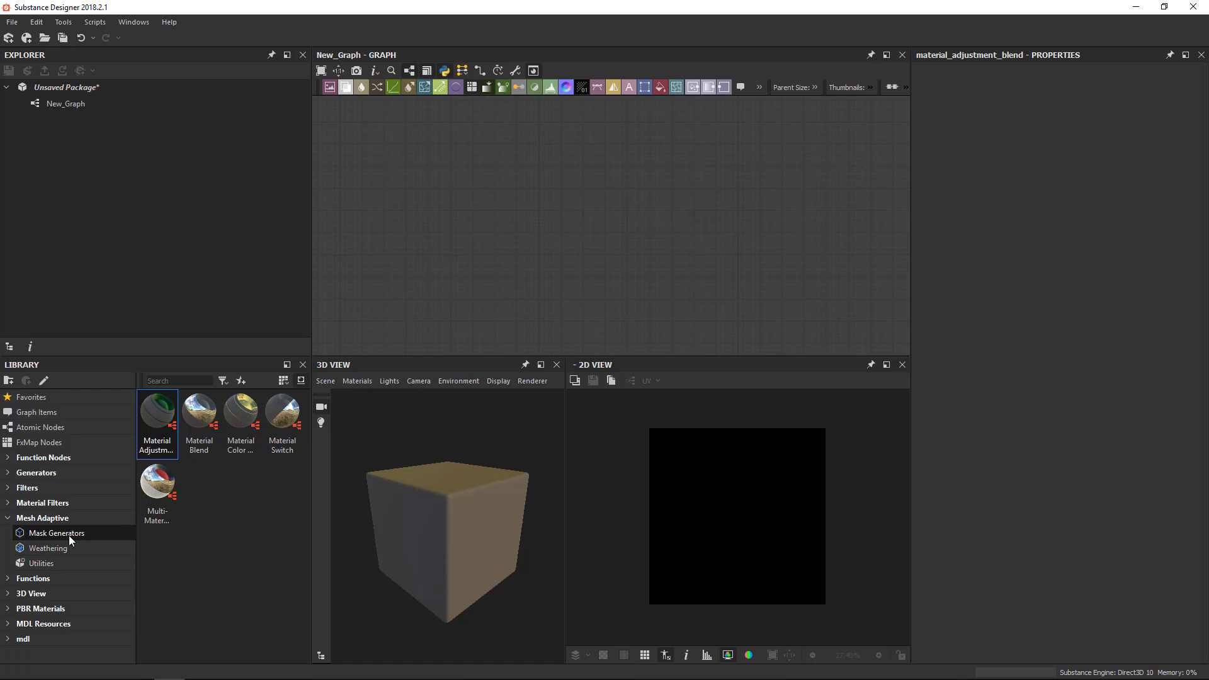
pyautogui.click(48, 548)
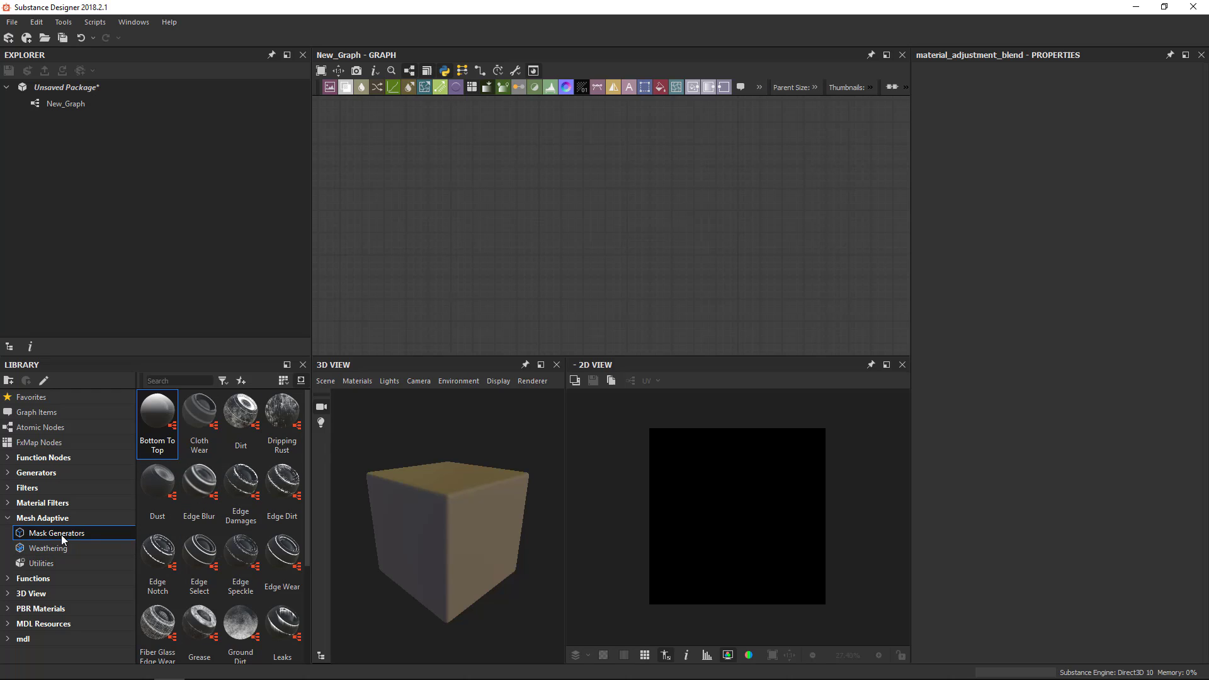
pyautogui.click(48, 548)
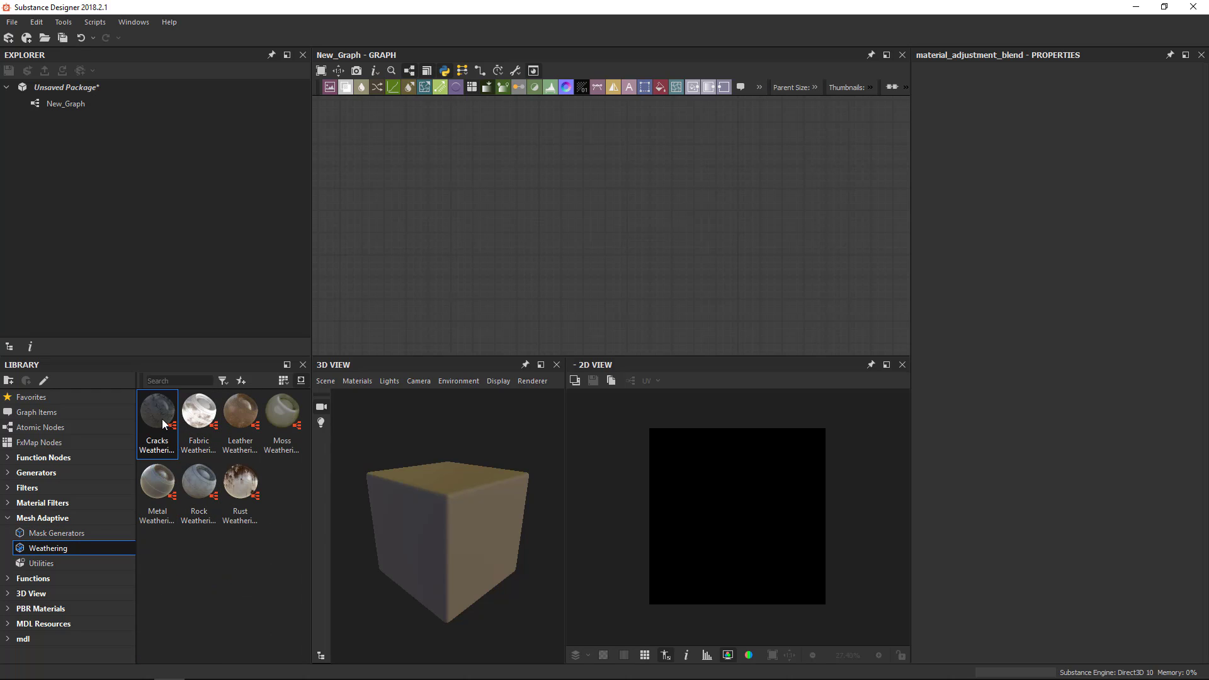
pyautogui.moveTo(142, 456)
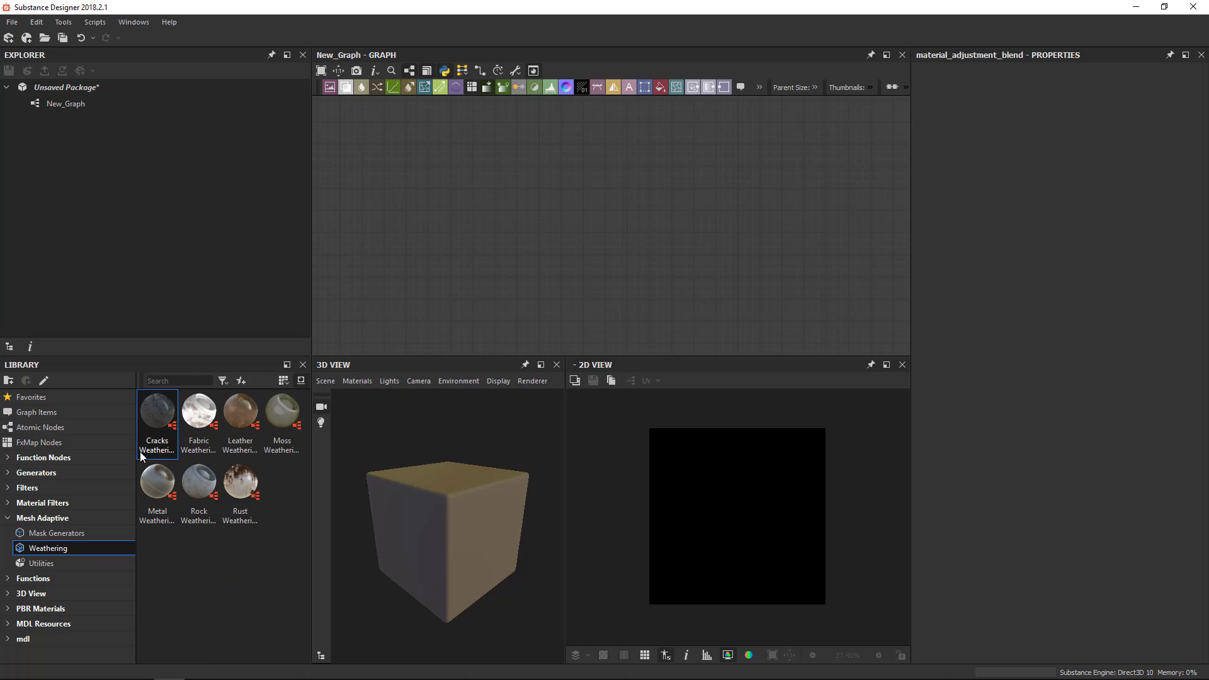
pyautogui.moveTo(465, 301)
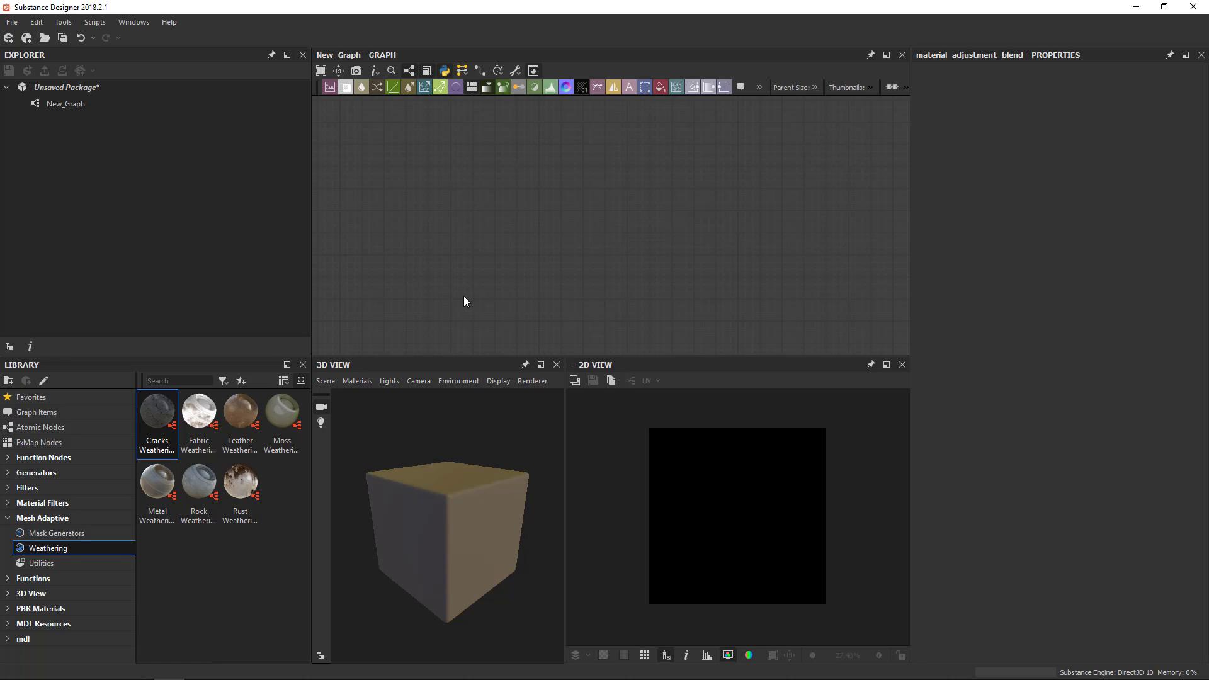
pyautogui.moveTo(239, 483)
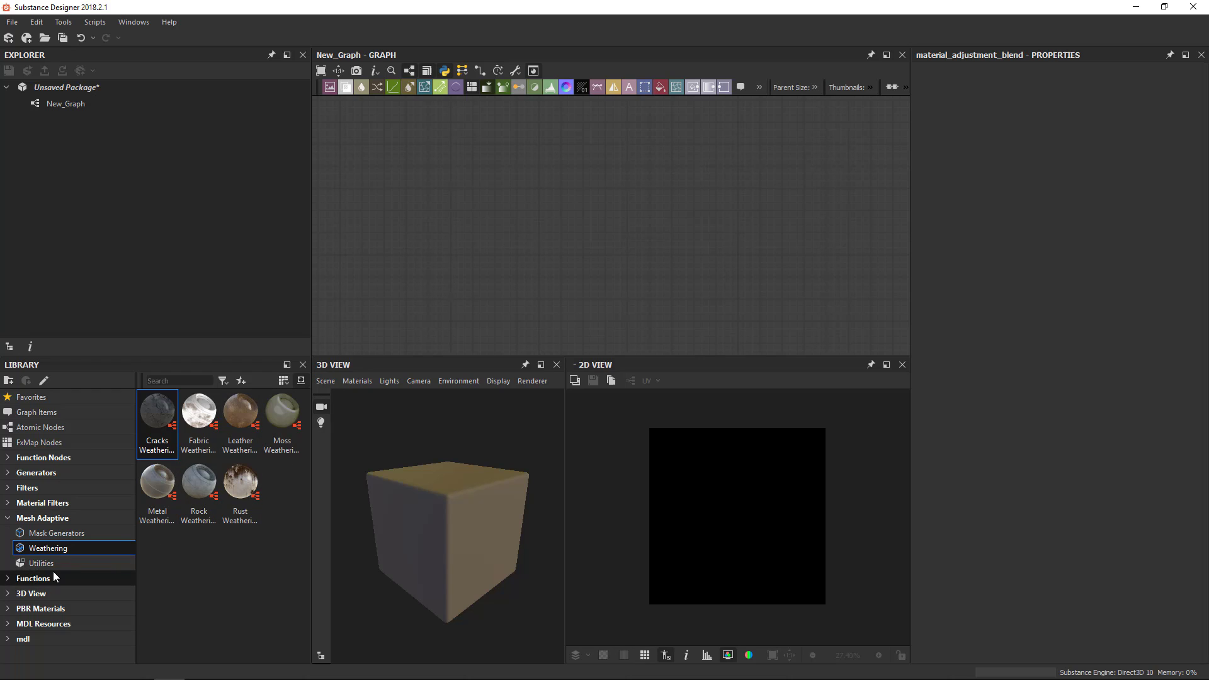
pyautogui.click(42, 563)
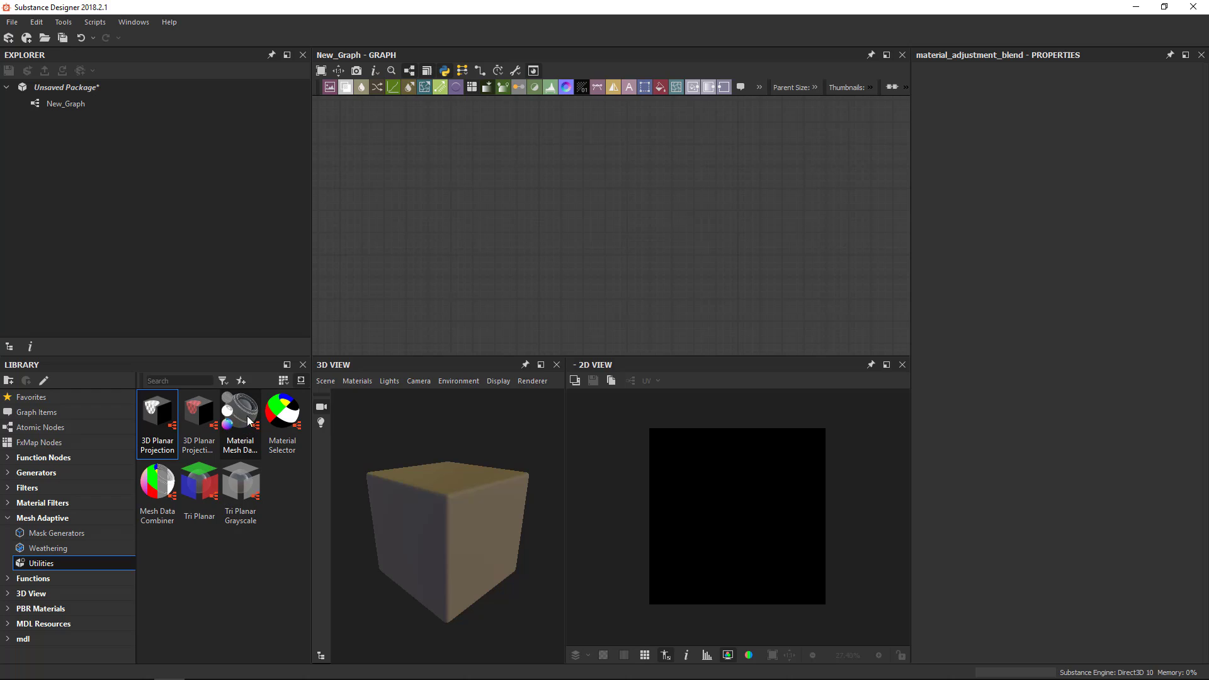
pyautogui.moveTo(48, 548)
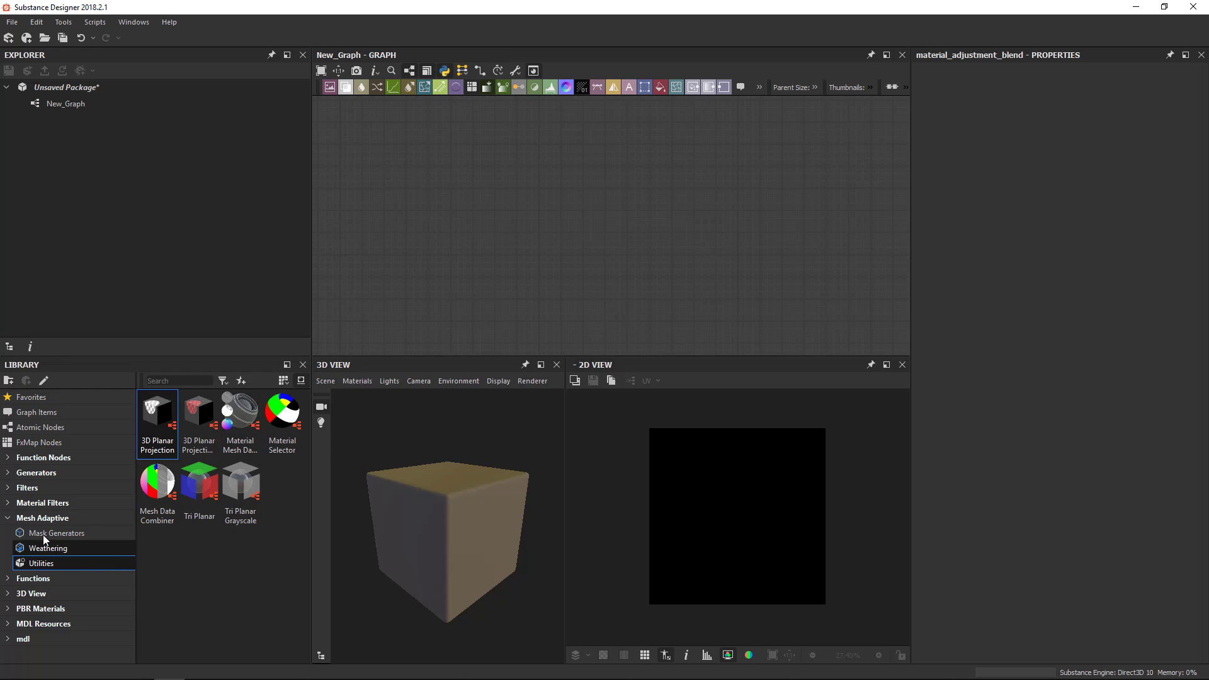
pyautogui.moveTo(37, 544)
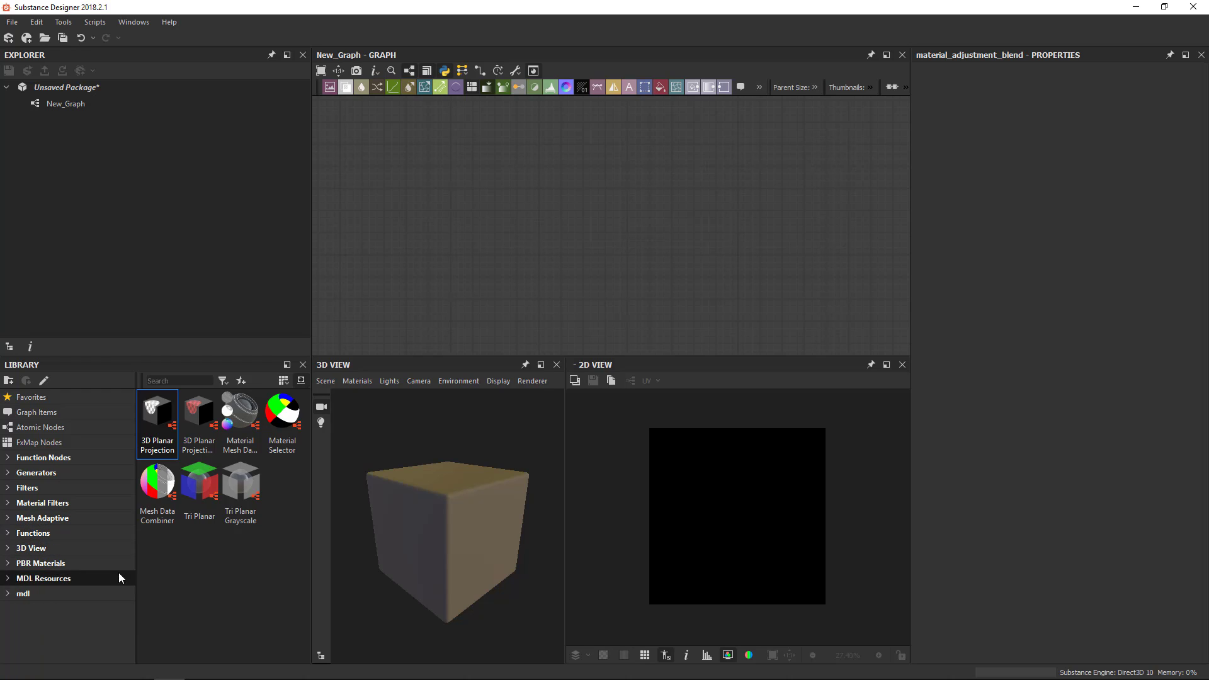
# View Functions, list the 3D View environment maps, and fold PBR Materials closed.
pyautogui.click(32, 533)
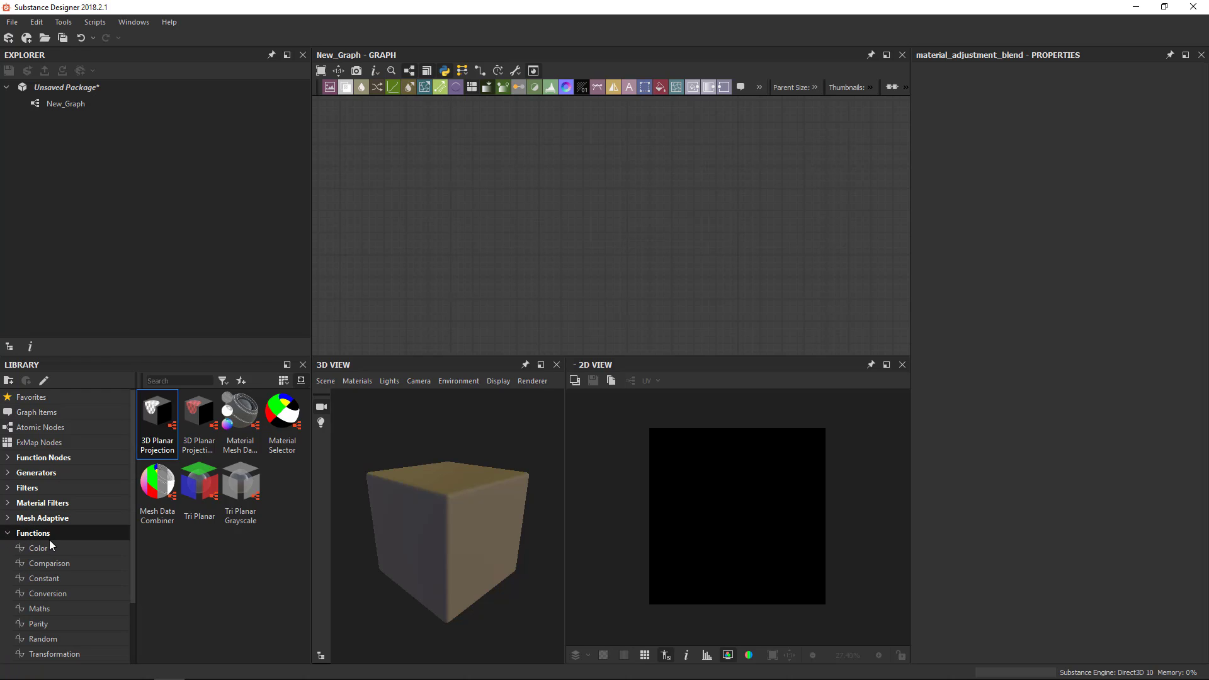
pyautogui.moveTo(43, 457)
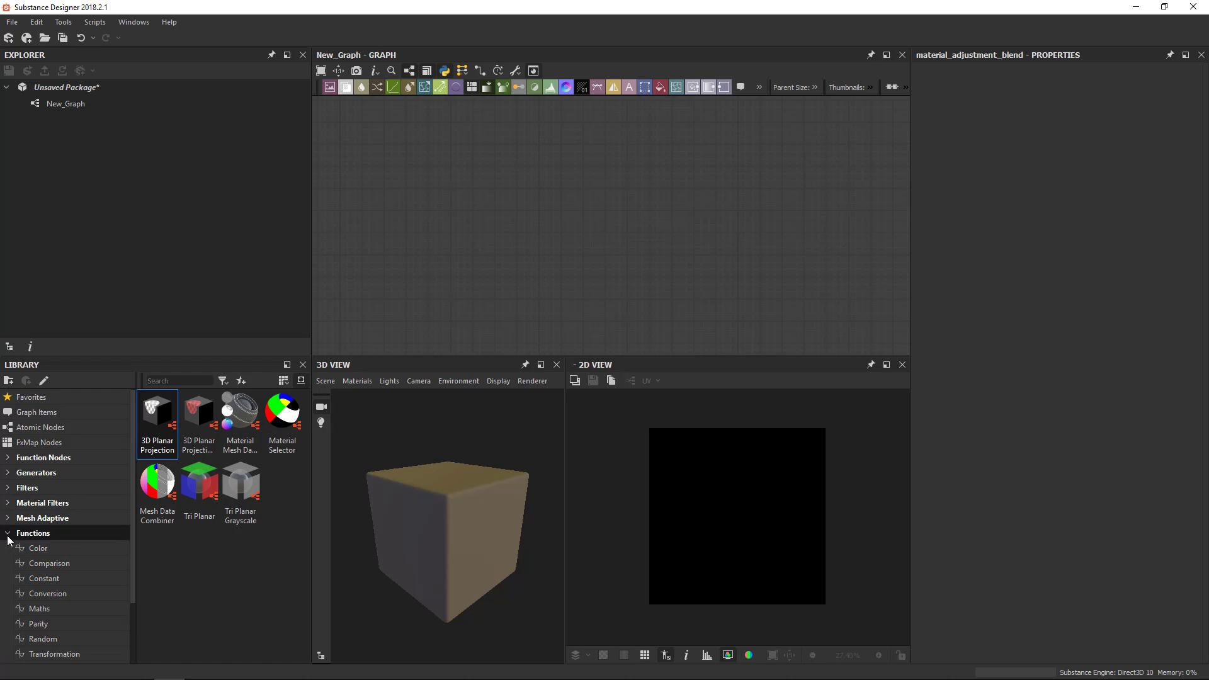
pyautogui.click(33, 533)
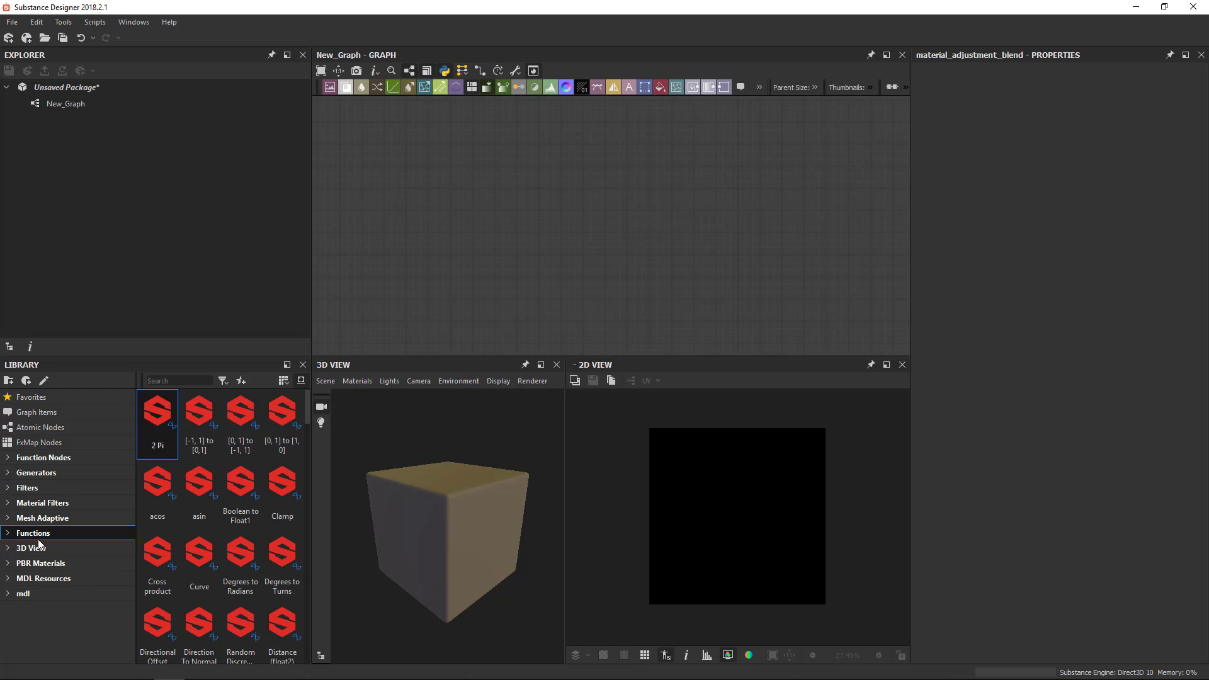
pyautogui.click(30, 548)
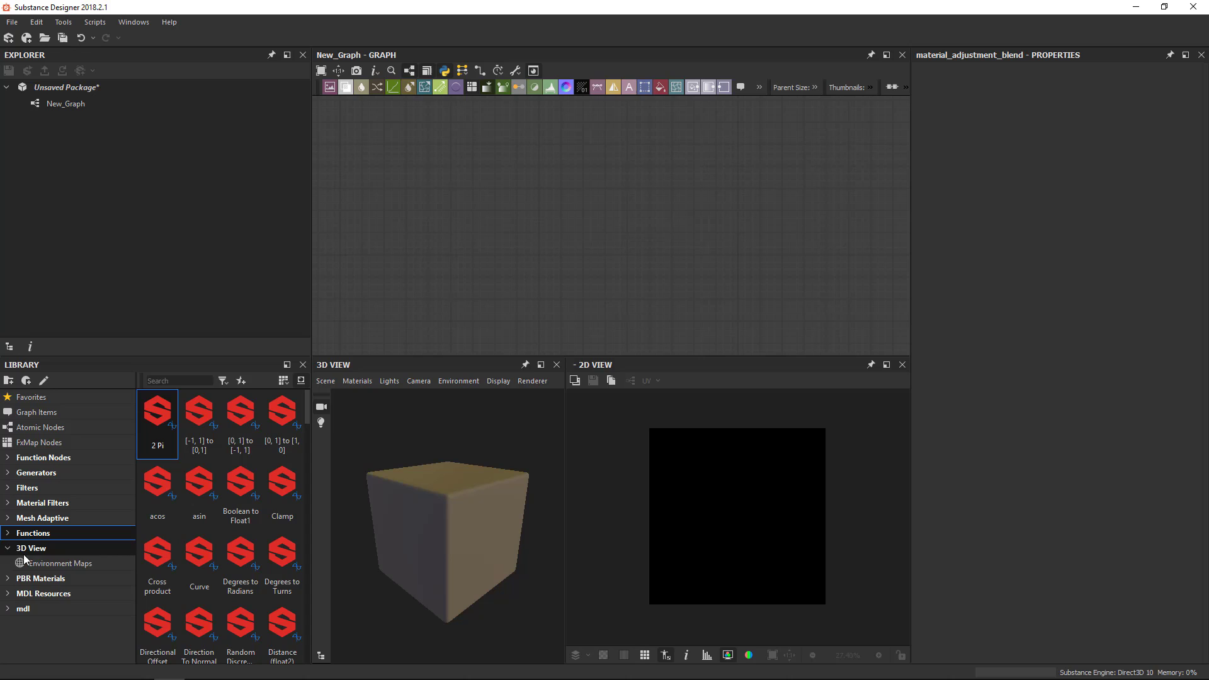
pyautogui.click(59, 562)
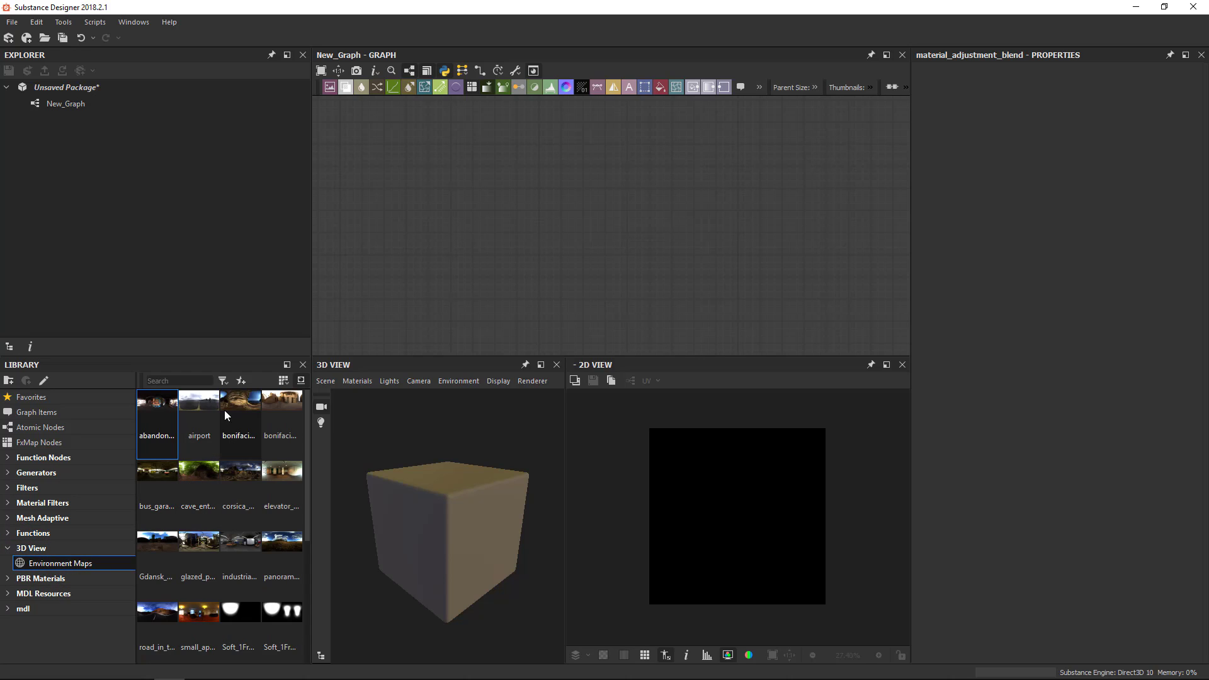
pyautogui.moveTo(411, 506)
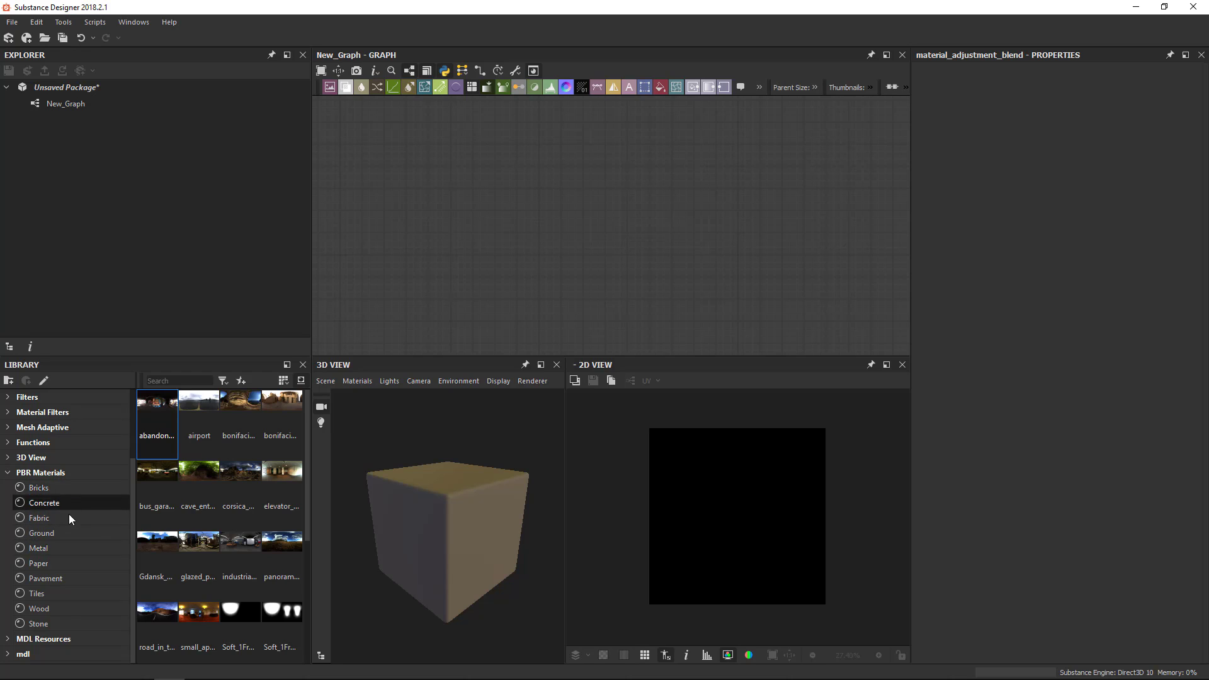
pyautogui.moveTo(85, 493)
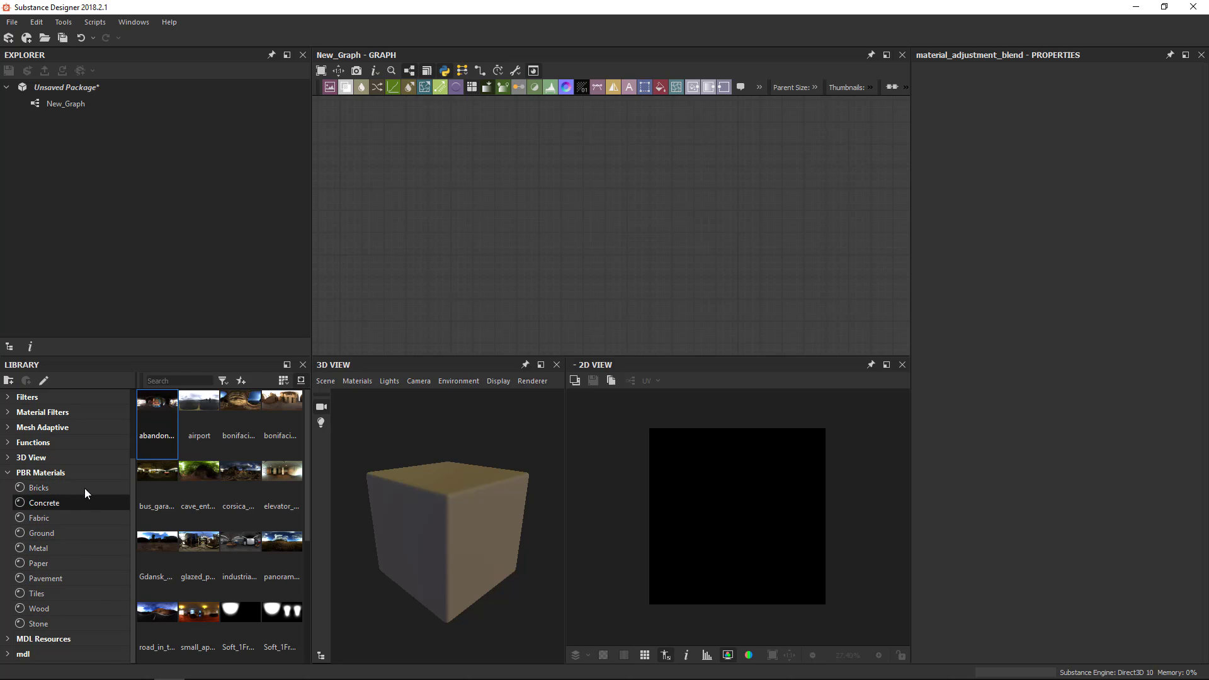
pyautogui.click(39, 488)
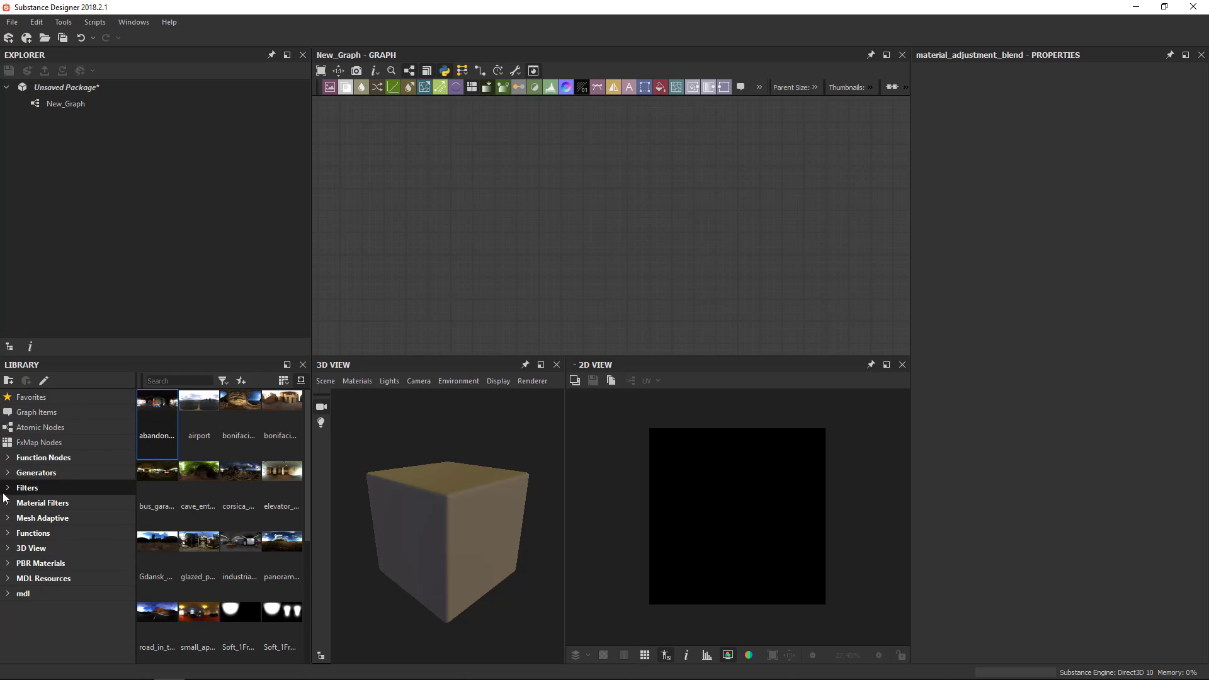
pyautogui.moveTo(44, 578)
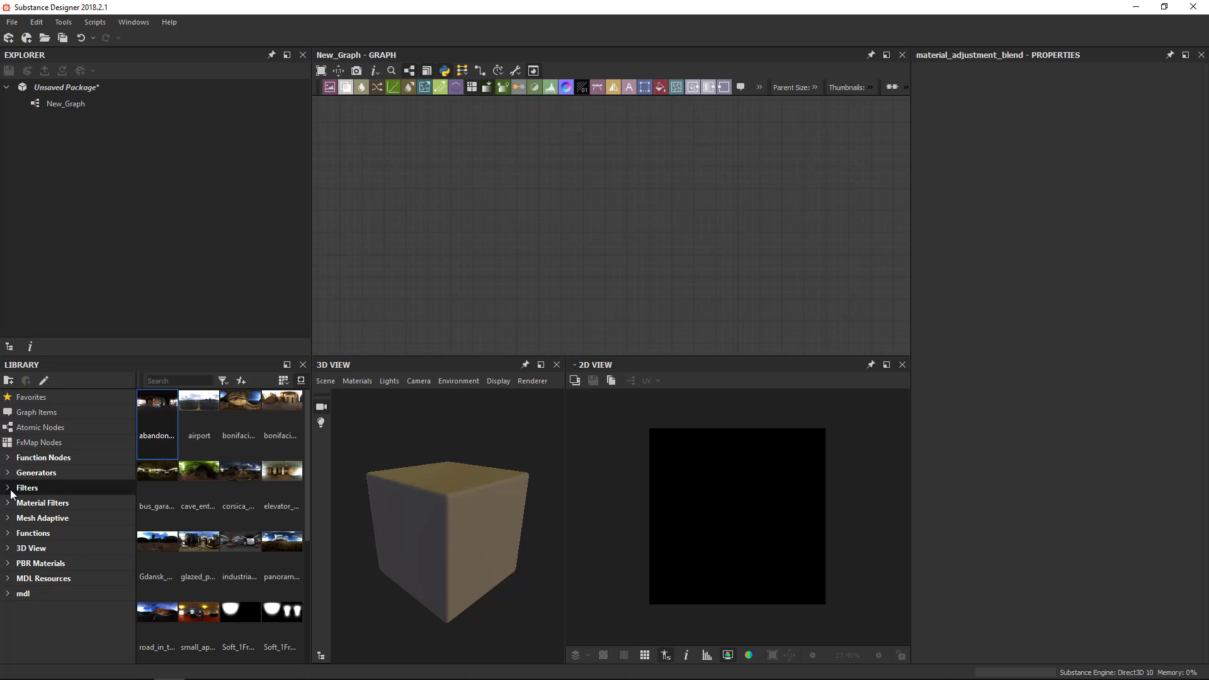
# Search the adjustment filters for 'level' and show the node-type filter list (Compositing, Functions, Fx-Map, MDL).
pyautogui.click(26, 487)
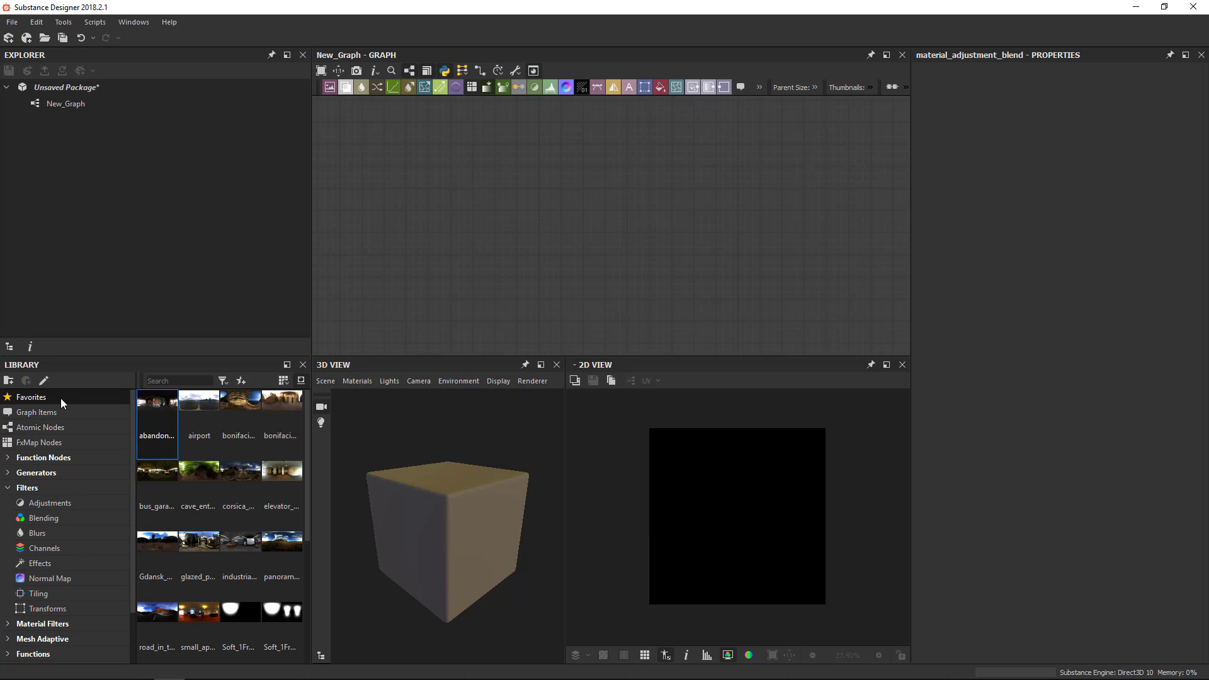
pyautogui.click(32, 397)
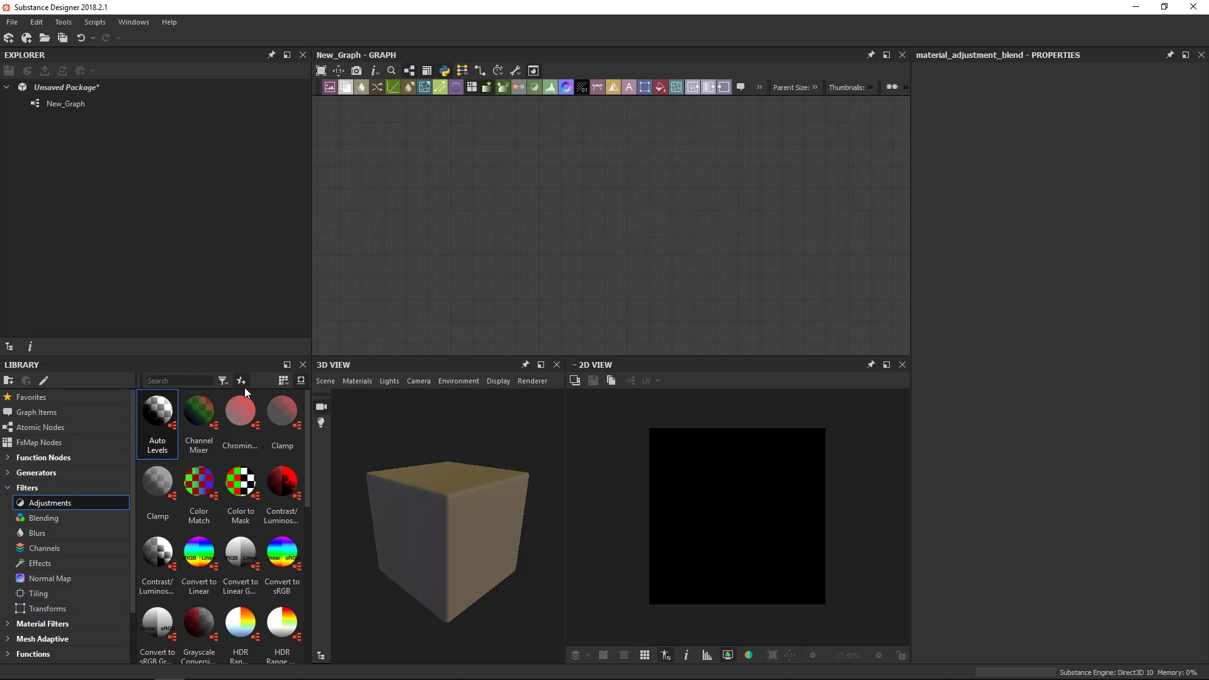
pyautogui.moveTo(88, 413)
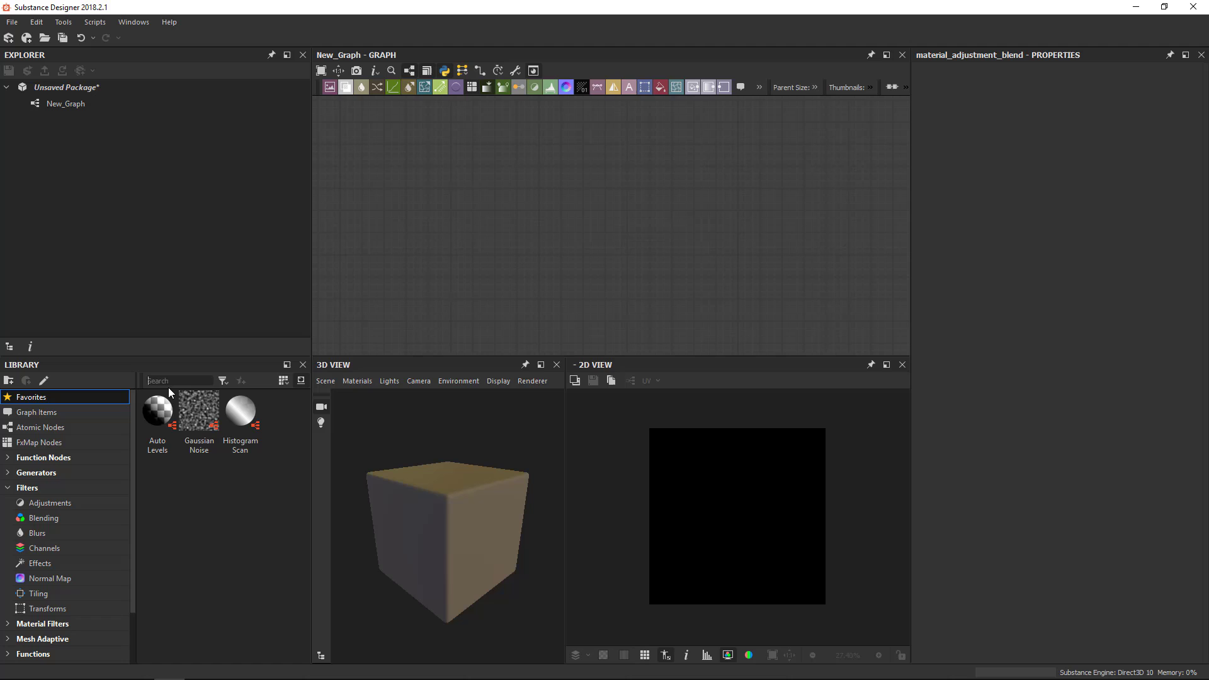
pyautogui.write('level')
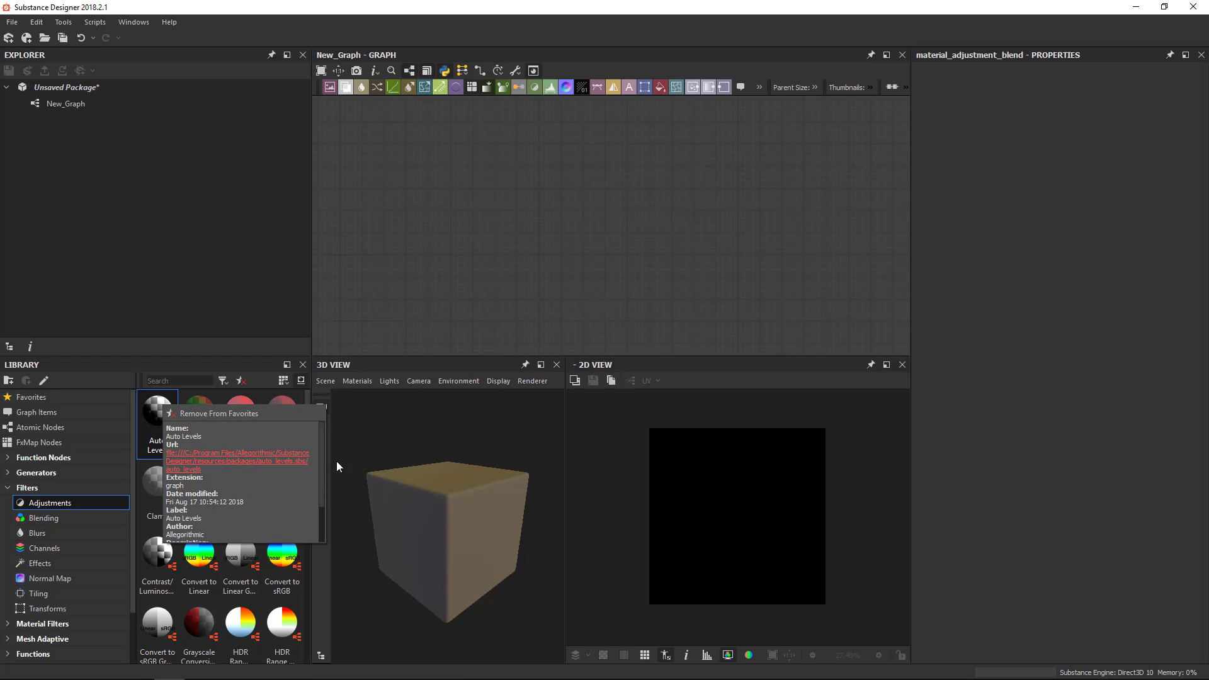
pyautogui.moveTo(195, 476)
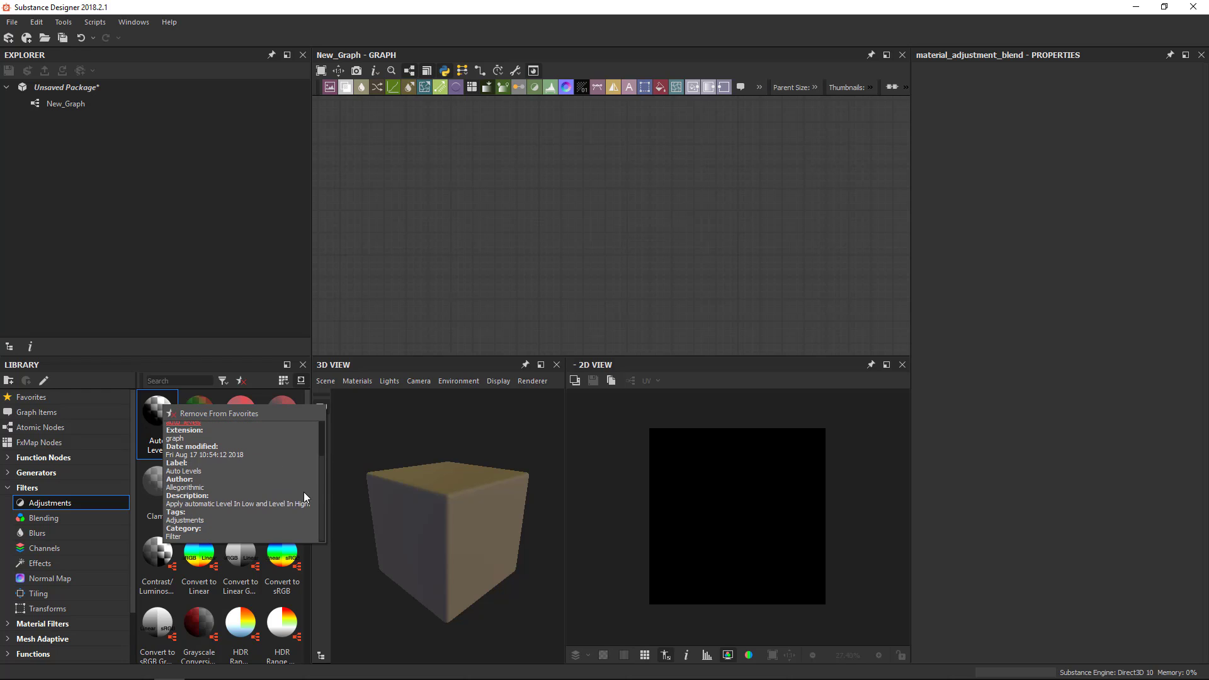
pyautogui.moveTo(156, 404)
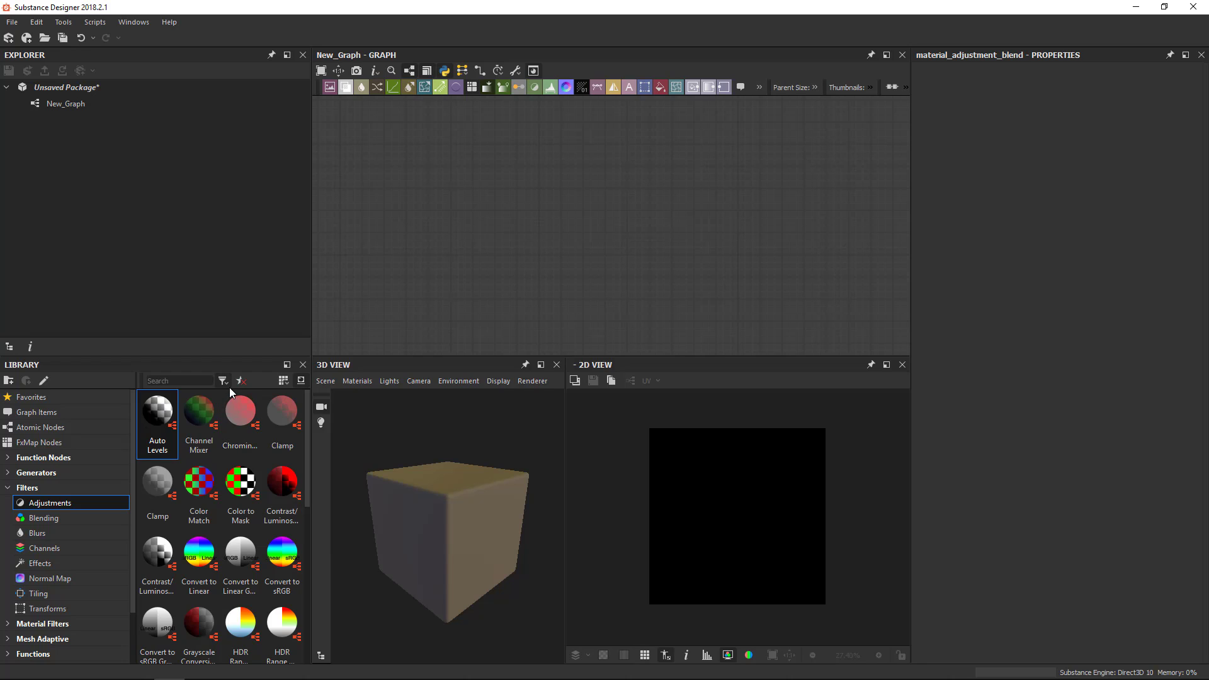
pyautogui.click(223, 380)
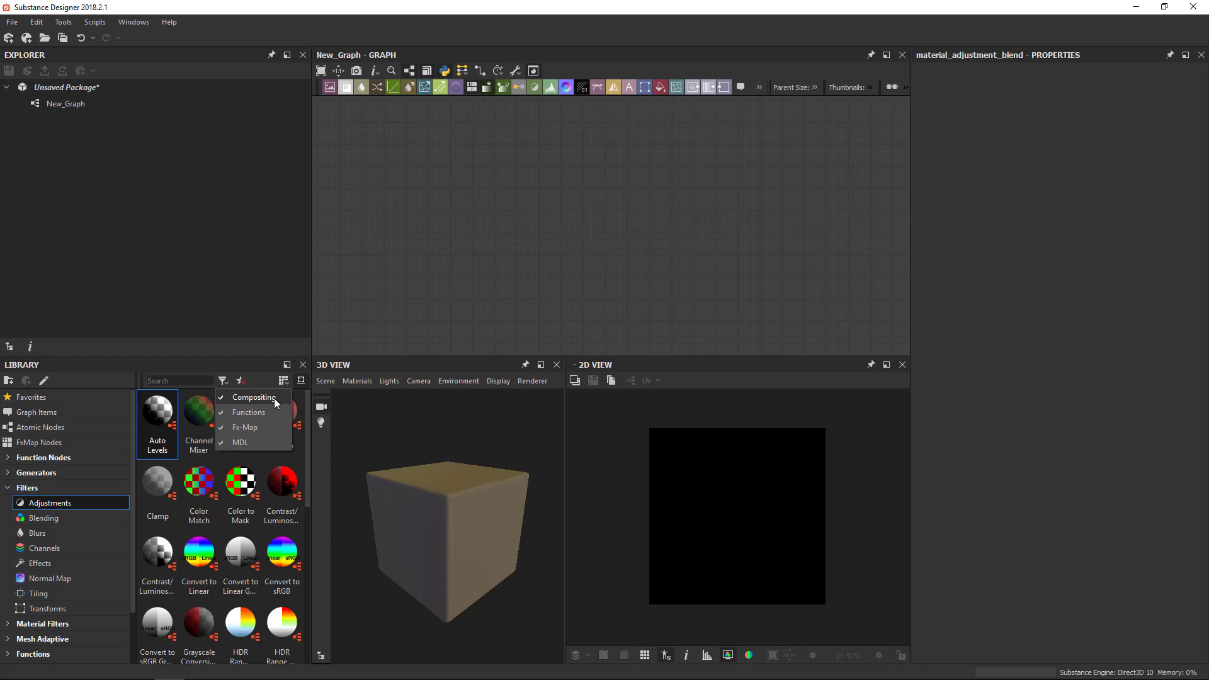
pyautogui.moveTo(761, 229)
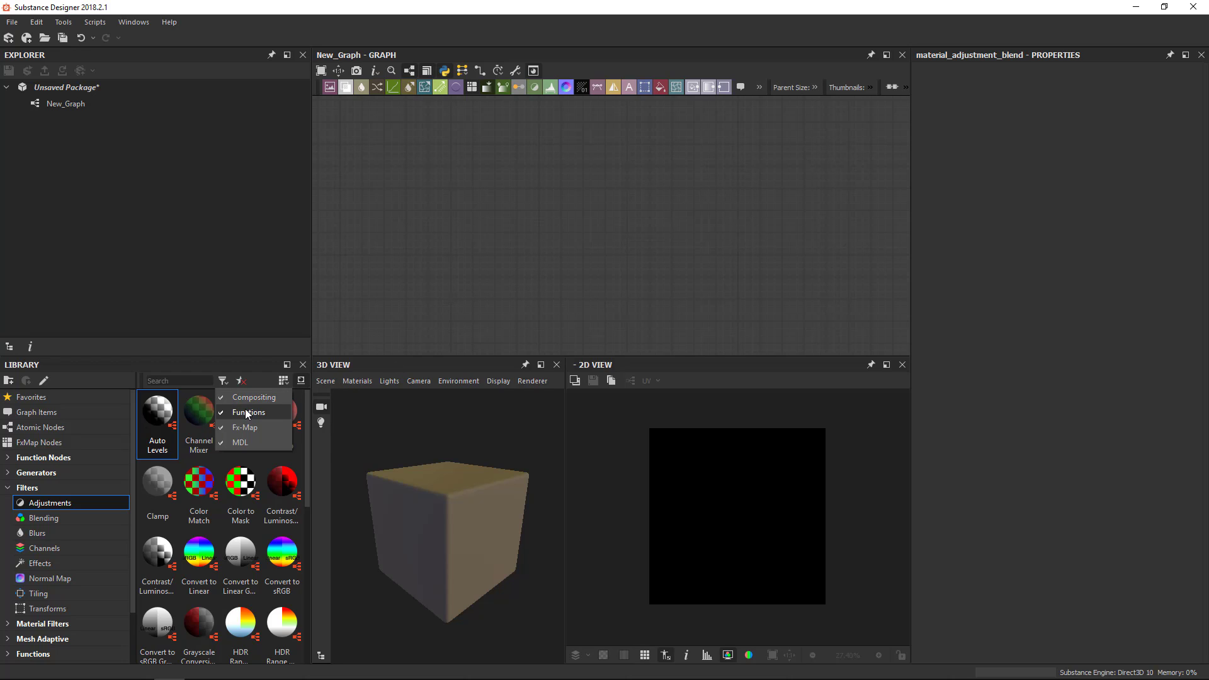
pyautogui.moveTo(275, 415)
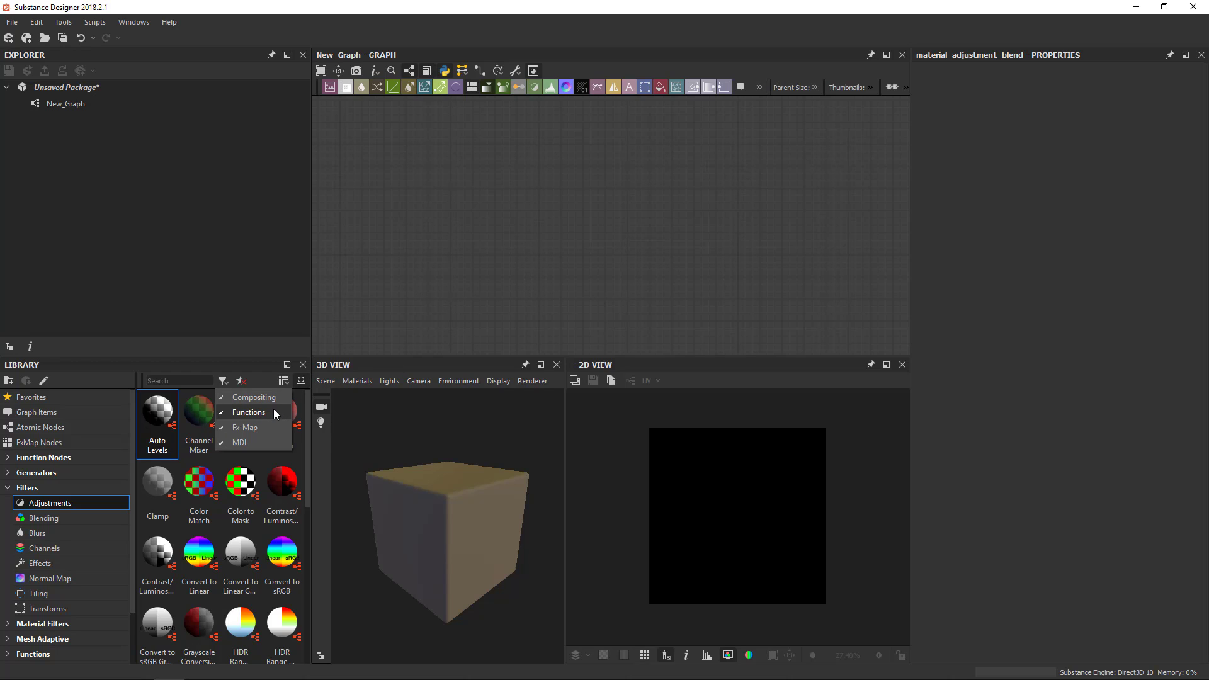
pyautogui.moveTo(262, 427)
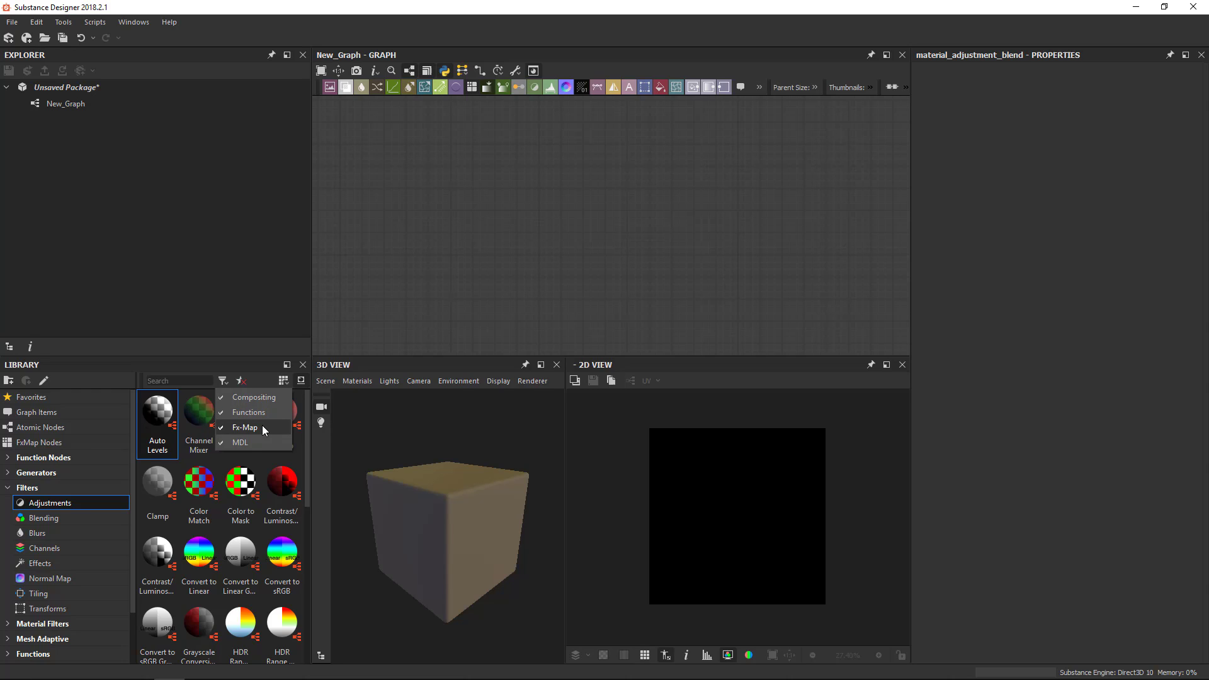
pyautogui.moveTo(259, 447)
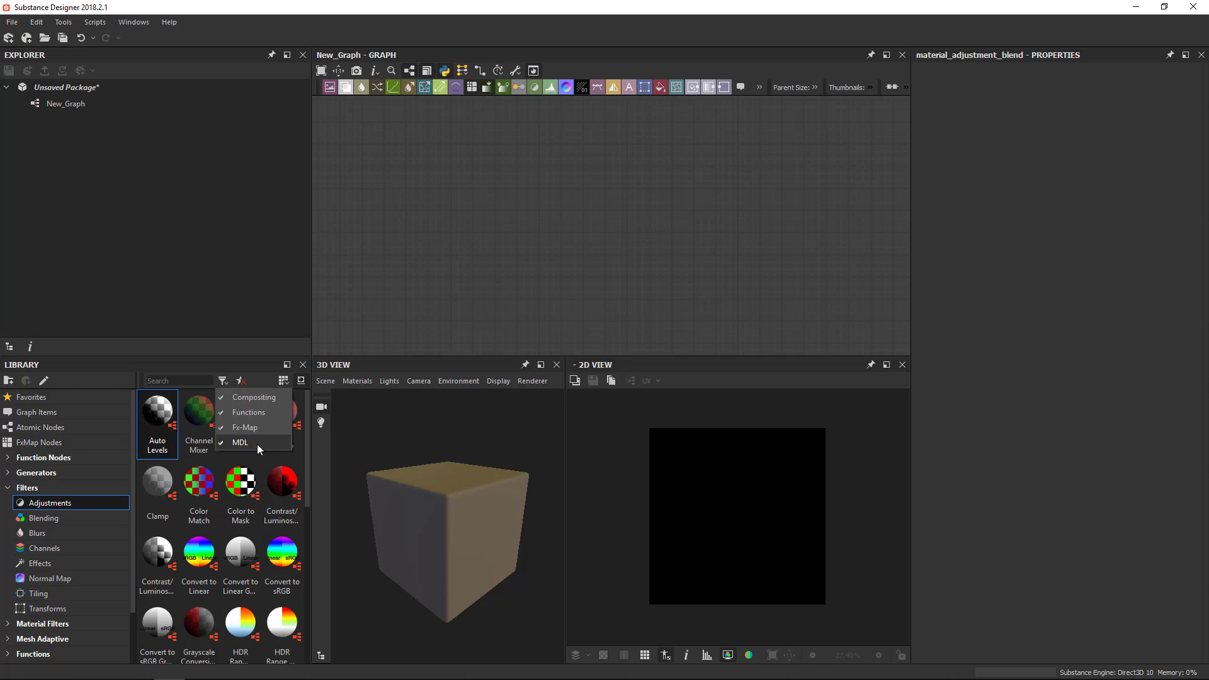
pyautogui.moveTo(242, 459)
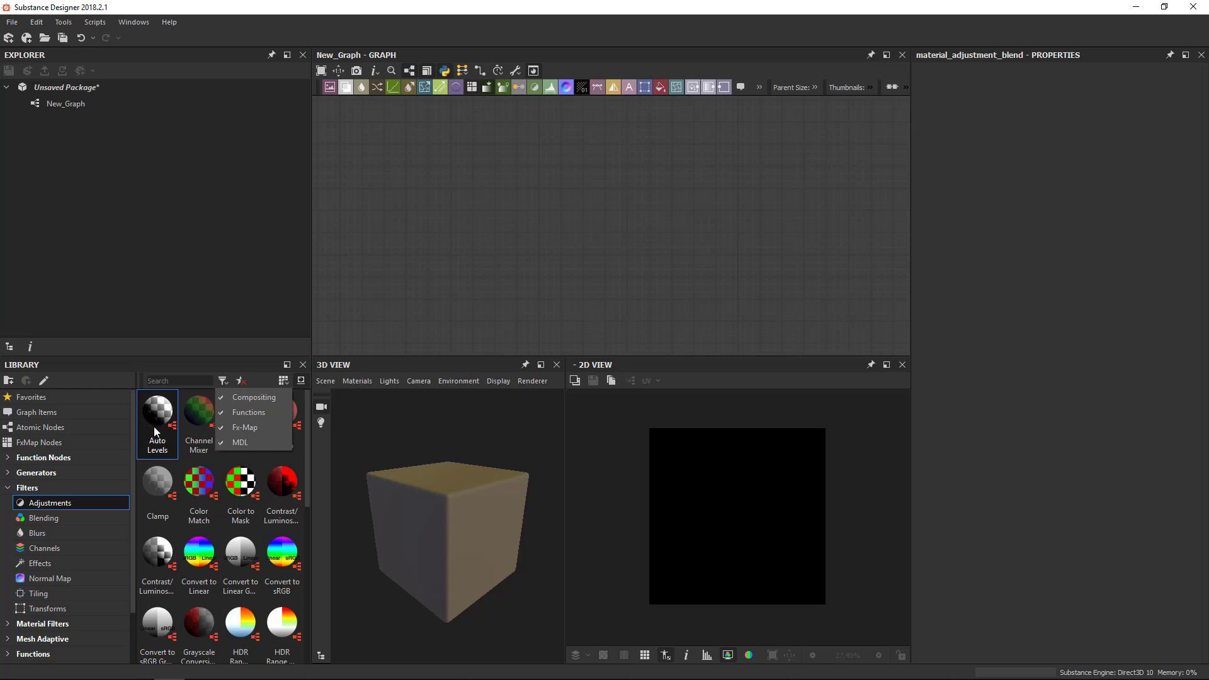
# Show the noise generators as large thumbnails without name labels.
pyautogui.click(284, 381)
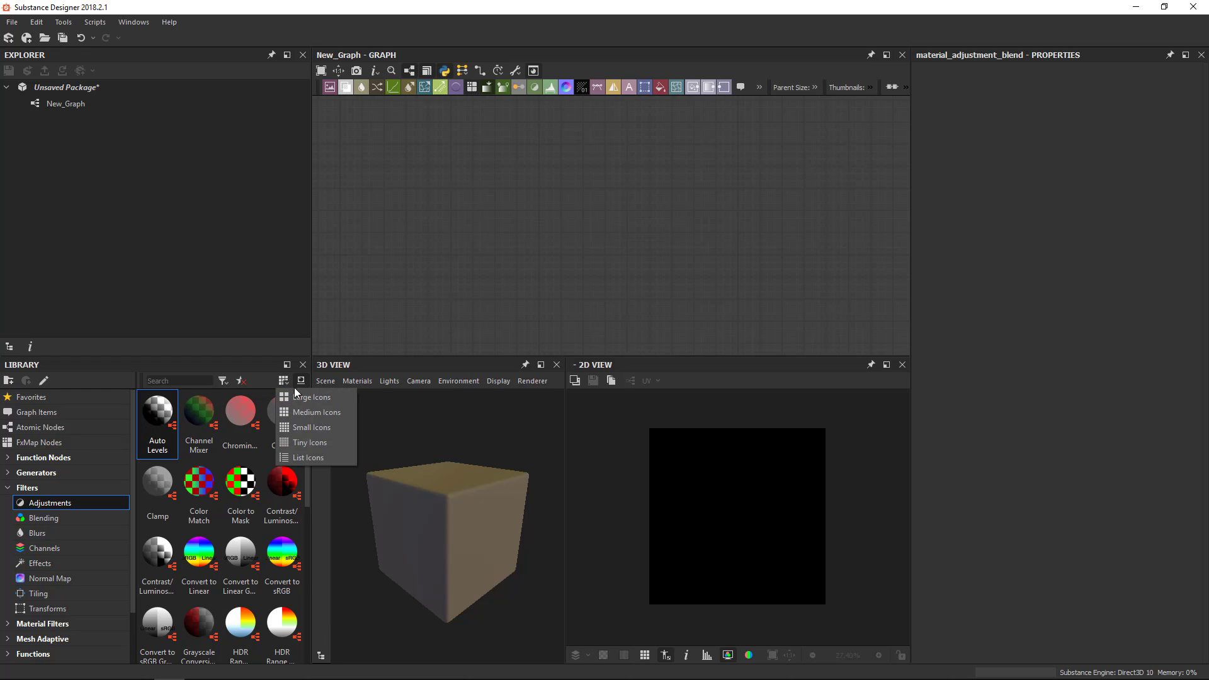
pyautogui.moveTo(310, 397)
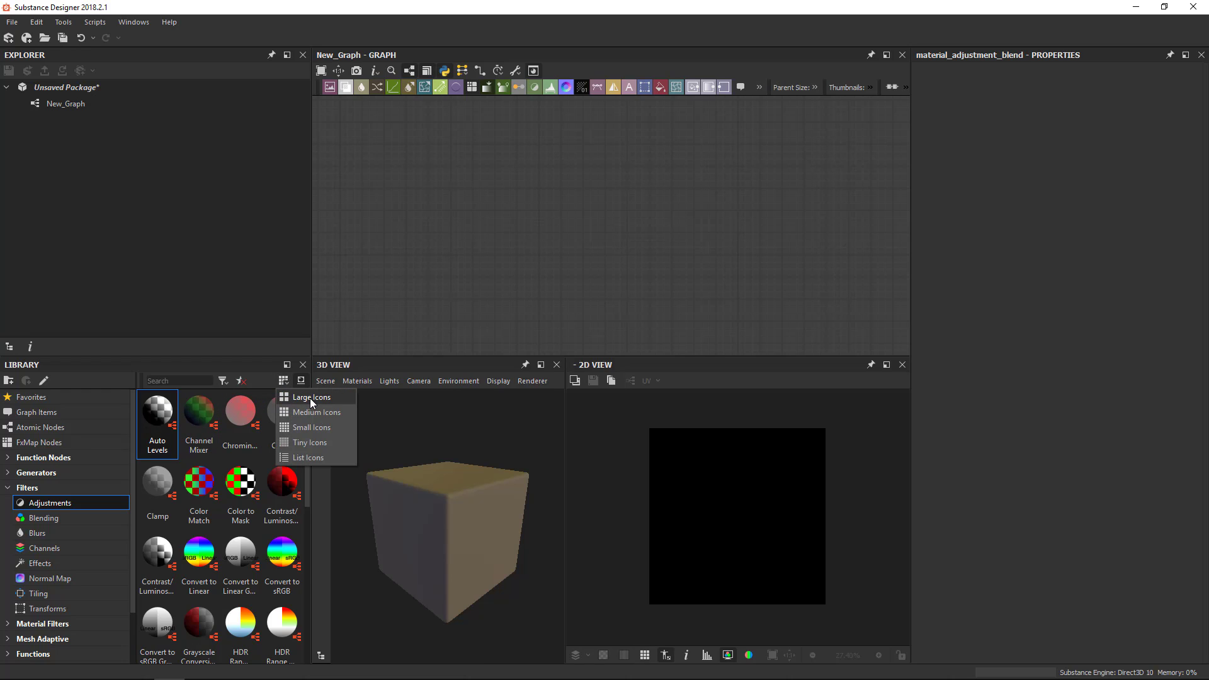
pyautogui.click(312, 397)
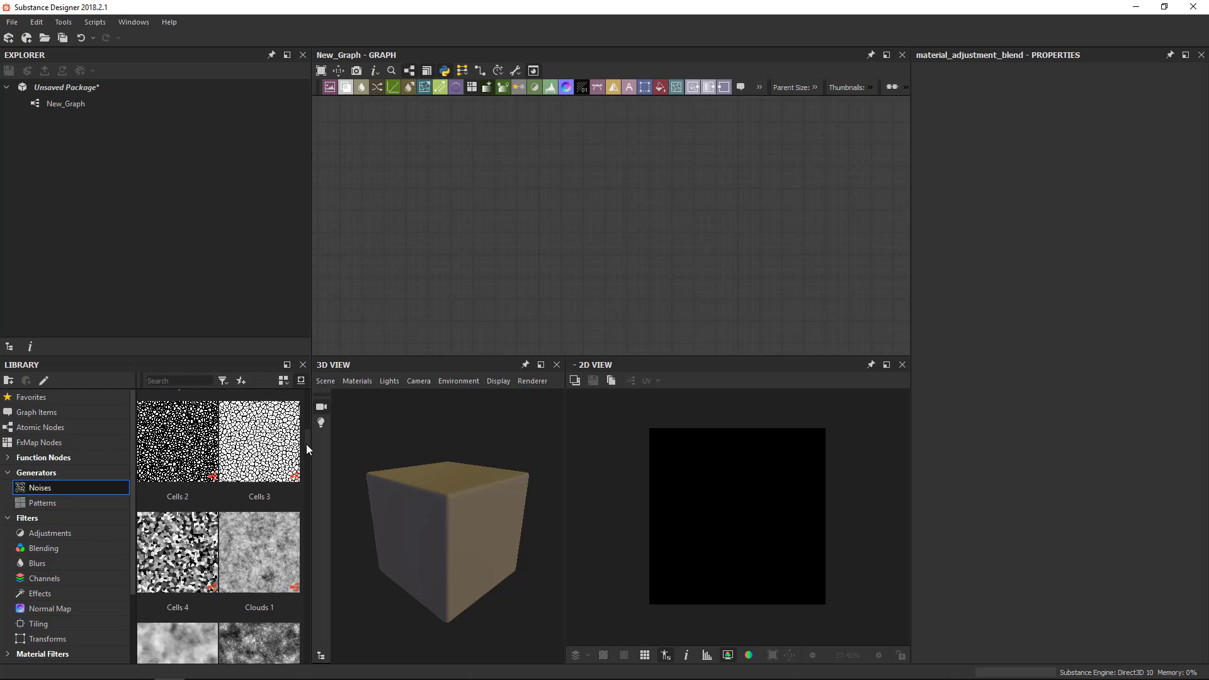
pyautogui.scroll(3)
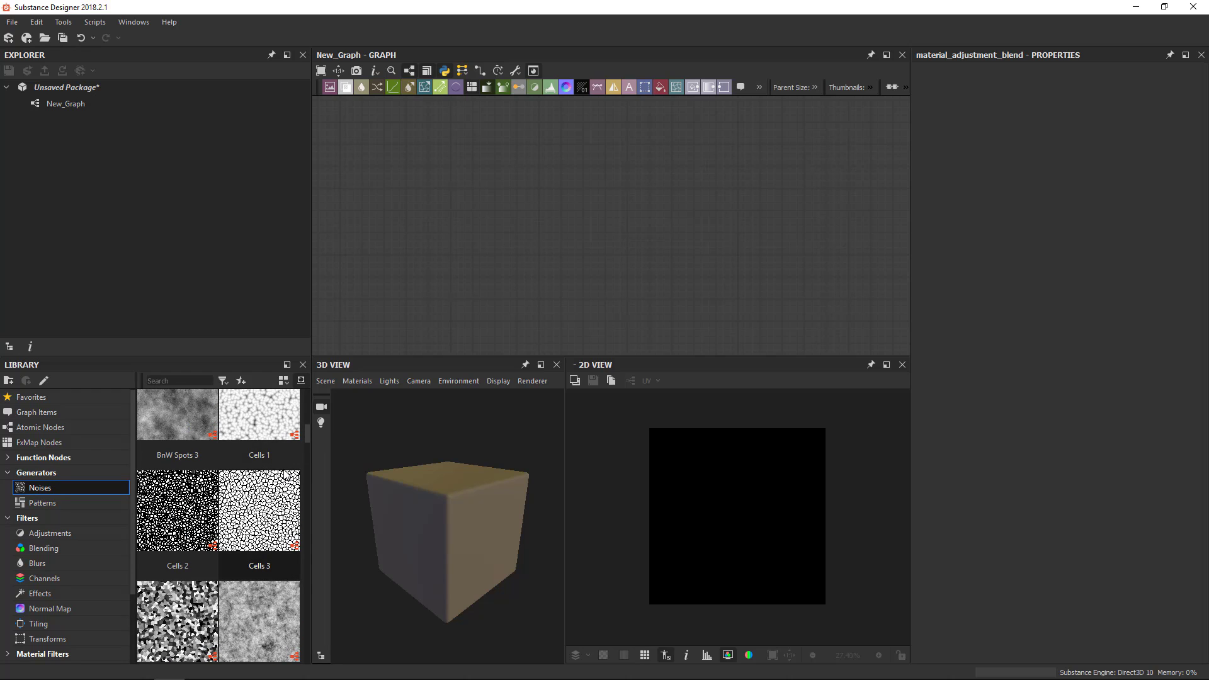
pyautogui.moveTo(260, 414)
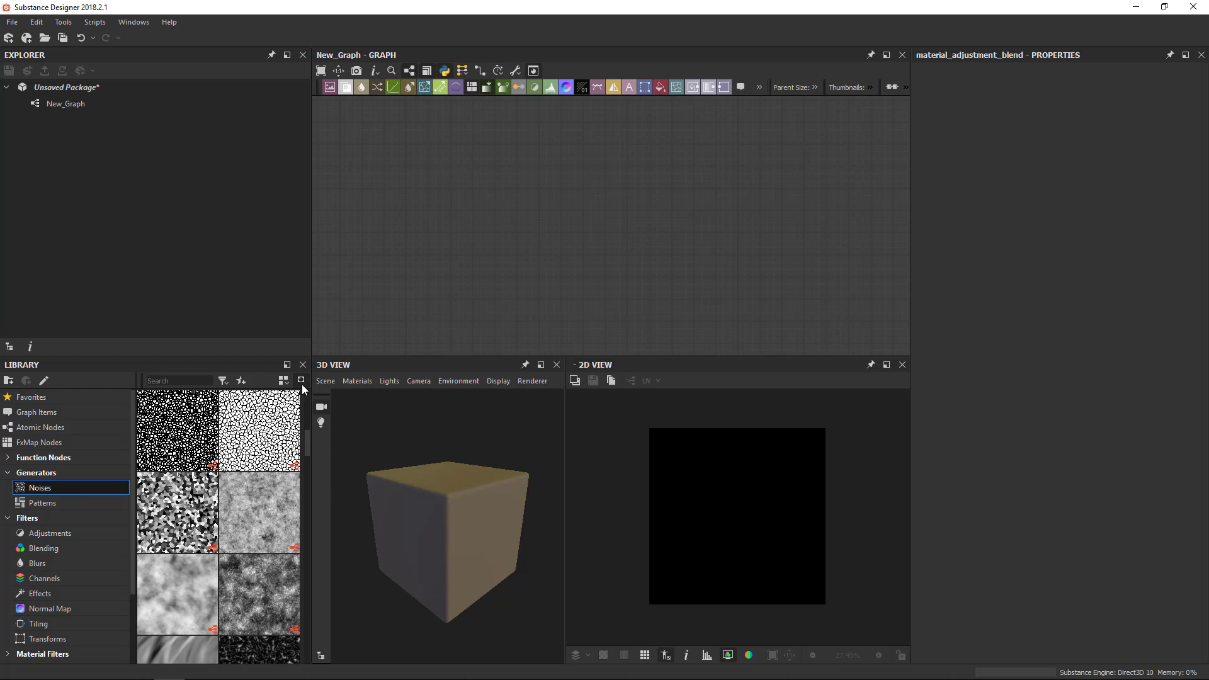
pyautogui.scroll(-3)
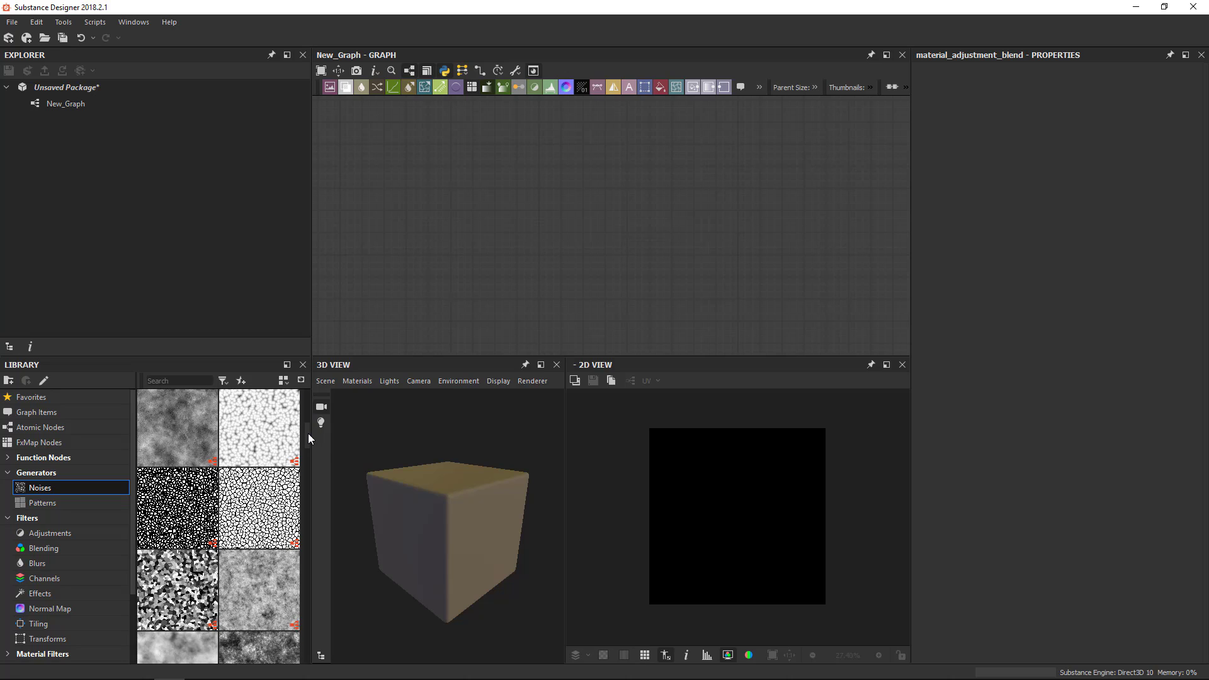
pyautogui.scroll(-3)
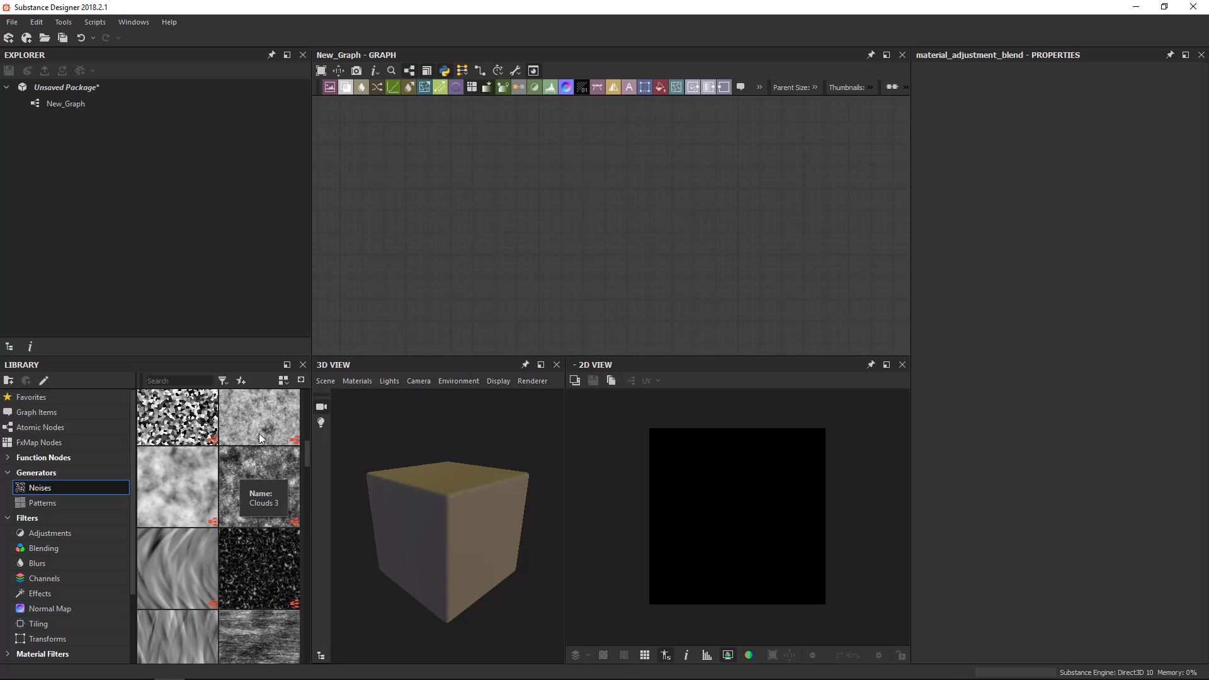
# Load the noise_clouds_3 package and view its read-only clouds_3 graph.
pyautogui.moveTo(260, 486); pyautogui.dragTo(517, 195)
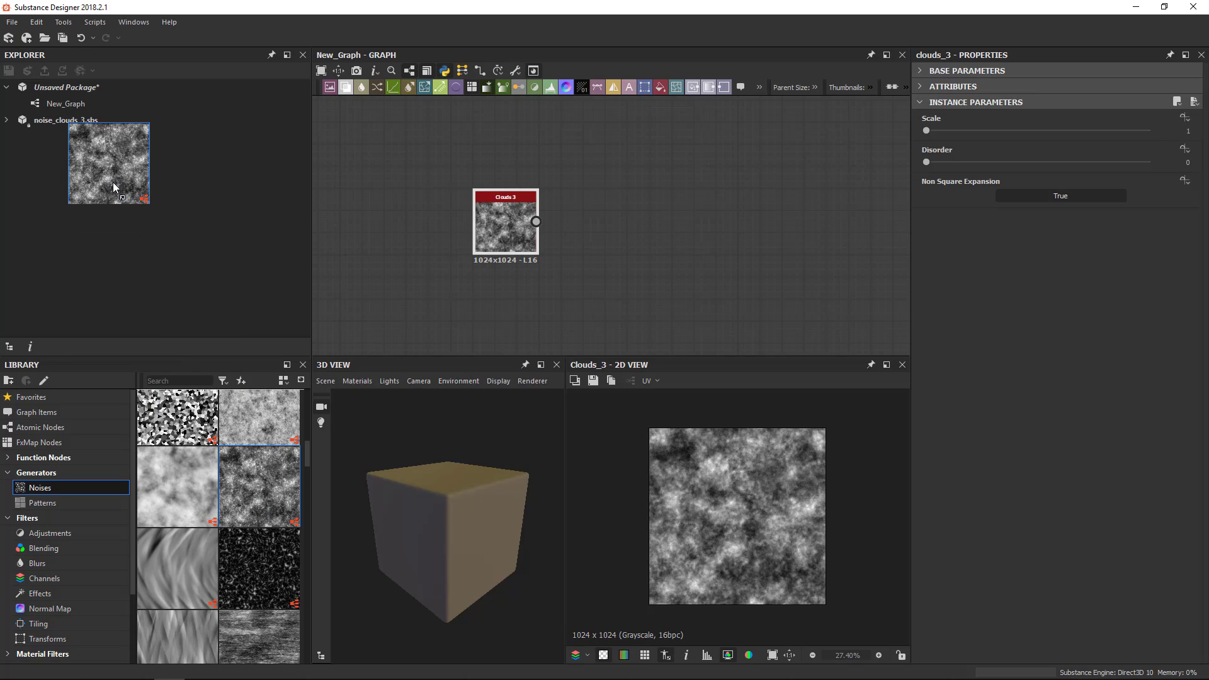
pyautogui.click(7, 119)
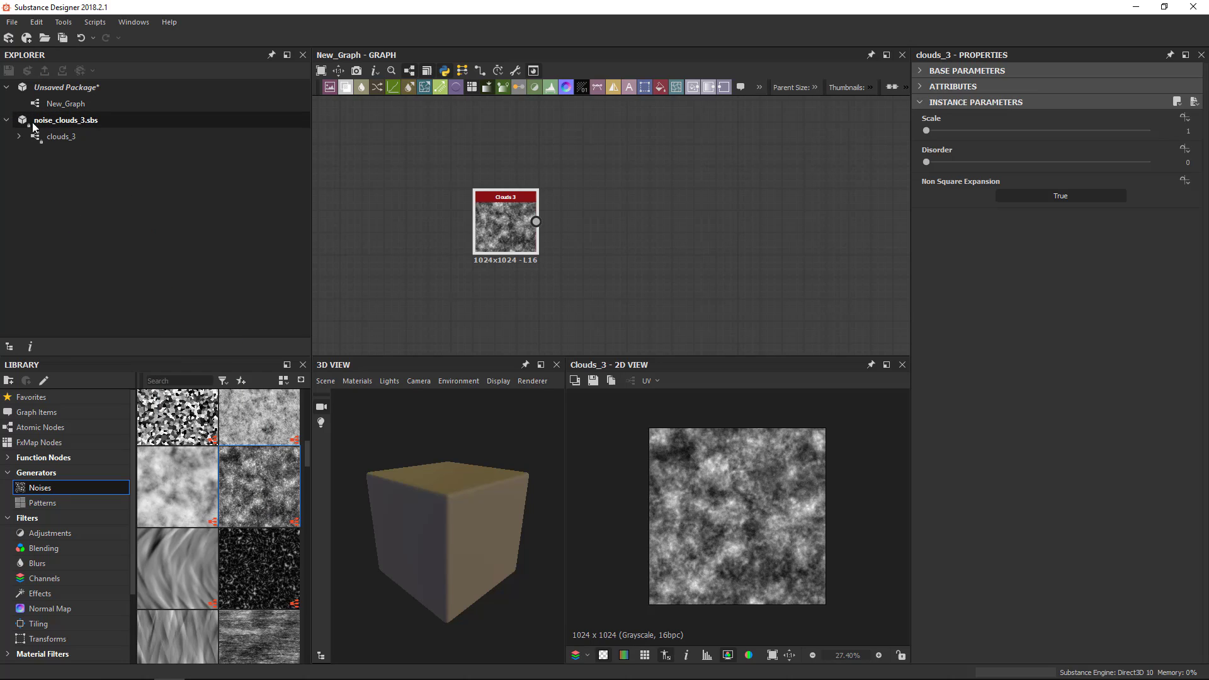
pyautogui.click(17, 136)
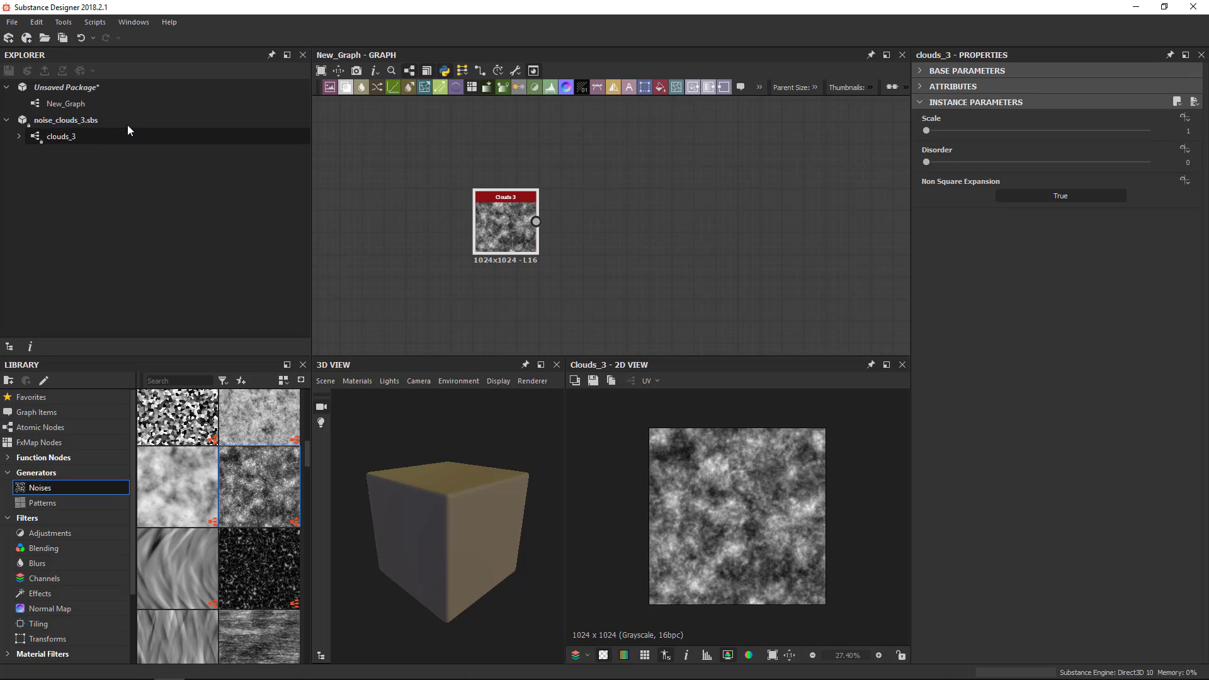
pyautogui.click(60, 136)
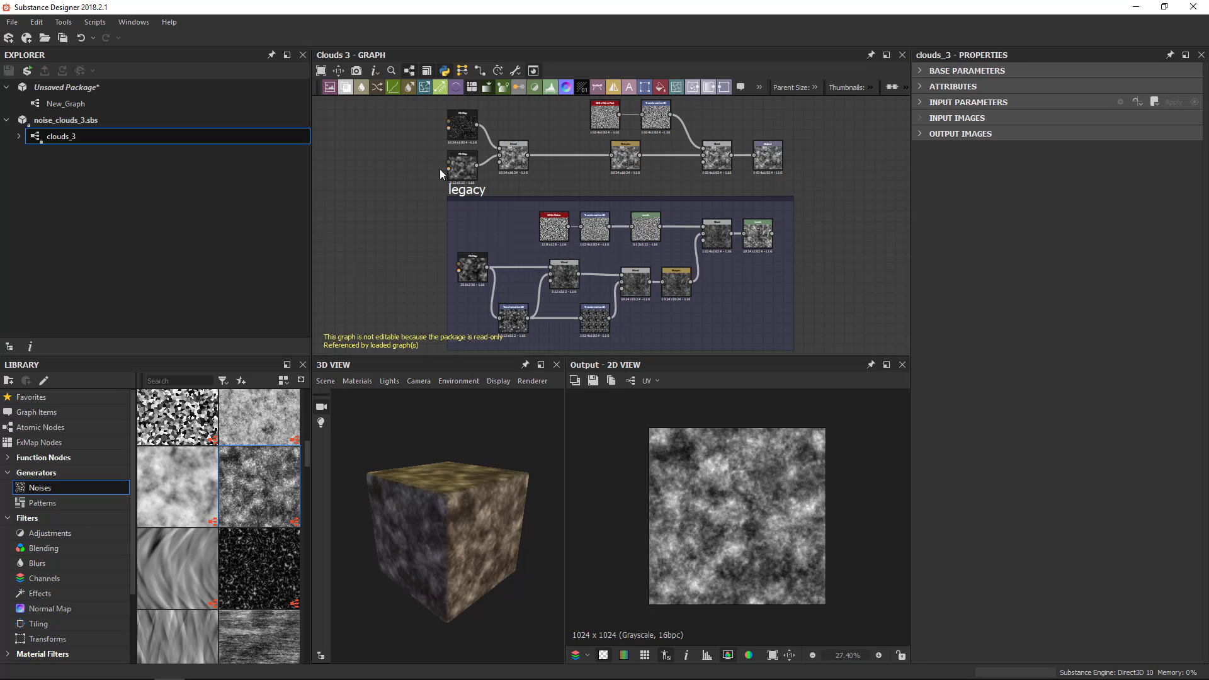
pyautogui.moveTo(194, 373)
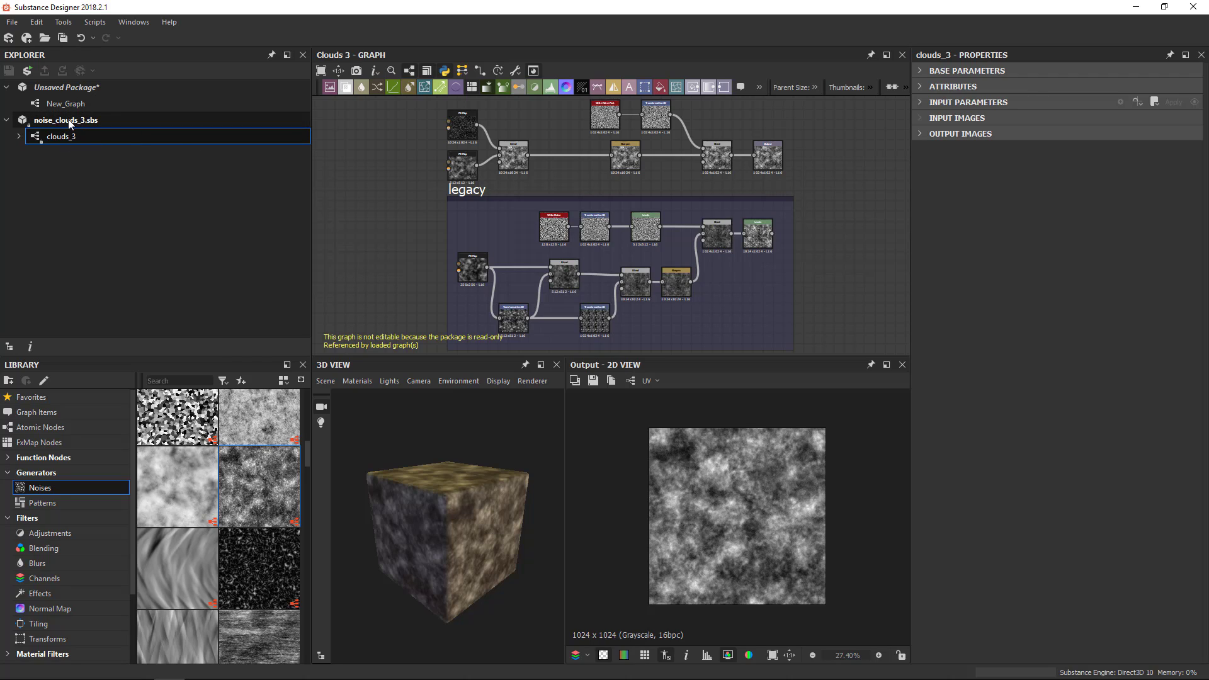
# Copy the clouds_3 graph into the unsaved package.
pyautogui.click(61, 136)
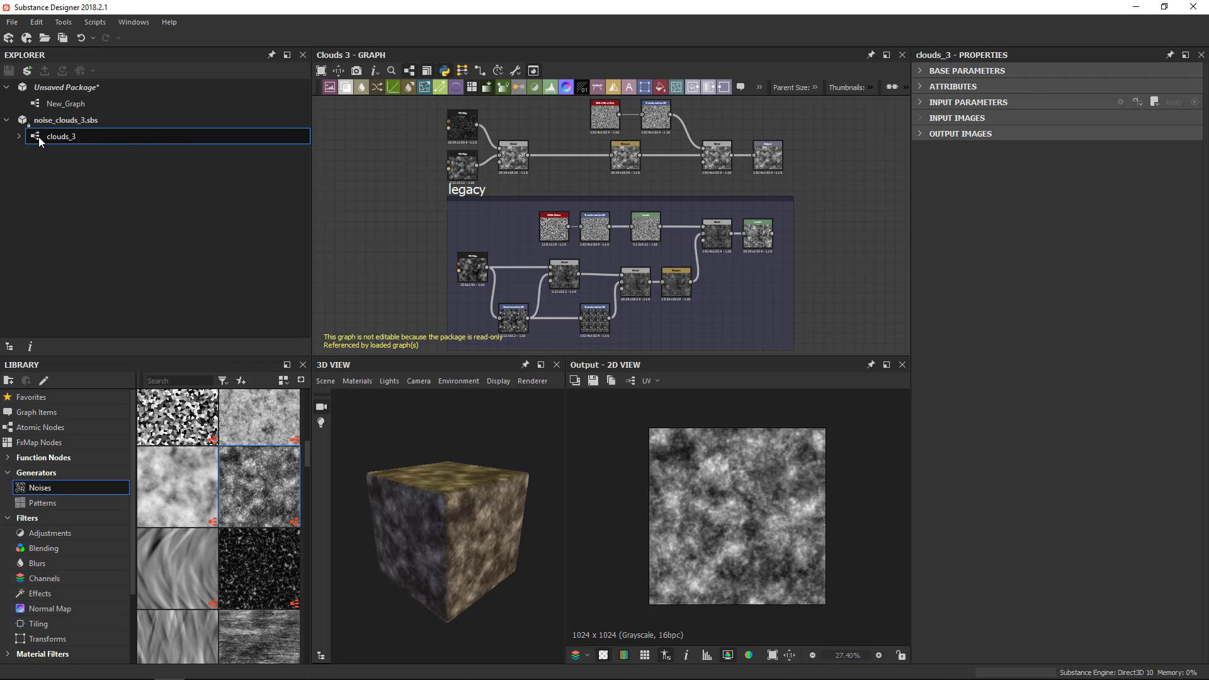
pyautogui.click(67, 87)
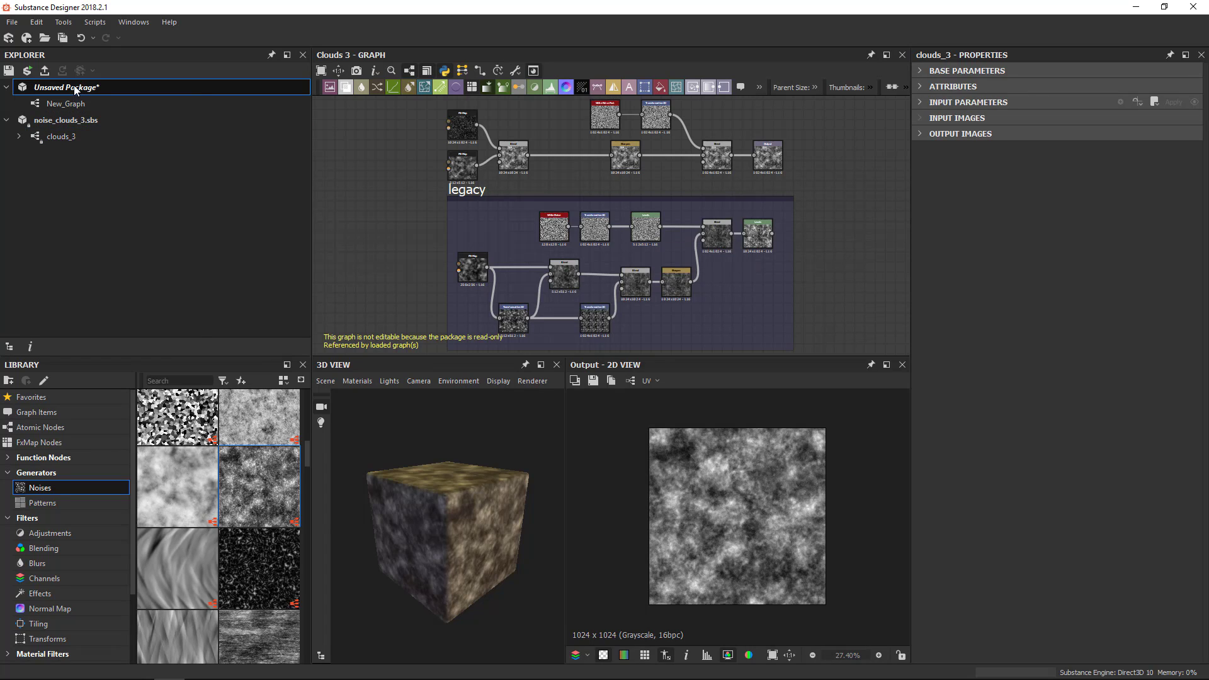
pyautogui.click(66, 87)
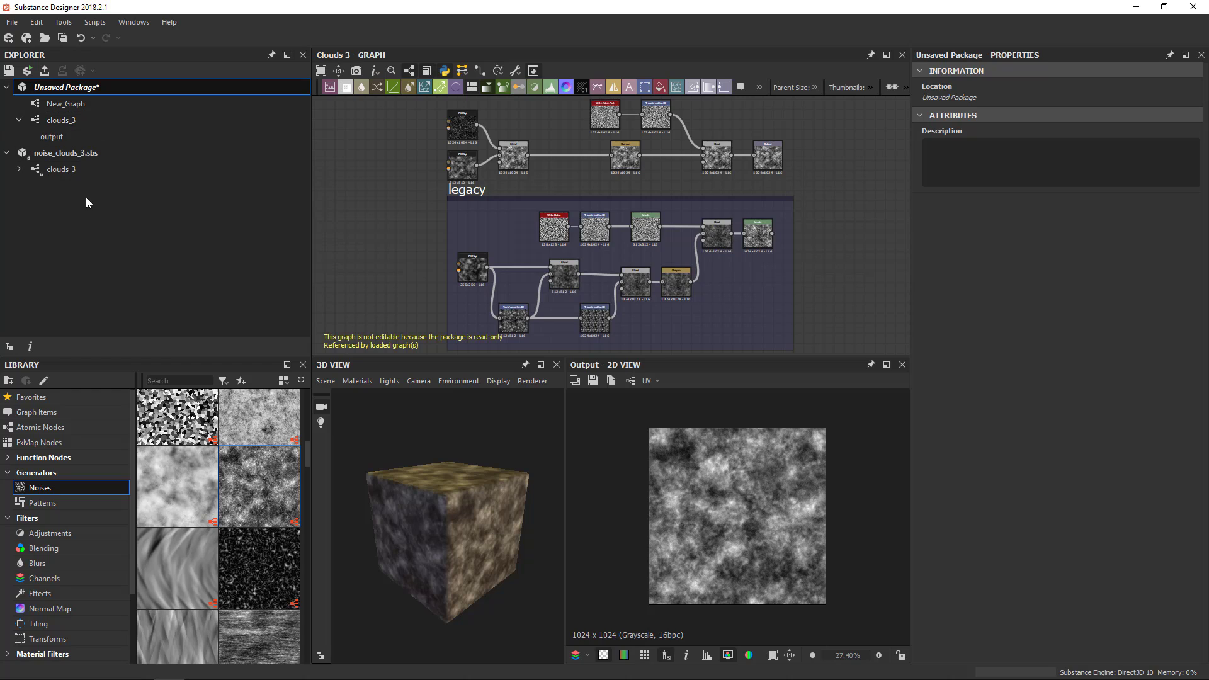
pyautogui.click(61, 169)
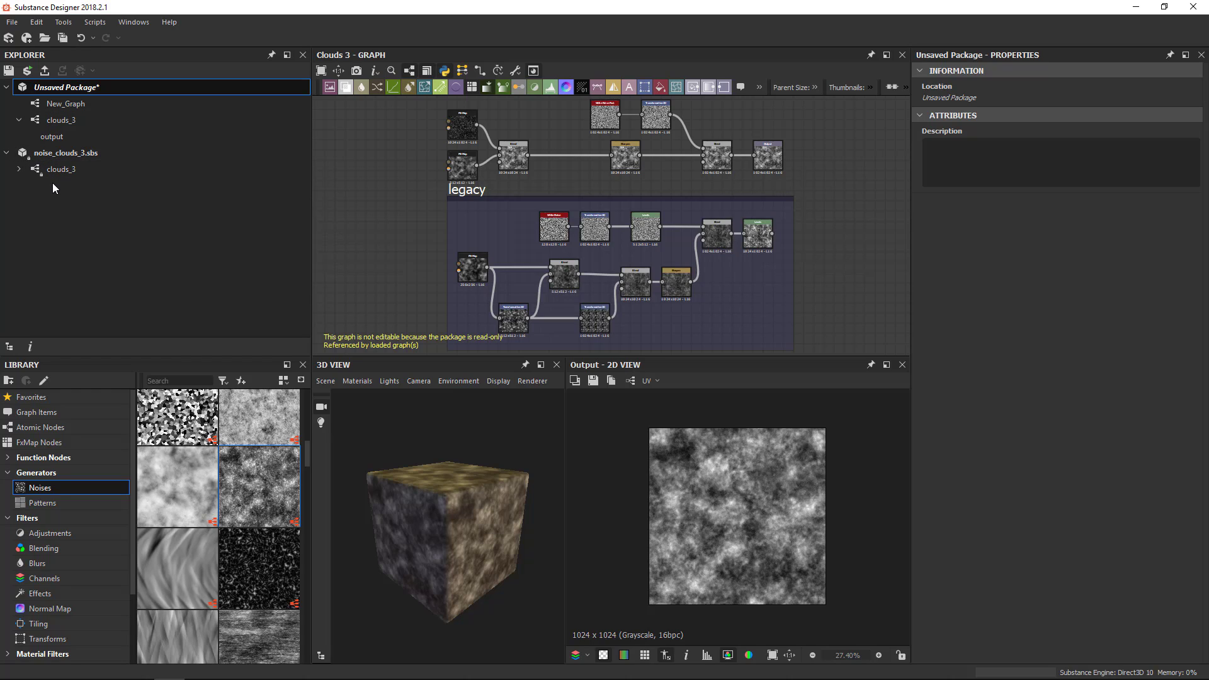
pyautogui.moveTo(36, 472)
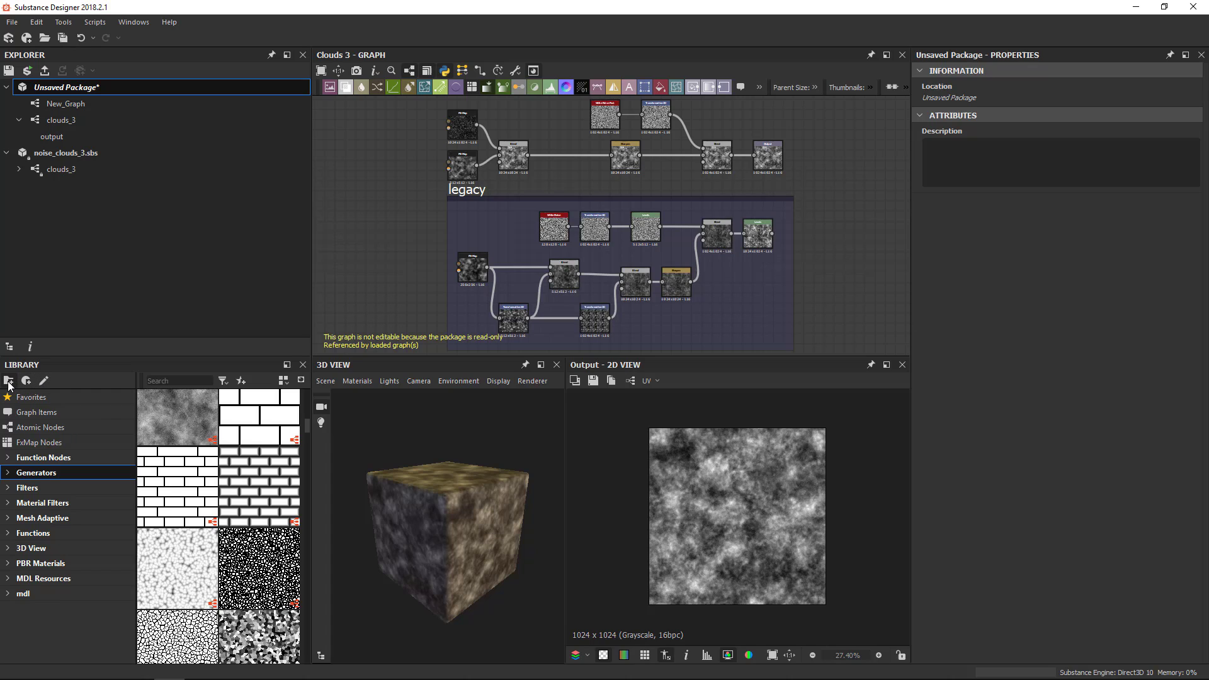
pyautogui.moveTo(44, 380)
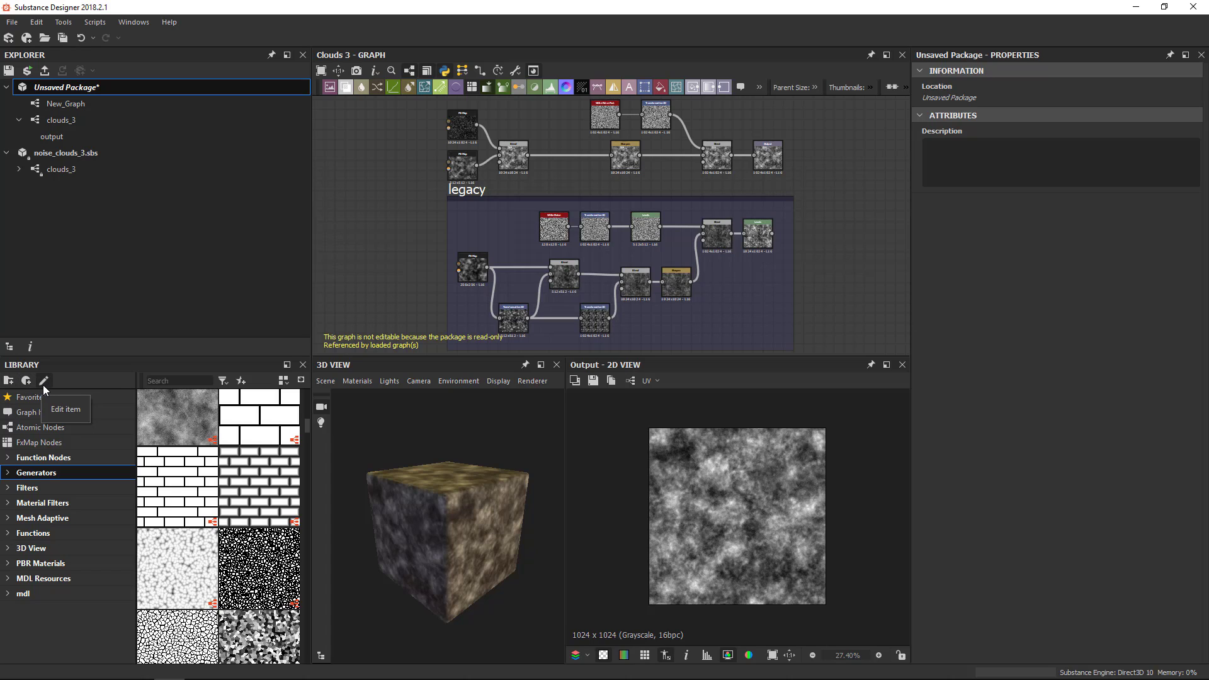
pyautogui.moveTo(8, 380)
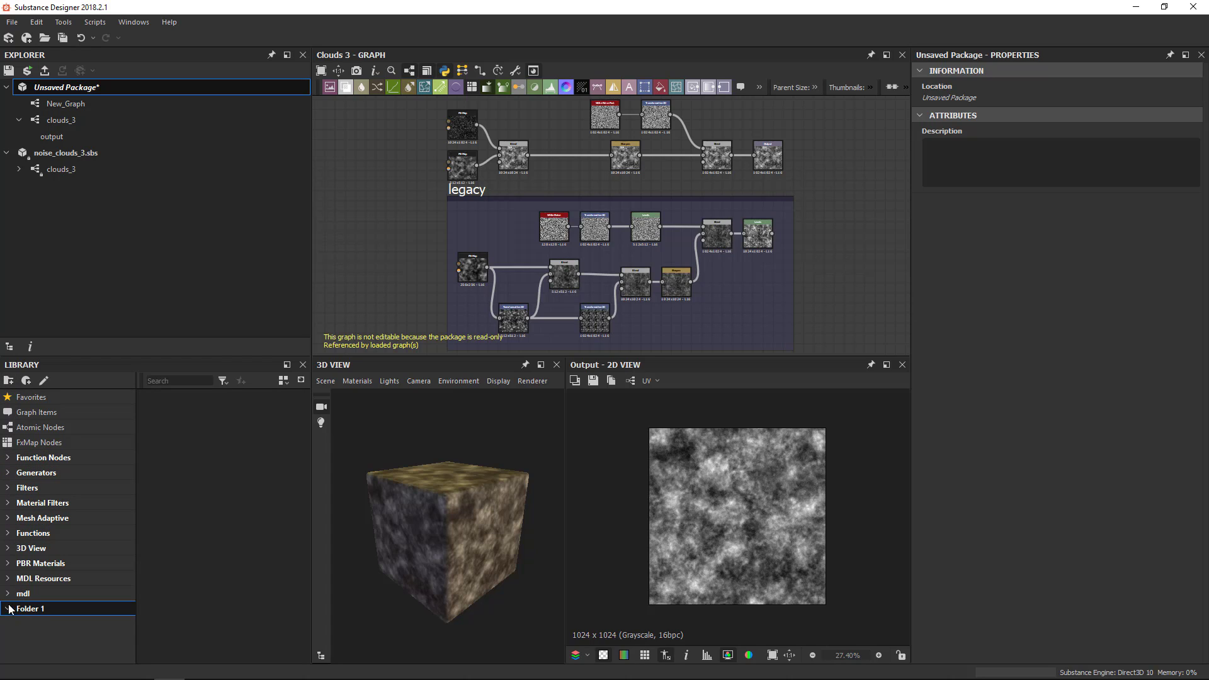
# Create a Folder 1 filter for user-project graphs whose name contains 'Levels', leaving only Auto Levels.
pyautogui.click(8, 609)
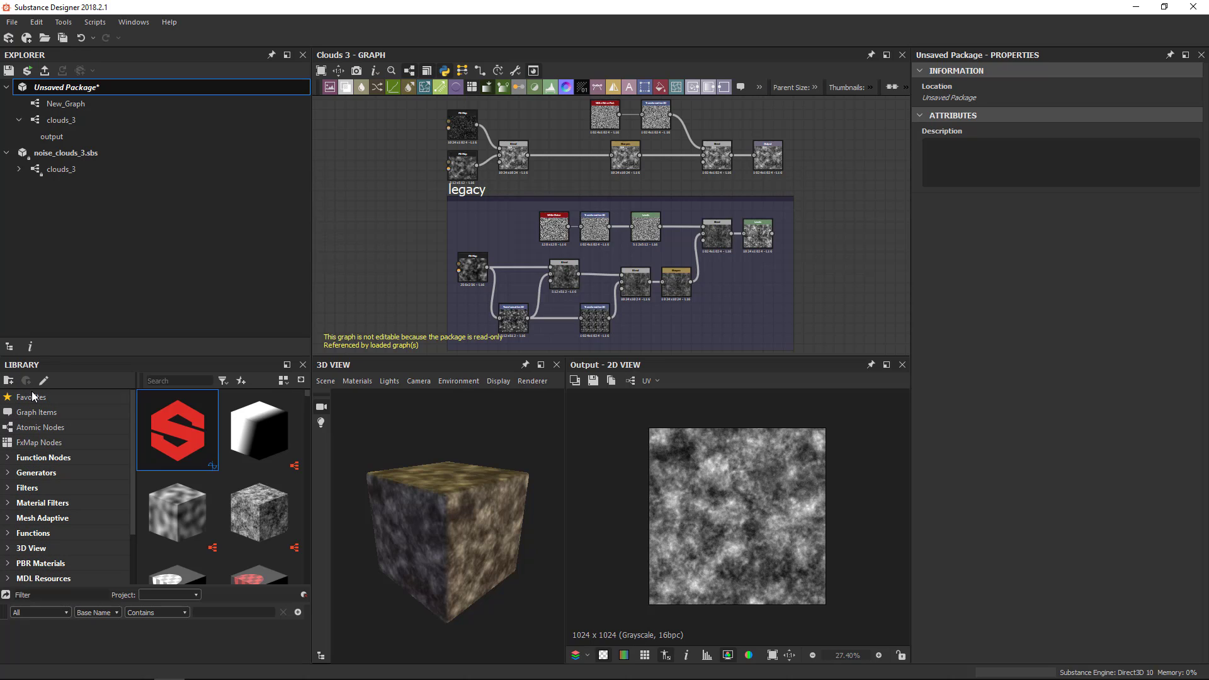
pyautogui.moveTo(68, 617)
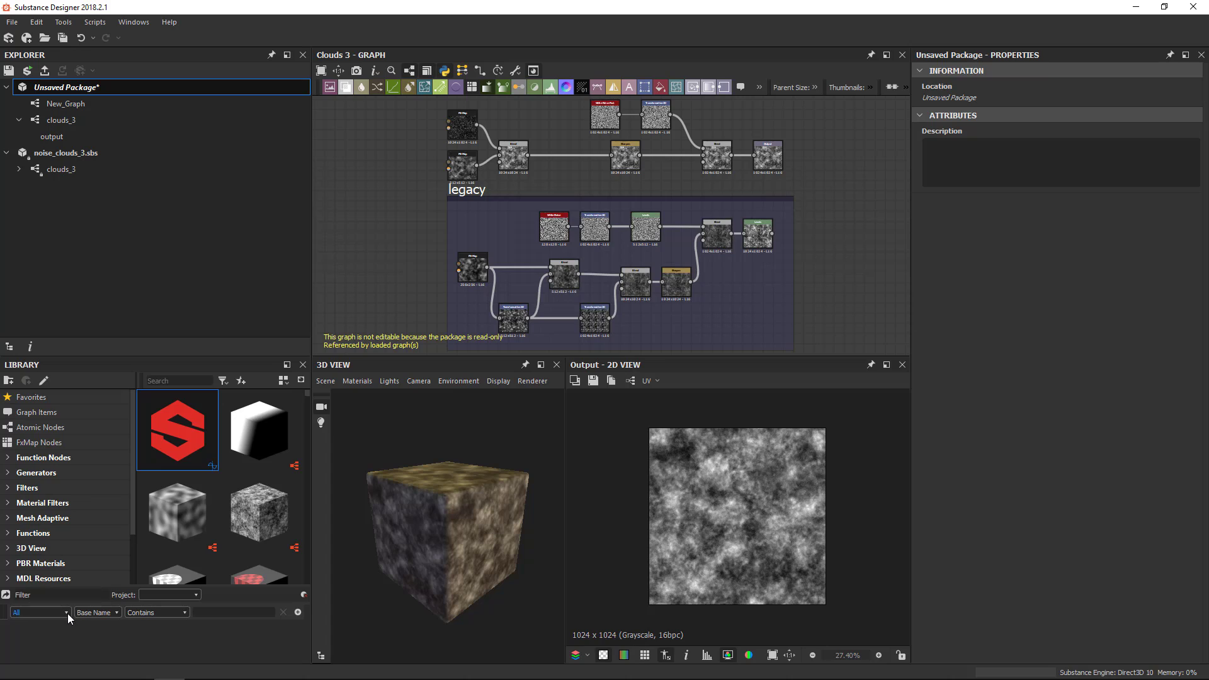
pyautogui.click(39, 612)
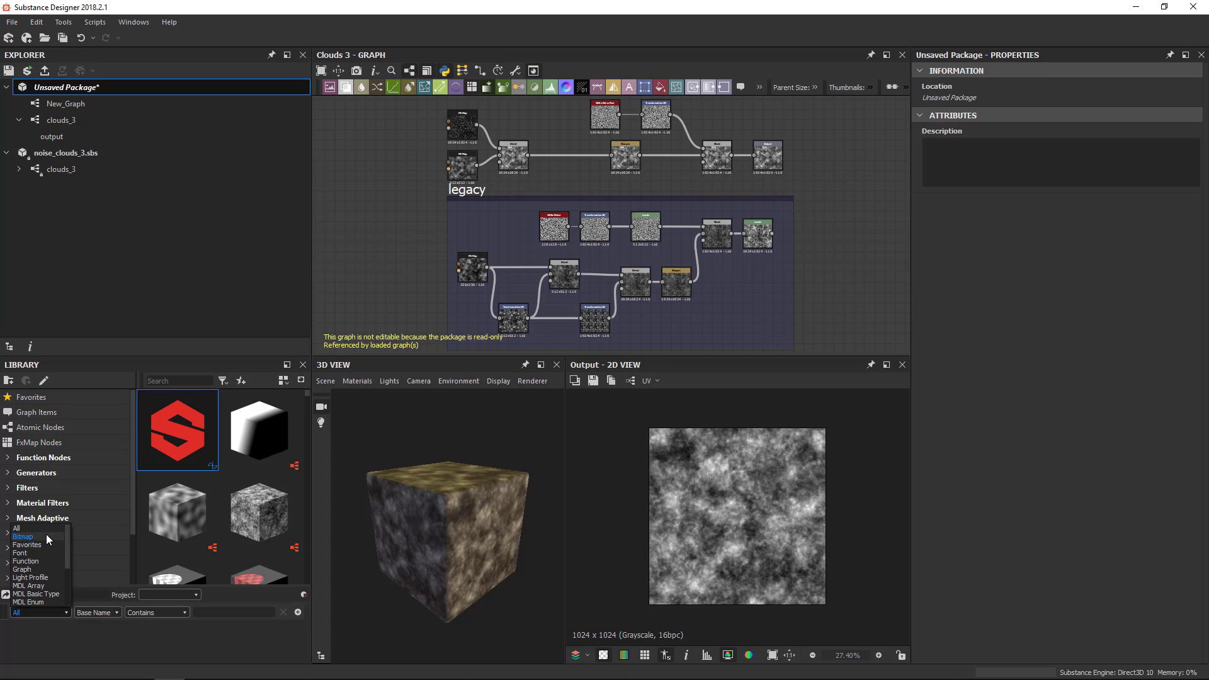
pyautogui.moveTo(45, 574)
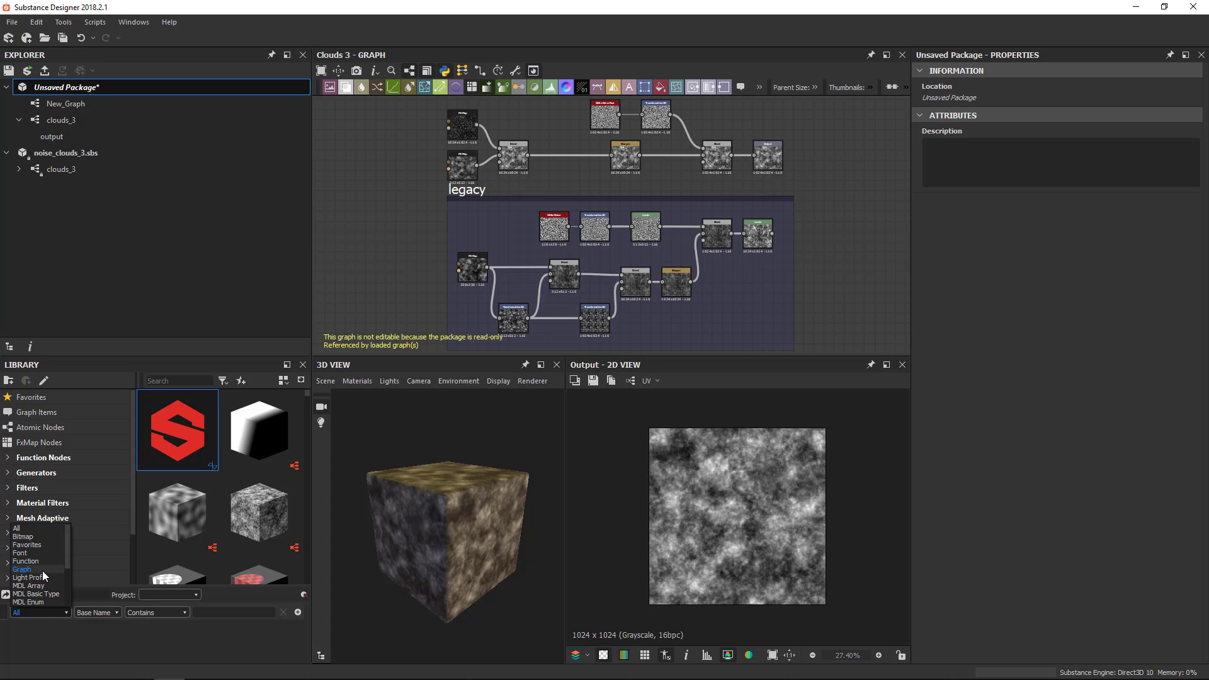
pyautogui.click(23, 569)
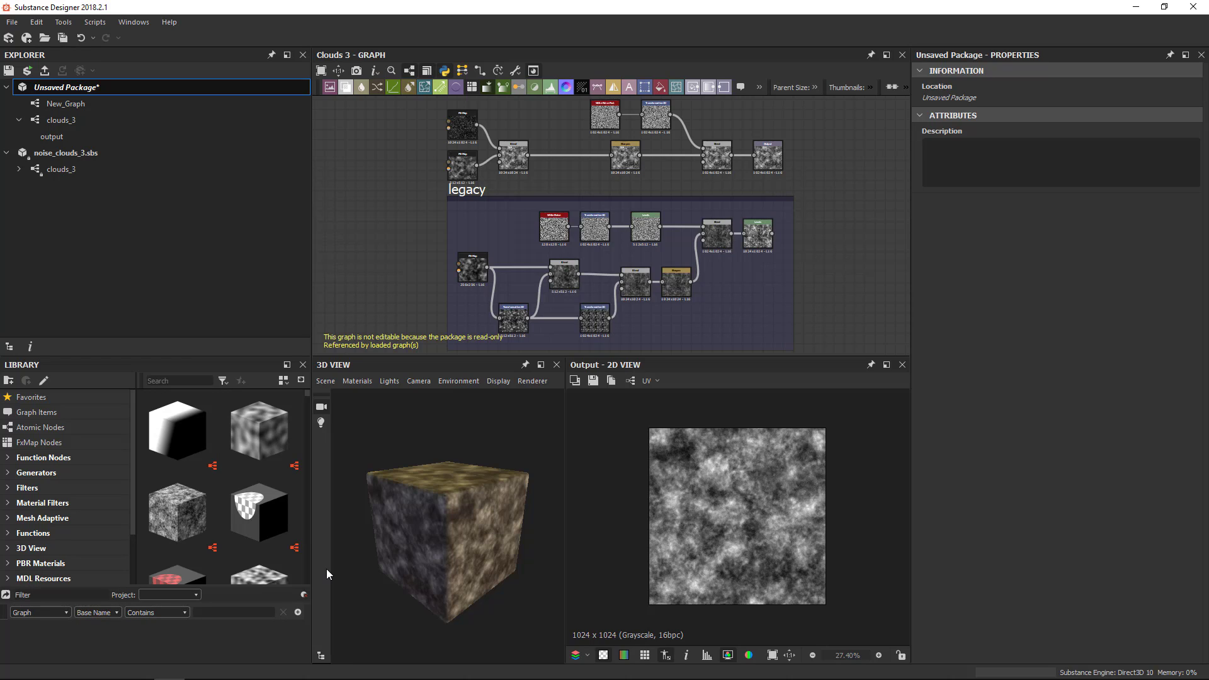
pyautogui.write('Levels')
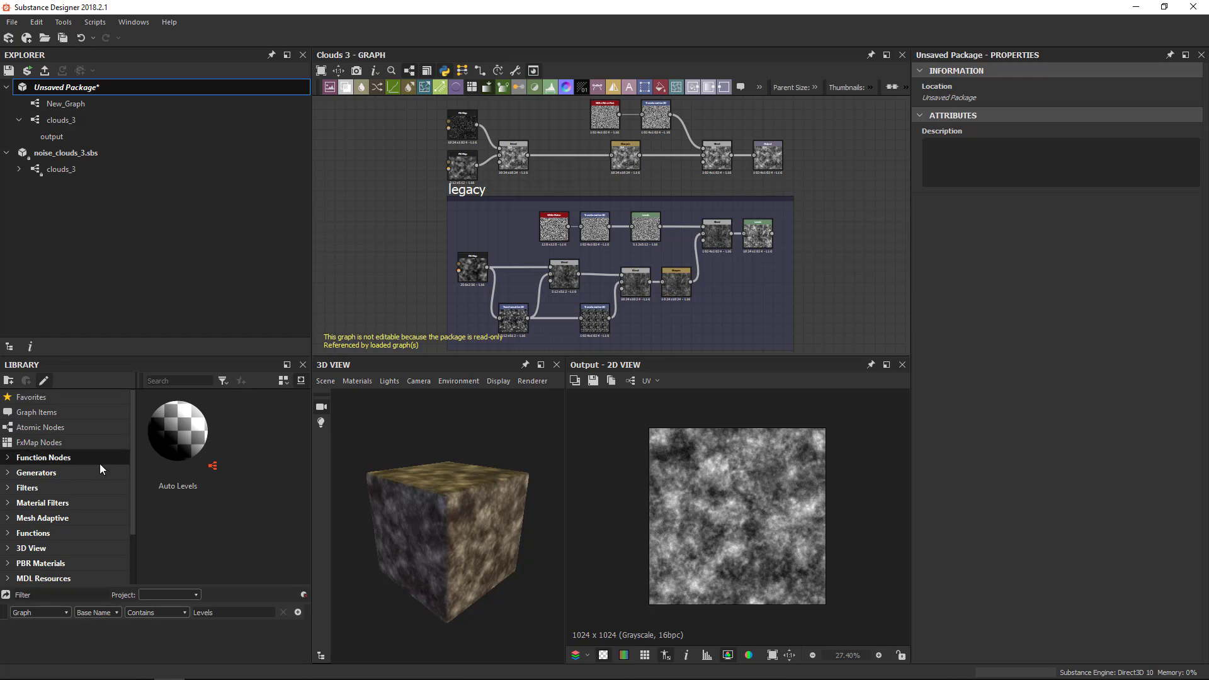
pyautogui.moveTo(210, 548)
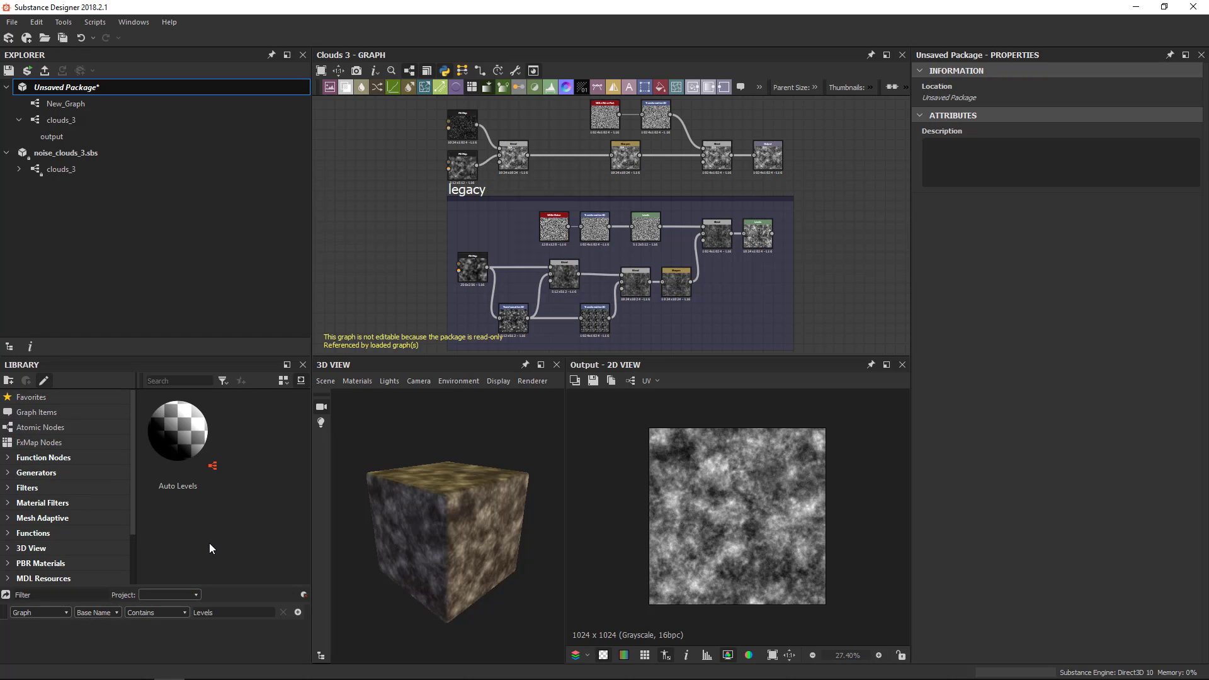
pyautogui.moveTo(74, 472)
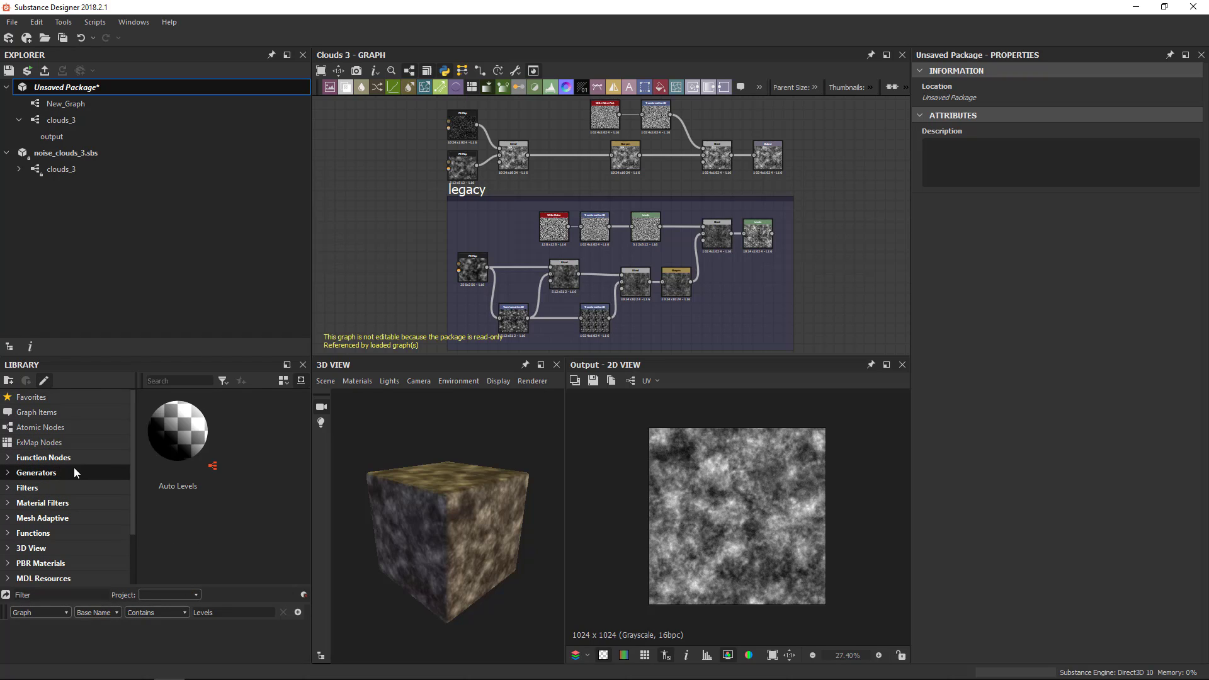
pyautogui.moveTo(116, 532)
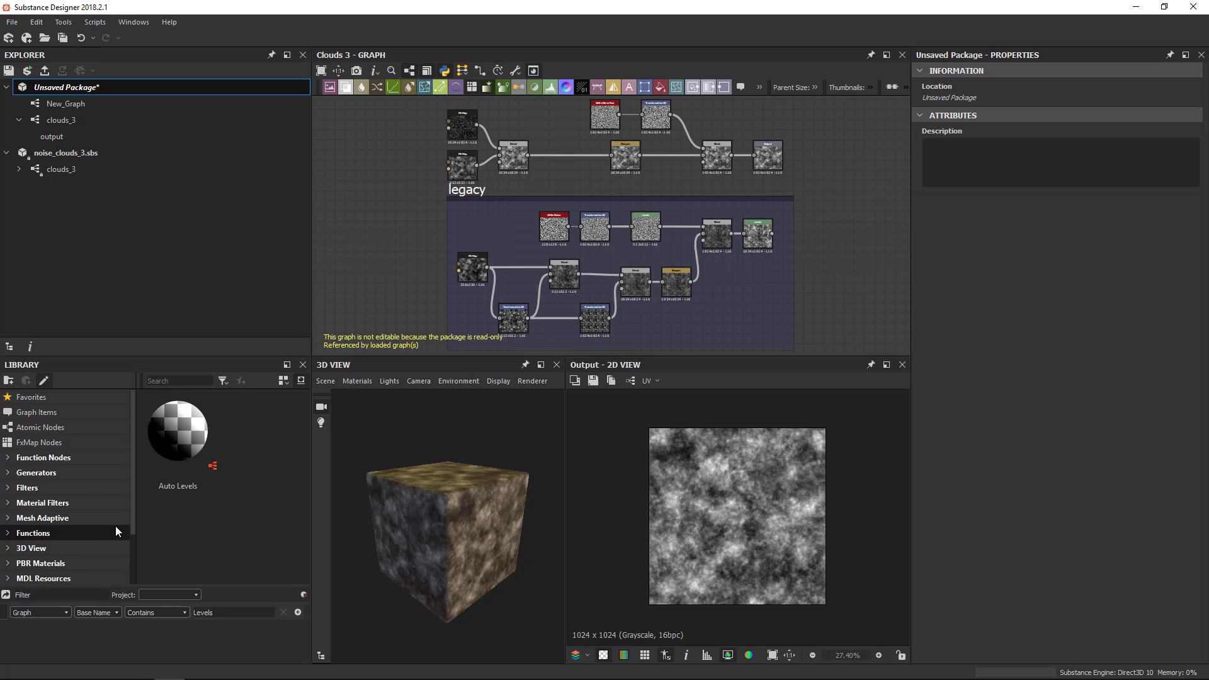
pyautogui.click(195, 593)
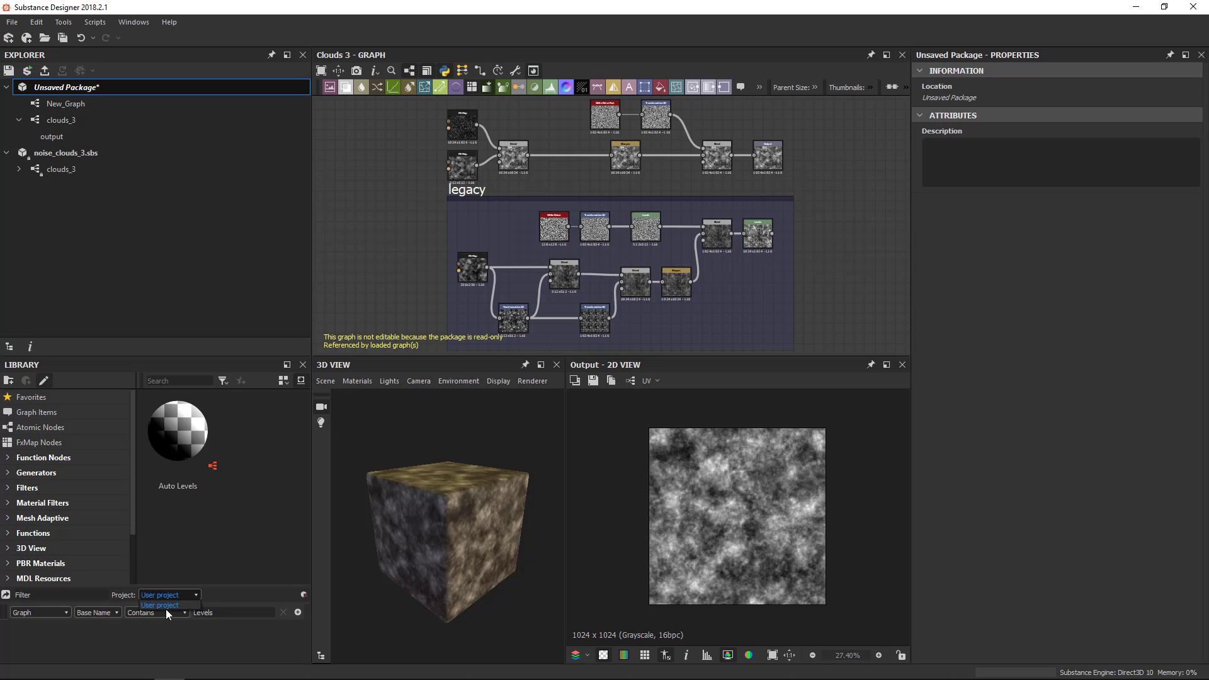
pyautogui.moveTo(126, 492)
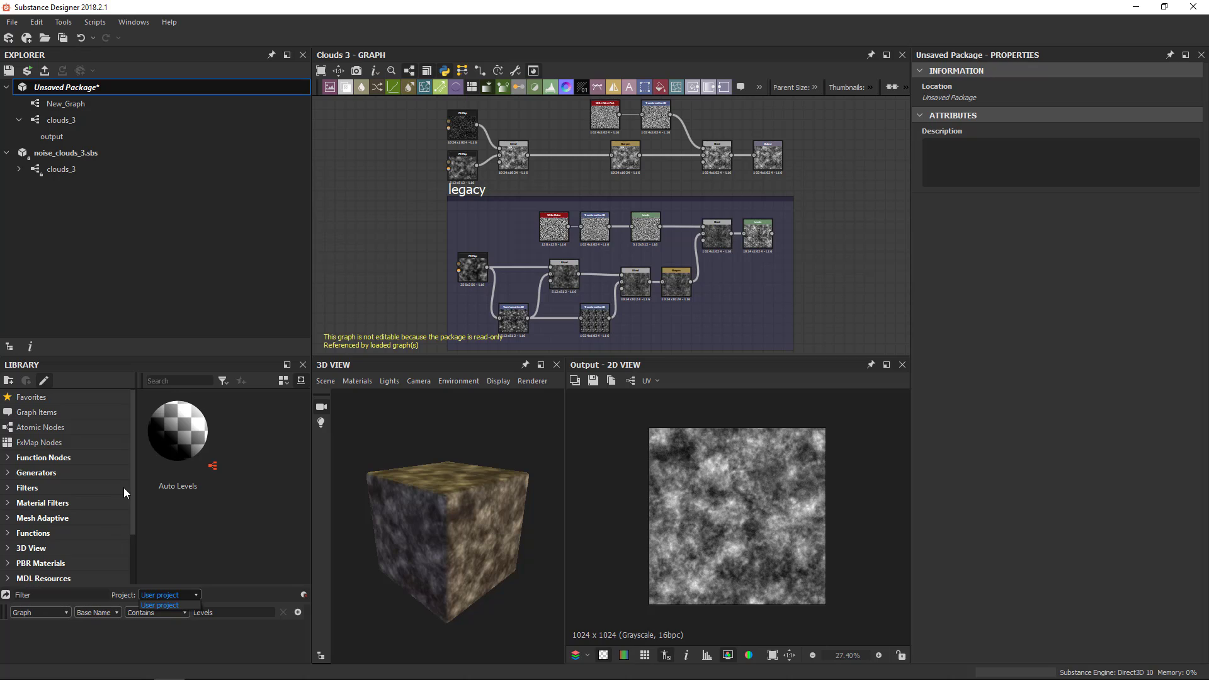
pyautogui.moveTo(199, 588)
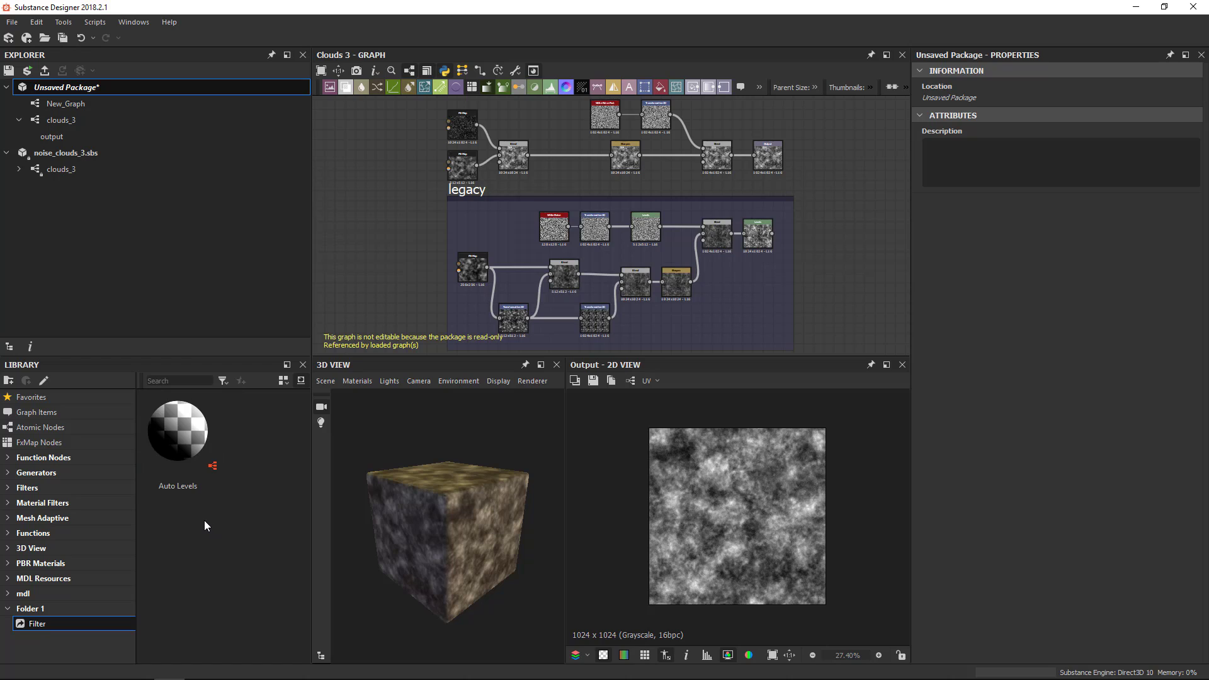
pyautogui.moveTo(216, 532)
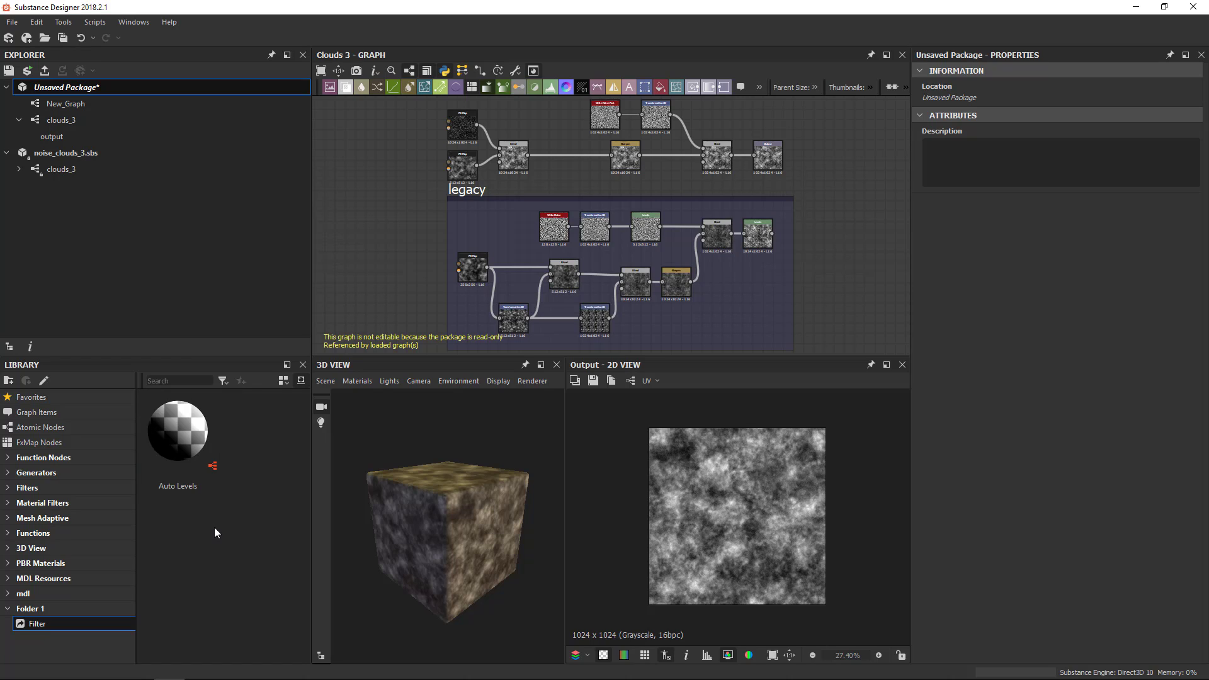
pyautogui.moveTo(218, 531)
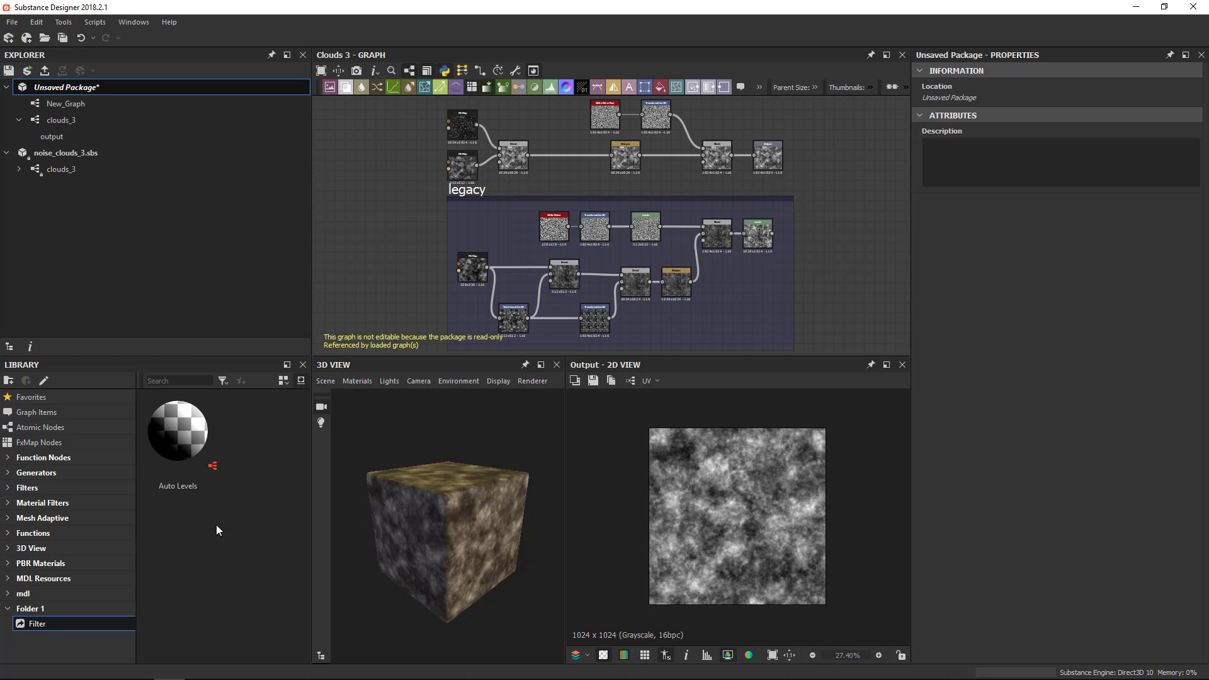